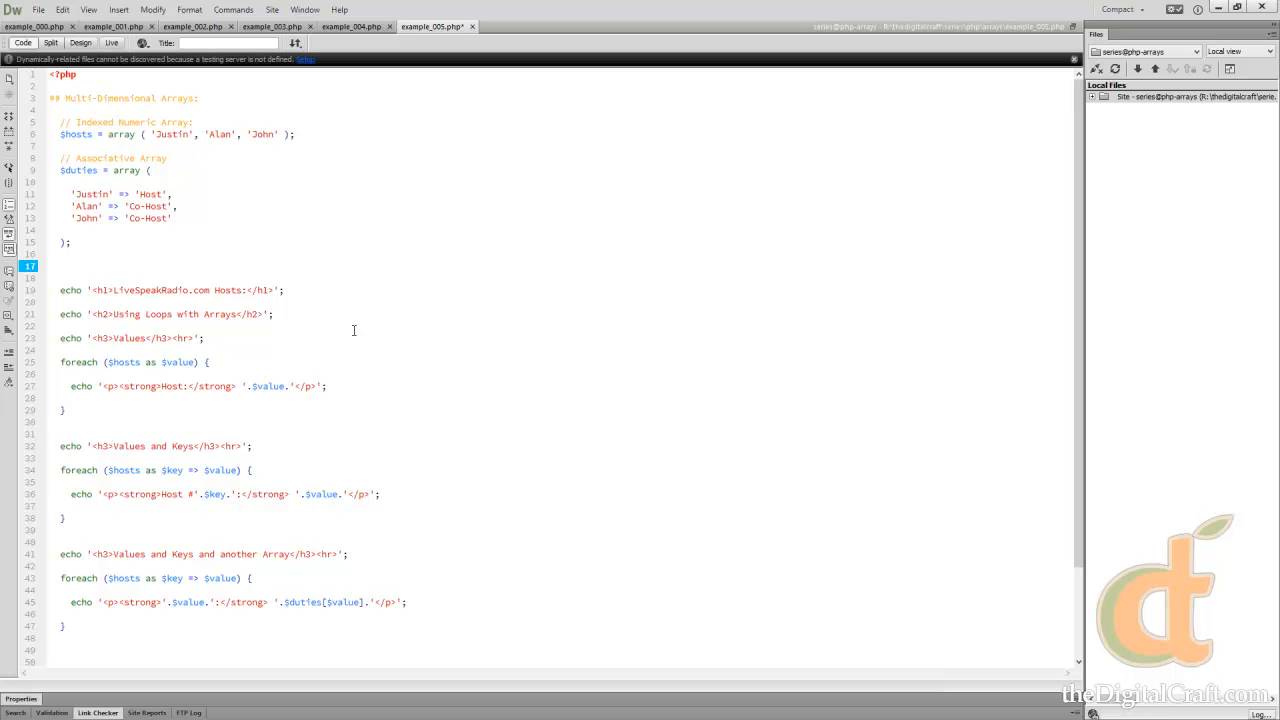
# Step: Rewrite $hosts as a nested duty/location array and retitle headings Multi-Dimensional Arrays and View Full Array
pyautogui.click(120, 13)
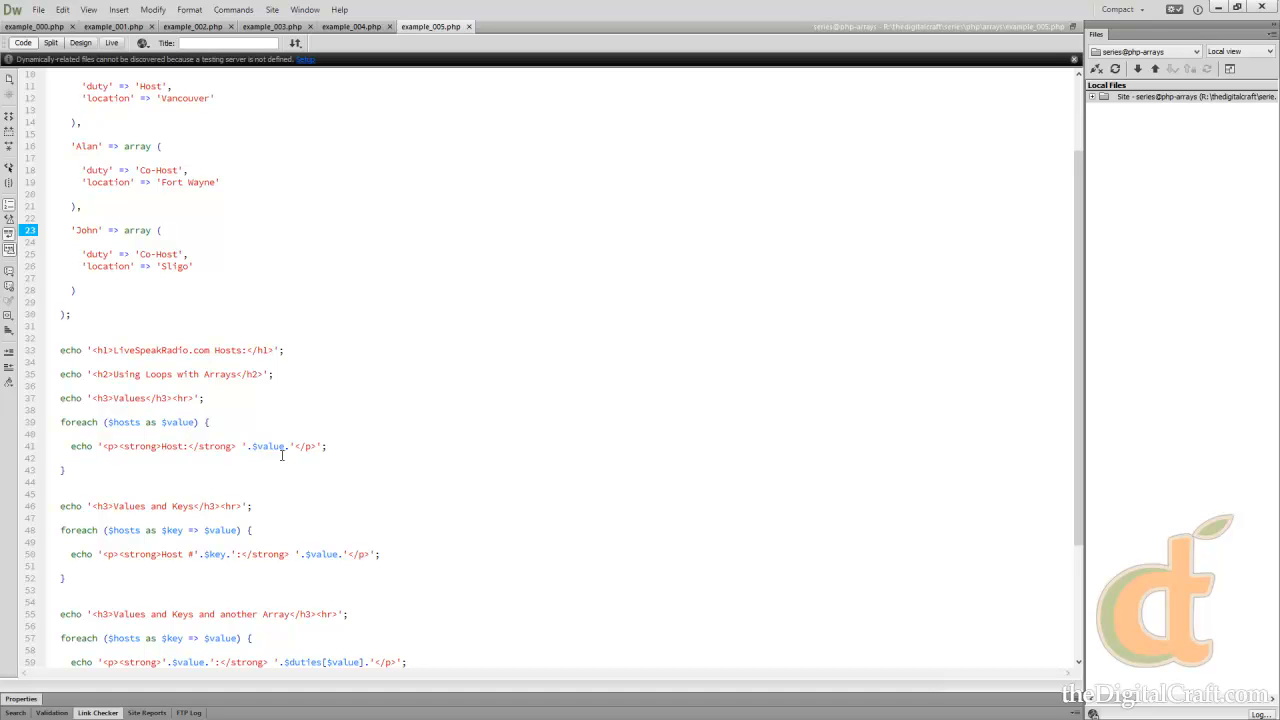
pyautogui.click(160, 230)
pyautogui.write('iew Full Array')
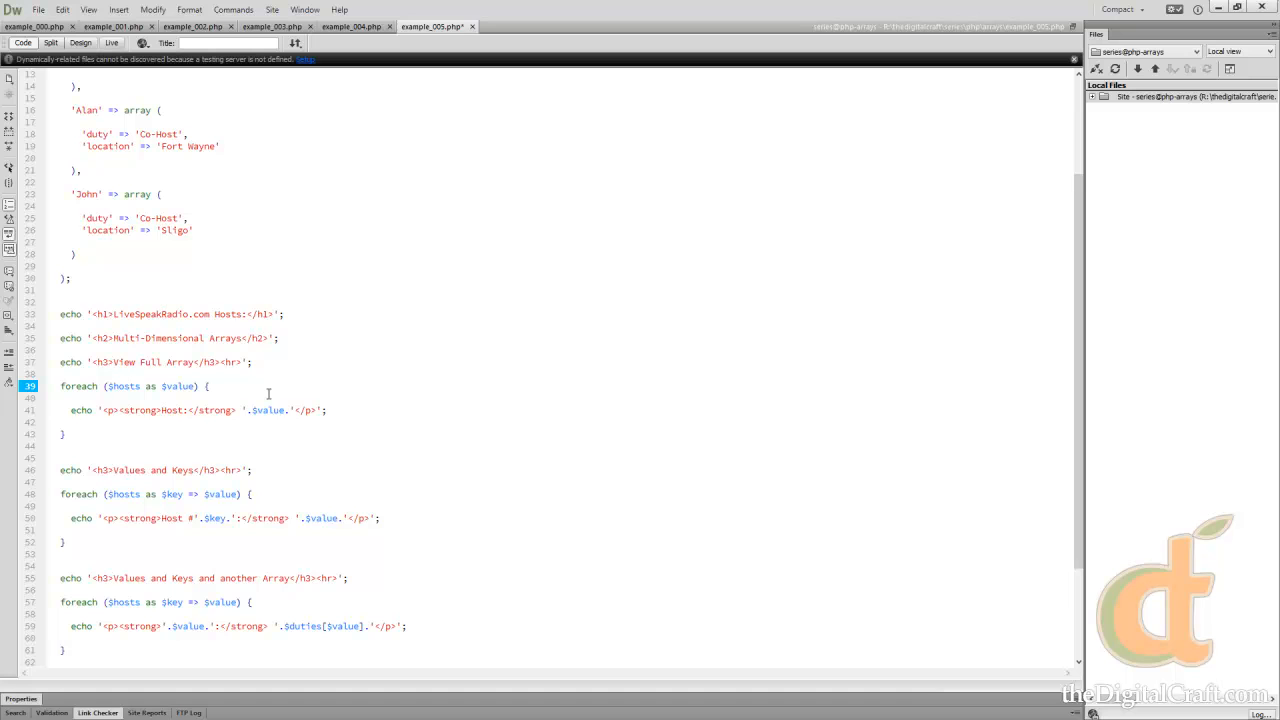
pyautogui.click(207, 385)
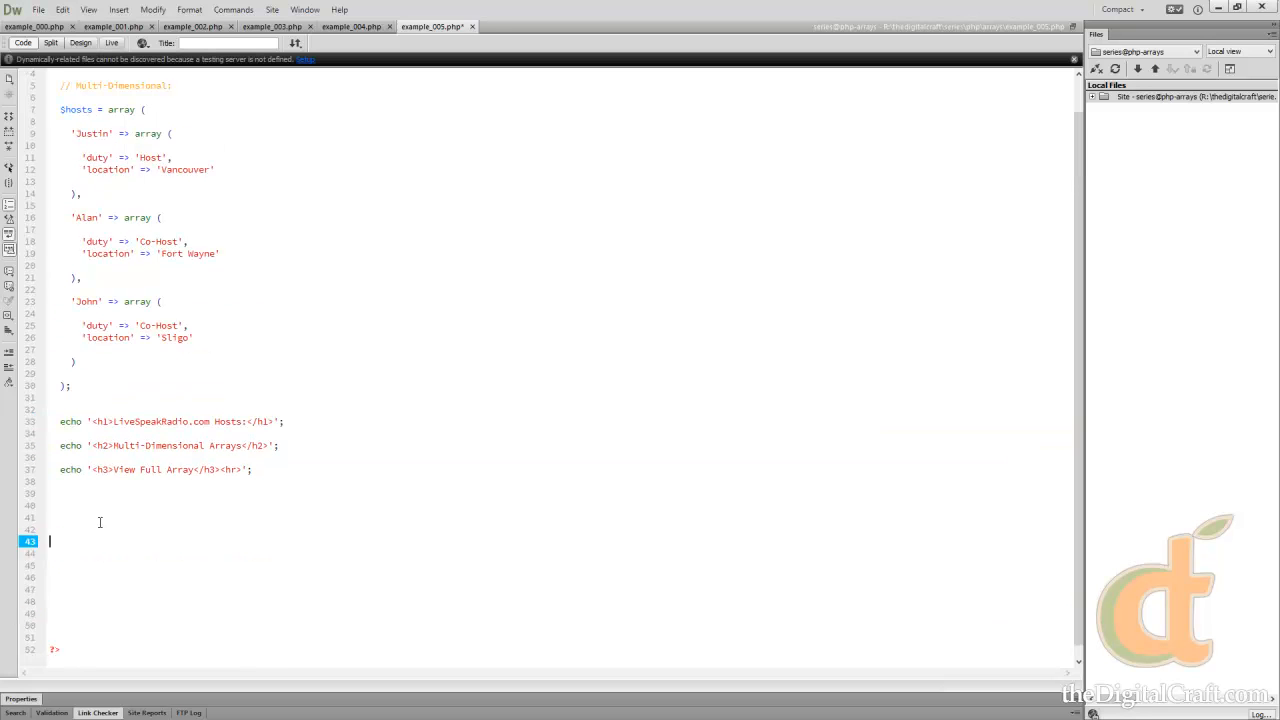
# Step: Remove the old foreach loops, leaving blank lines below the View Full Array heading
pyautogui.click(186, 500)
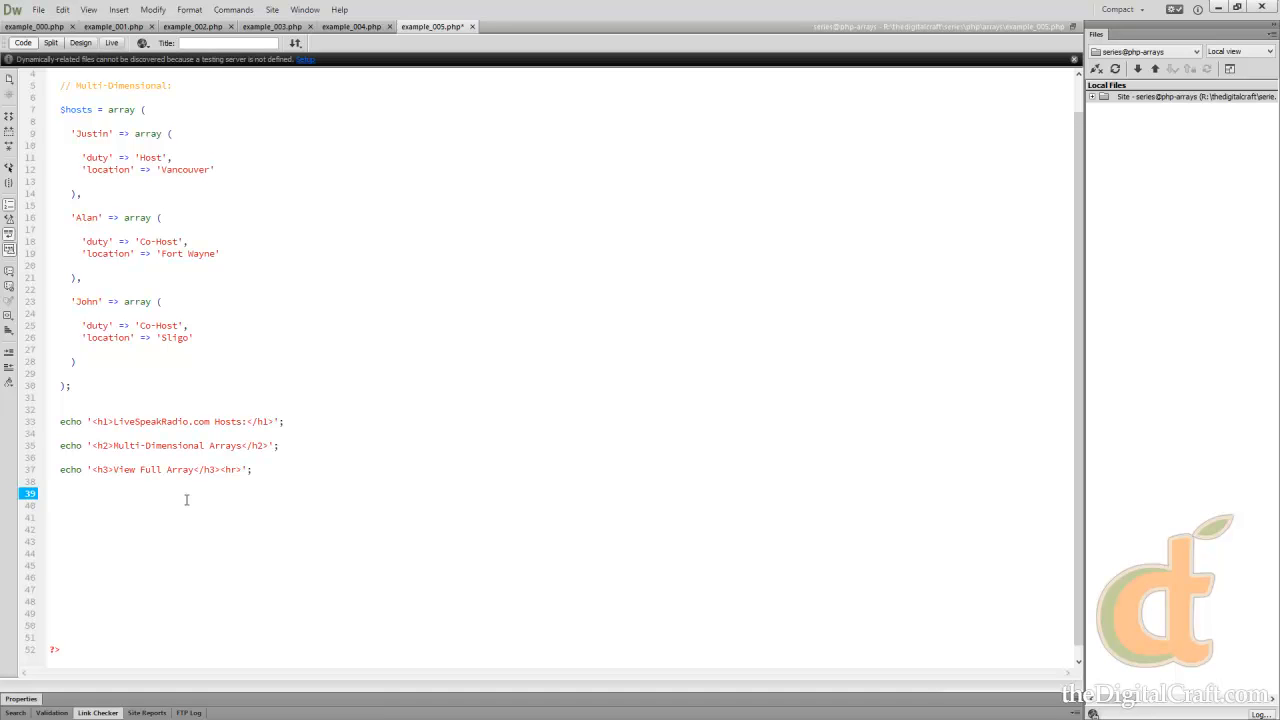
pyautogui.click(60, 493)
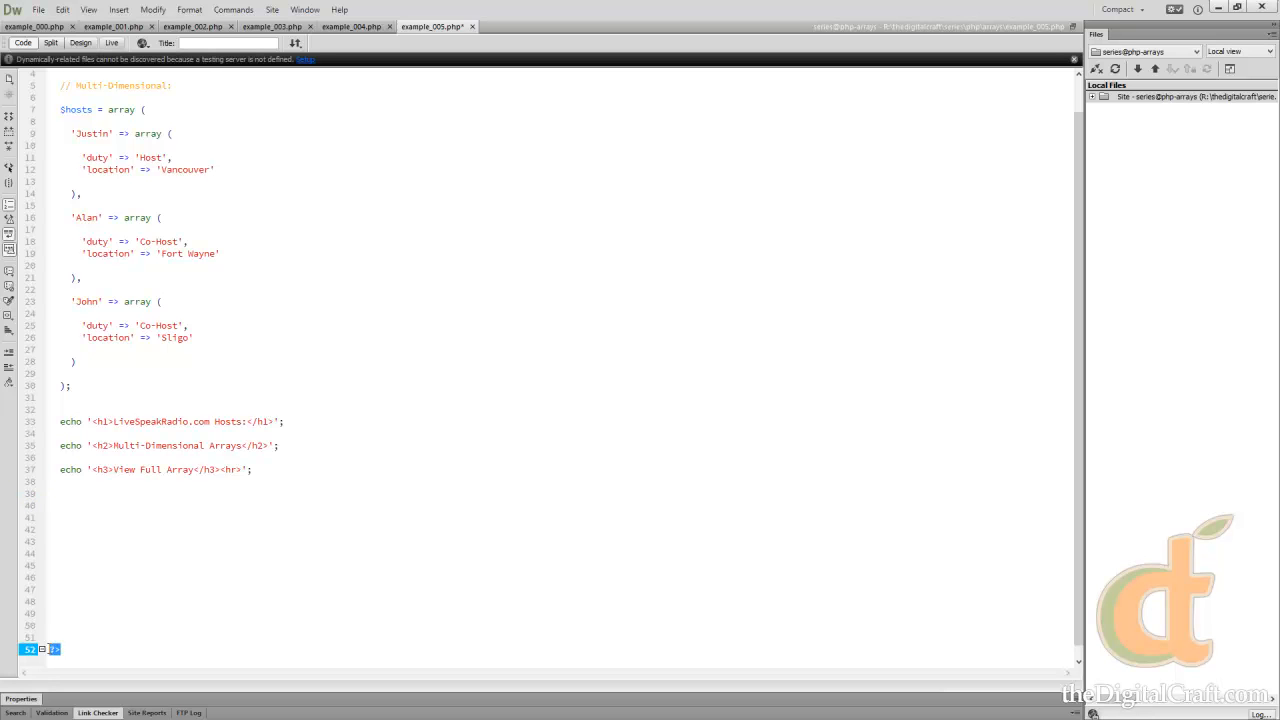
pyautogui.moveTo(56, 652)
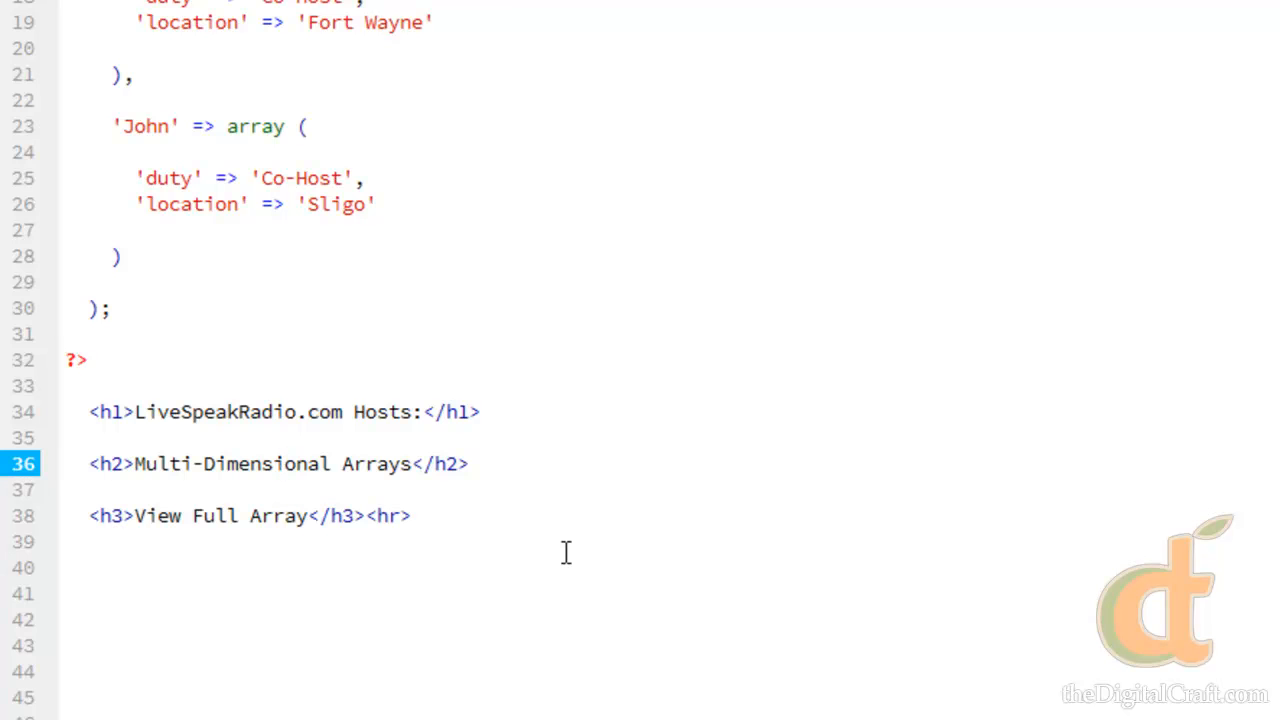
# Step: Start a pre tag pair on line 40 and select it for replacement
pyautogui.click(283, 464)
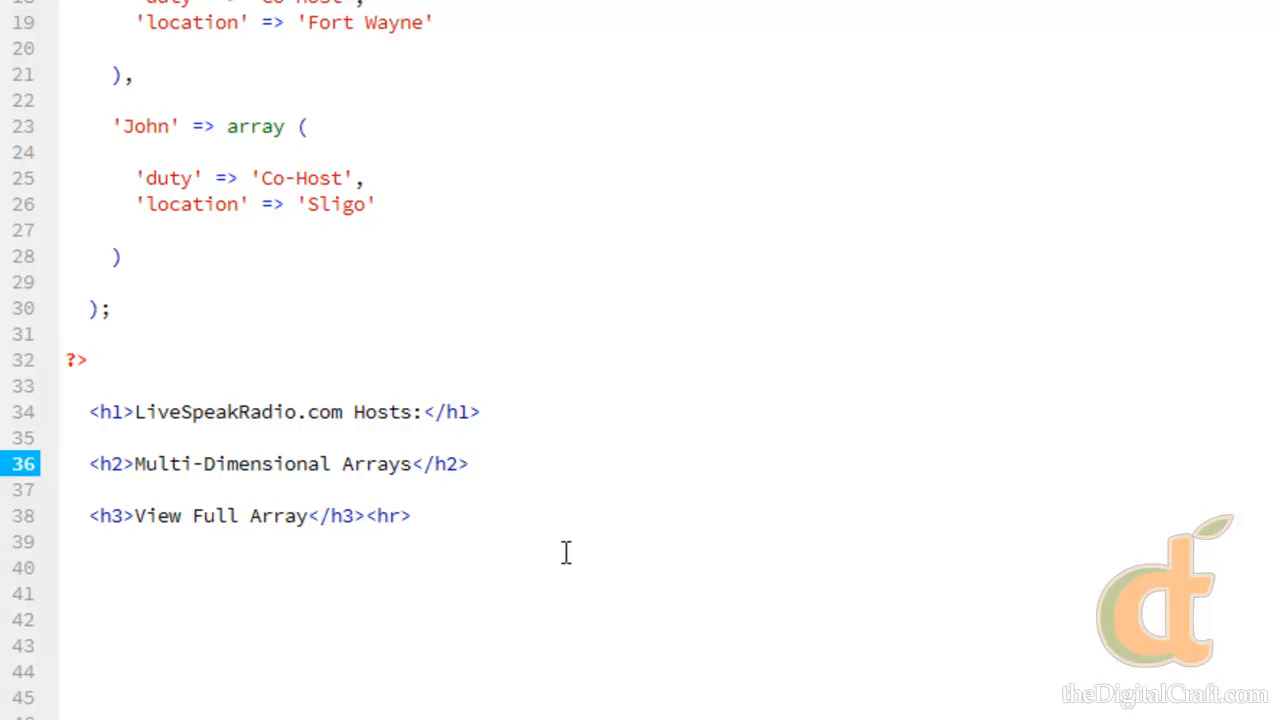
pyautogui.click(283, 464)
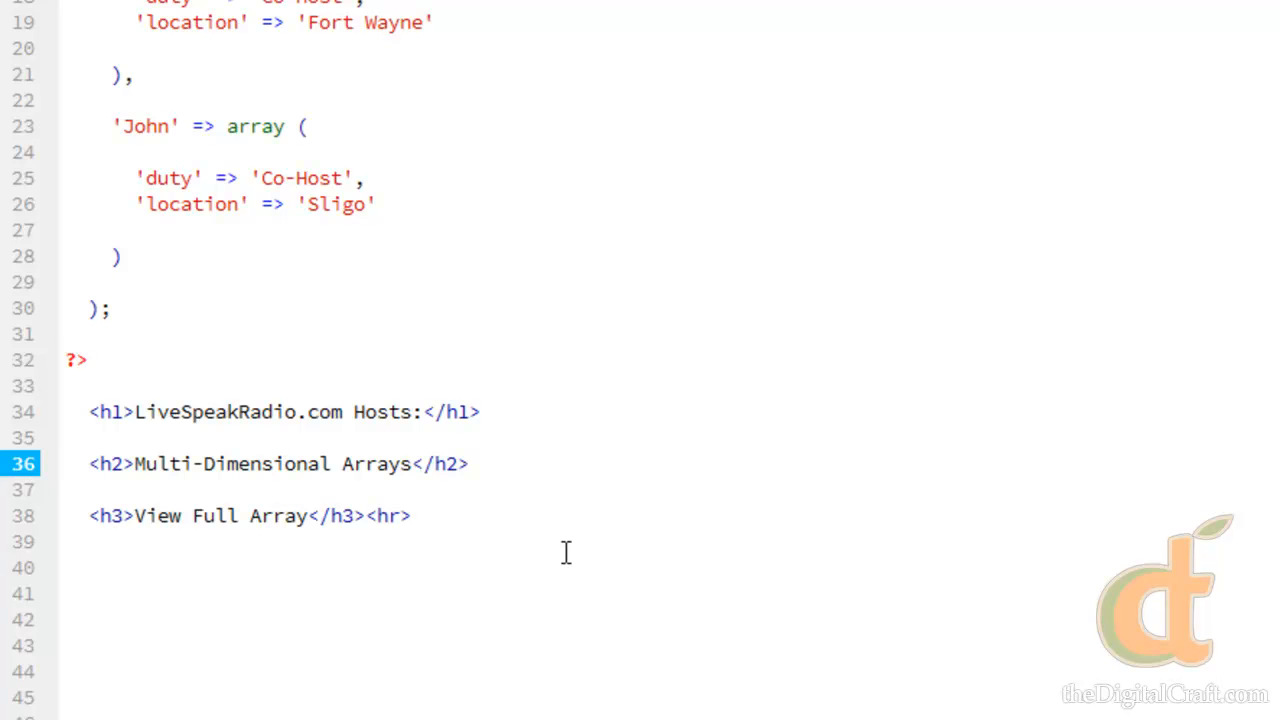
pyautogui.click(283, 464)
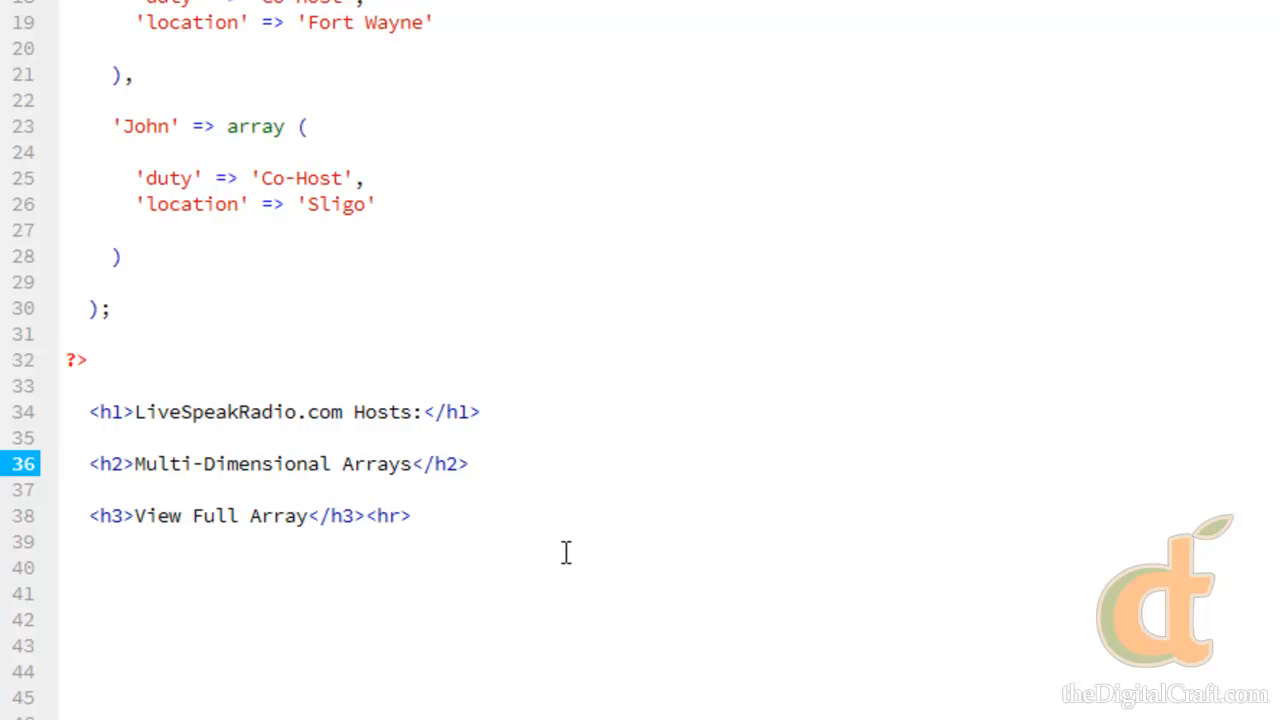
pyautogui.click(285, 464)
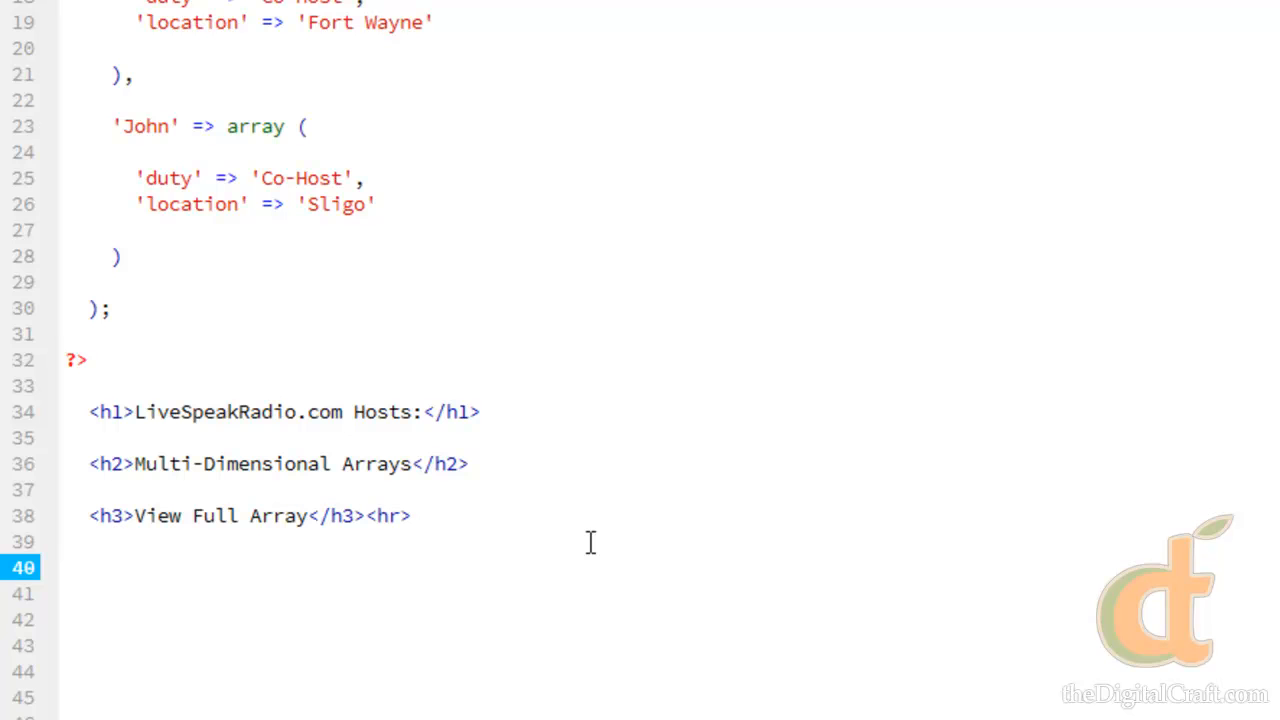
pyautogui.write('<pre')
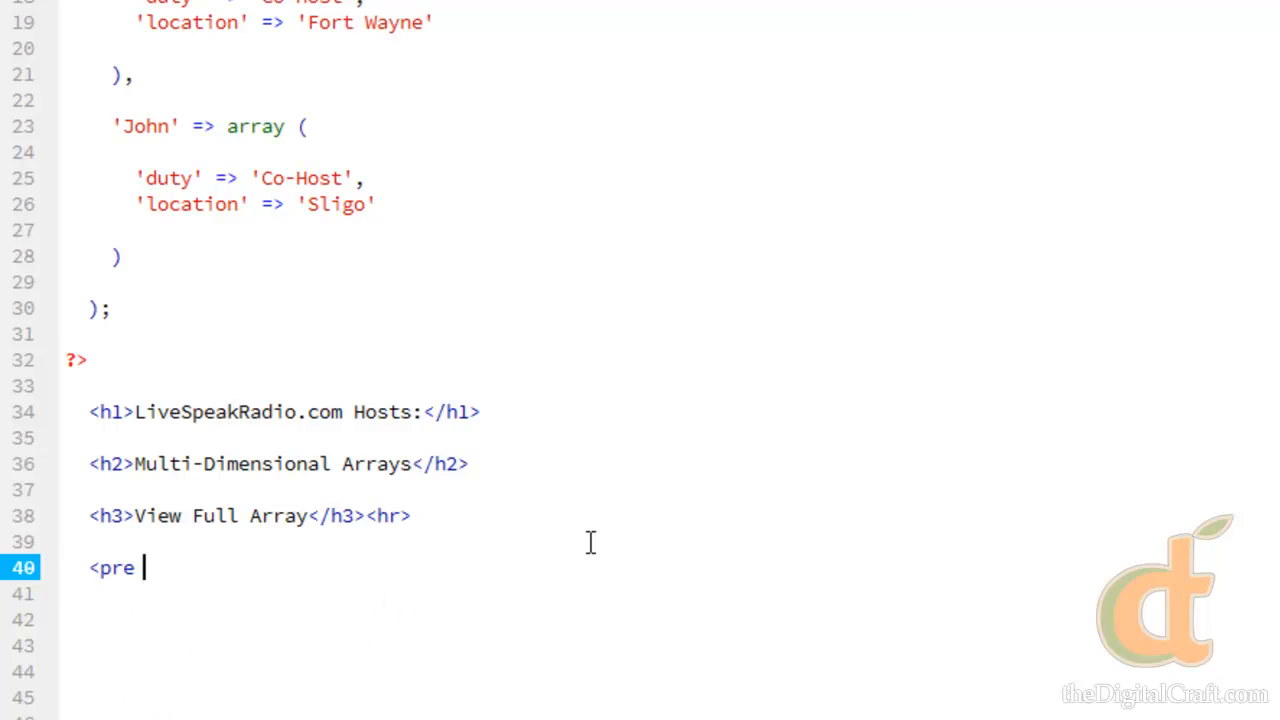
pyautogui.write('></pre>')
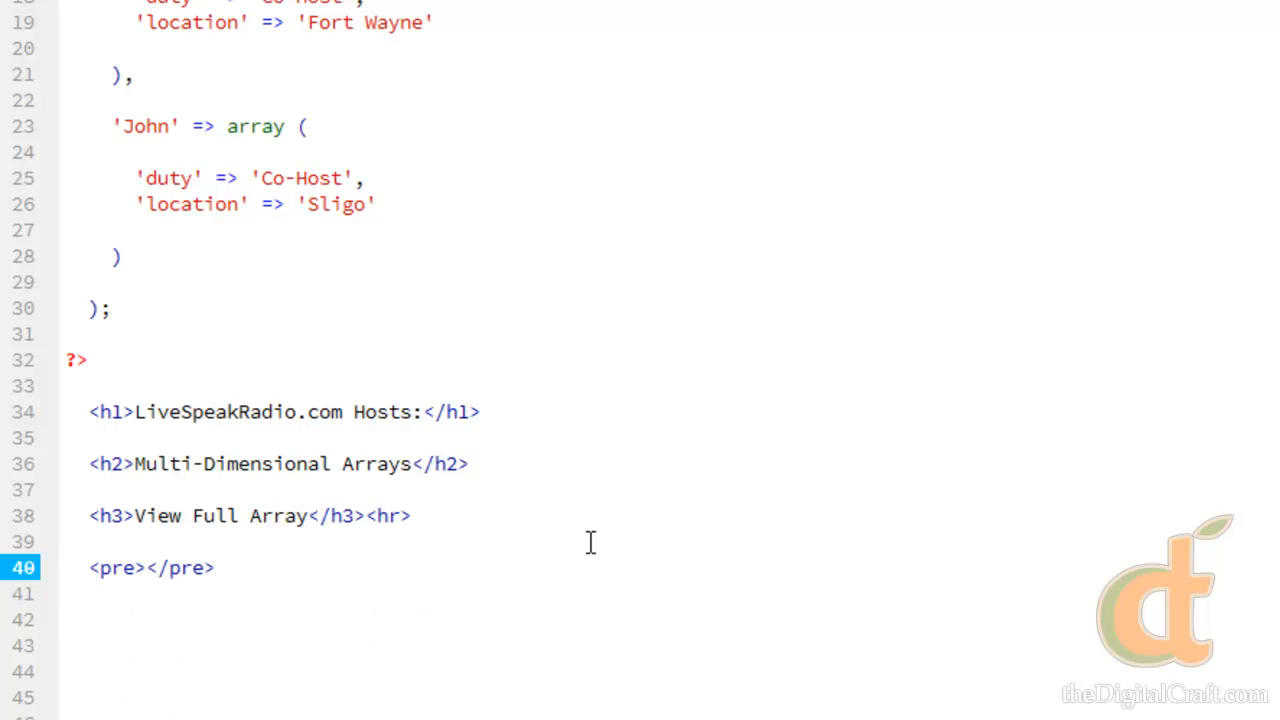
pyautogui.click(143, 567)
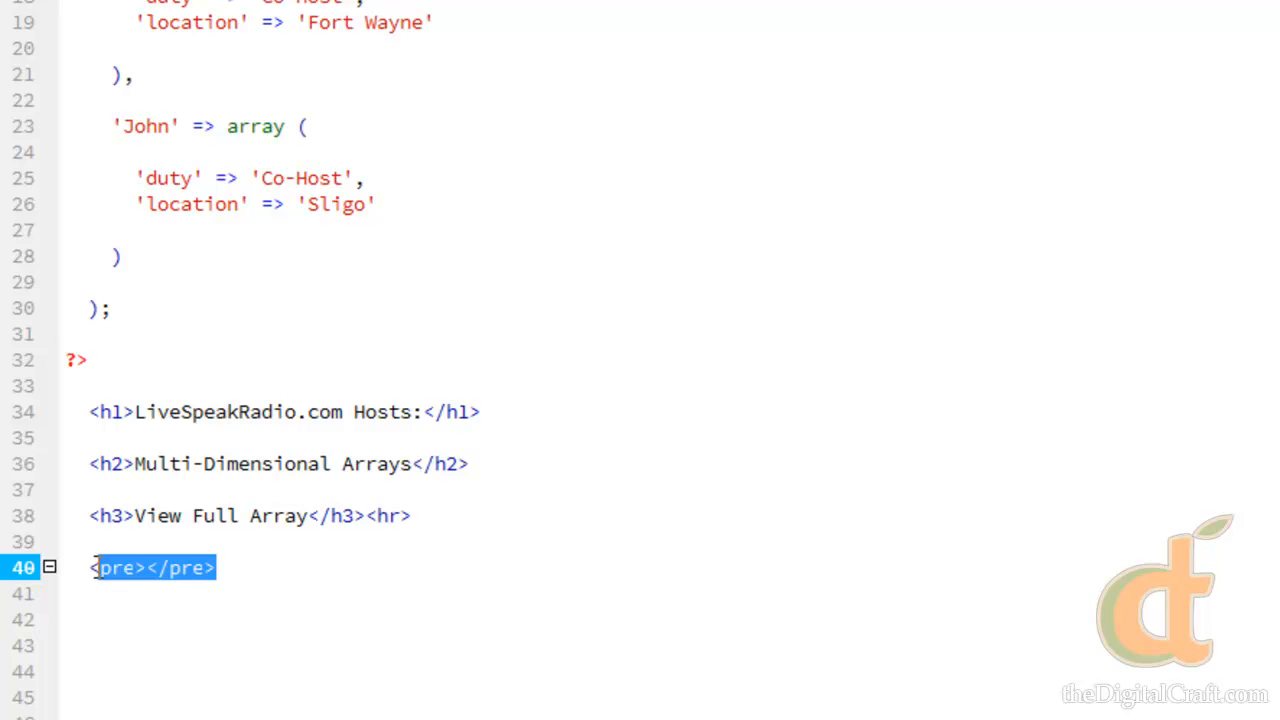
# Step: Write a new <?php block that echoes the $hosts array instead of print_r
pyautogui.write('<')
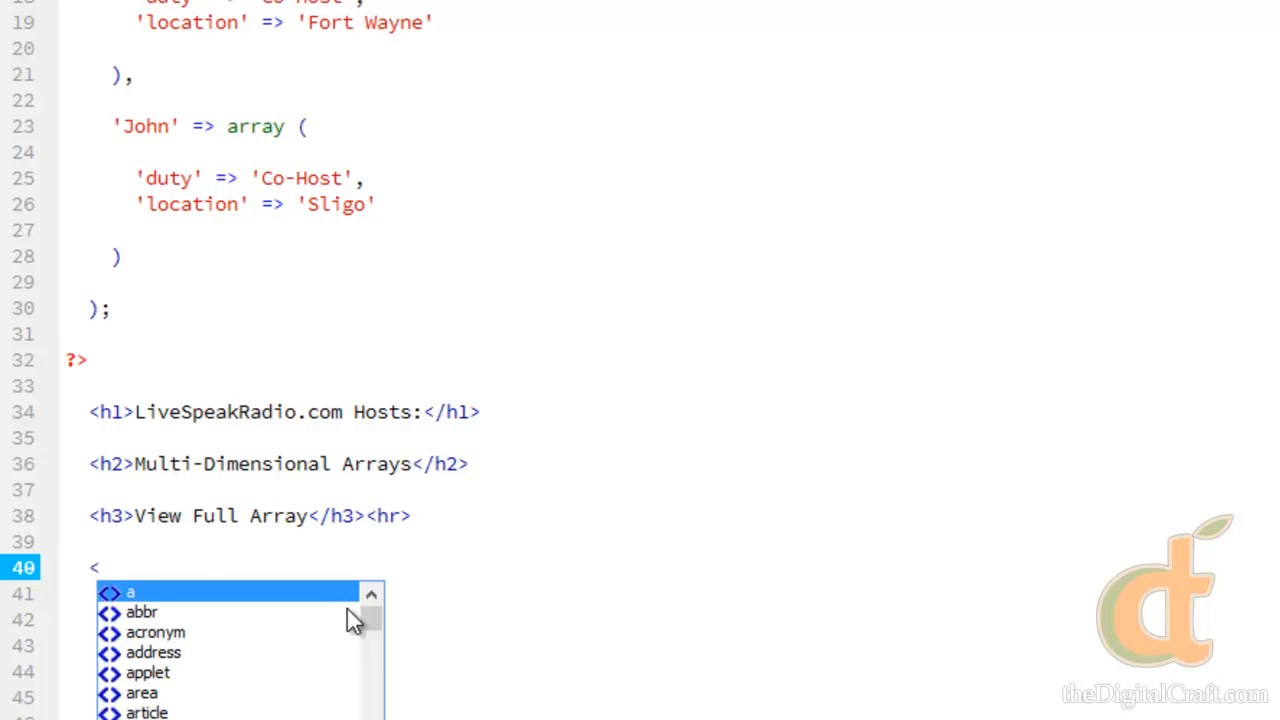
pyautogui.write('?php')
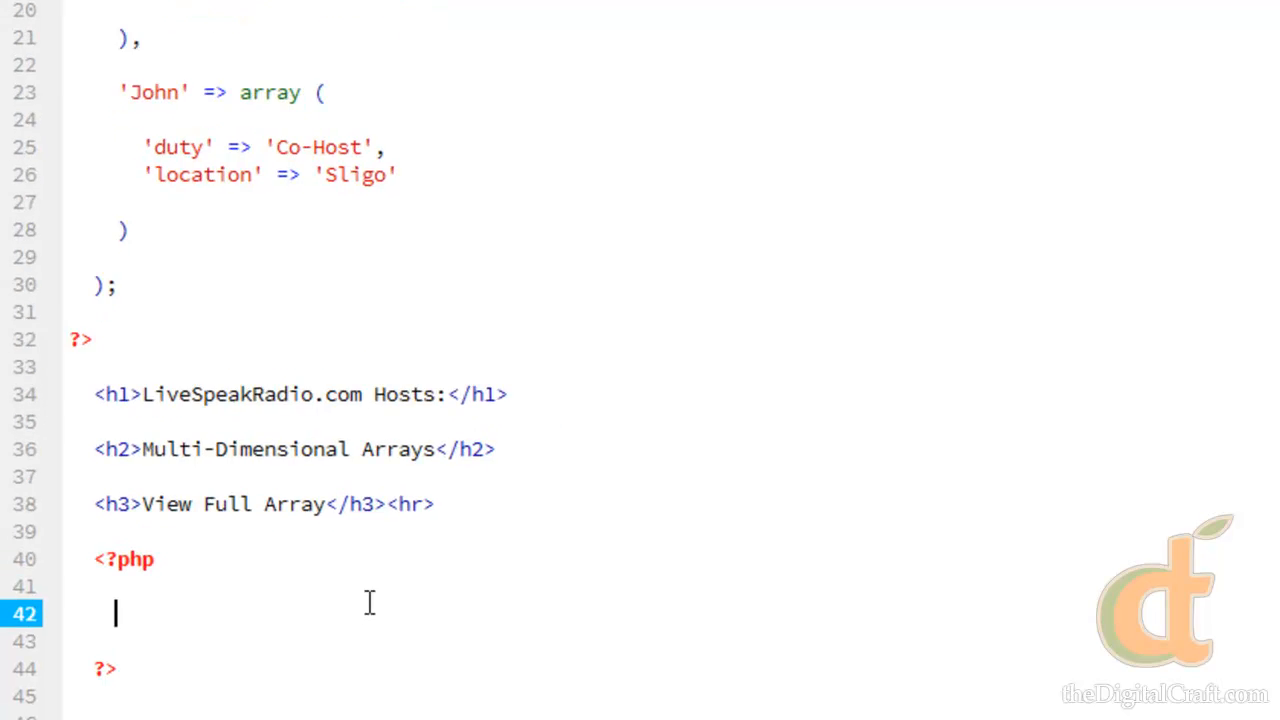
pyautogui.write('print_')
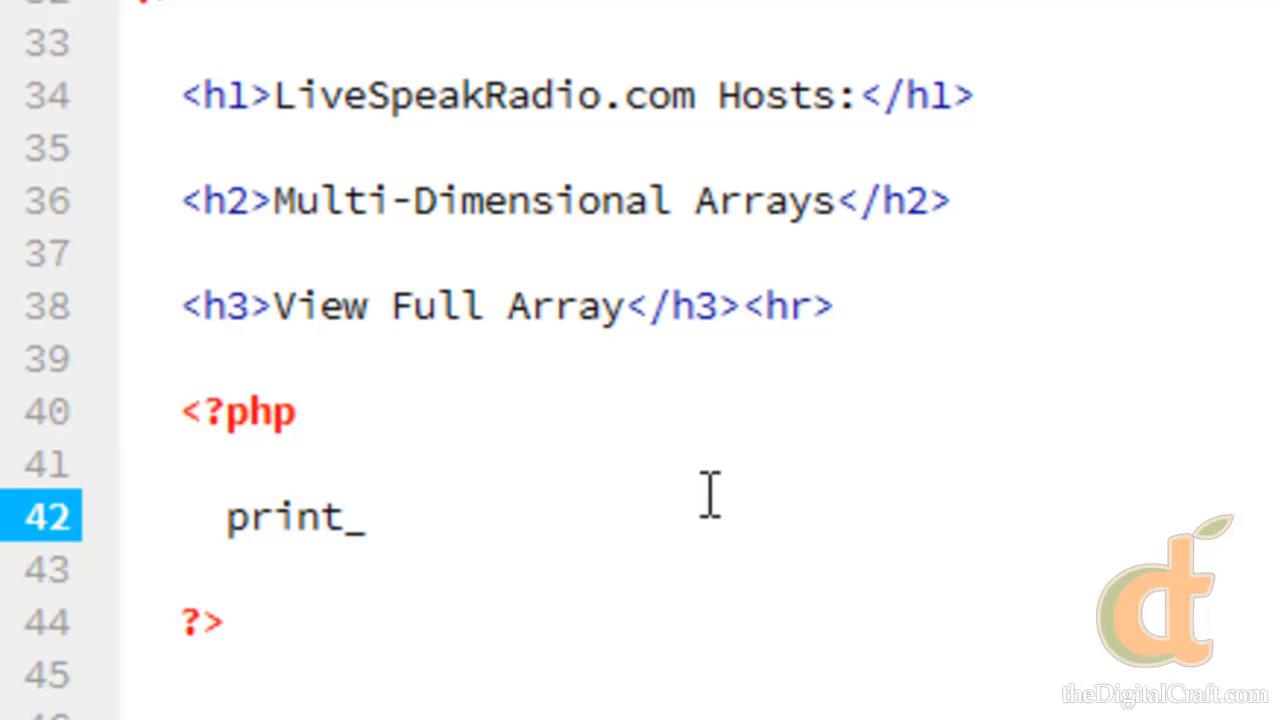
pyautogui.write('r')
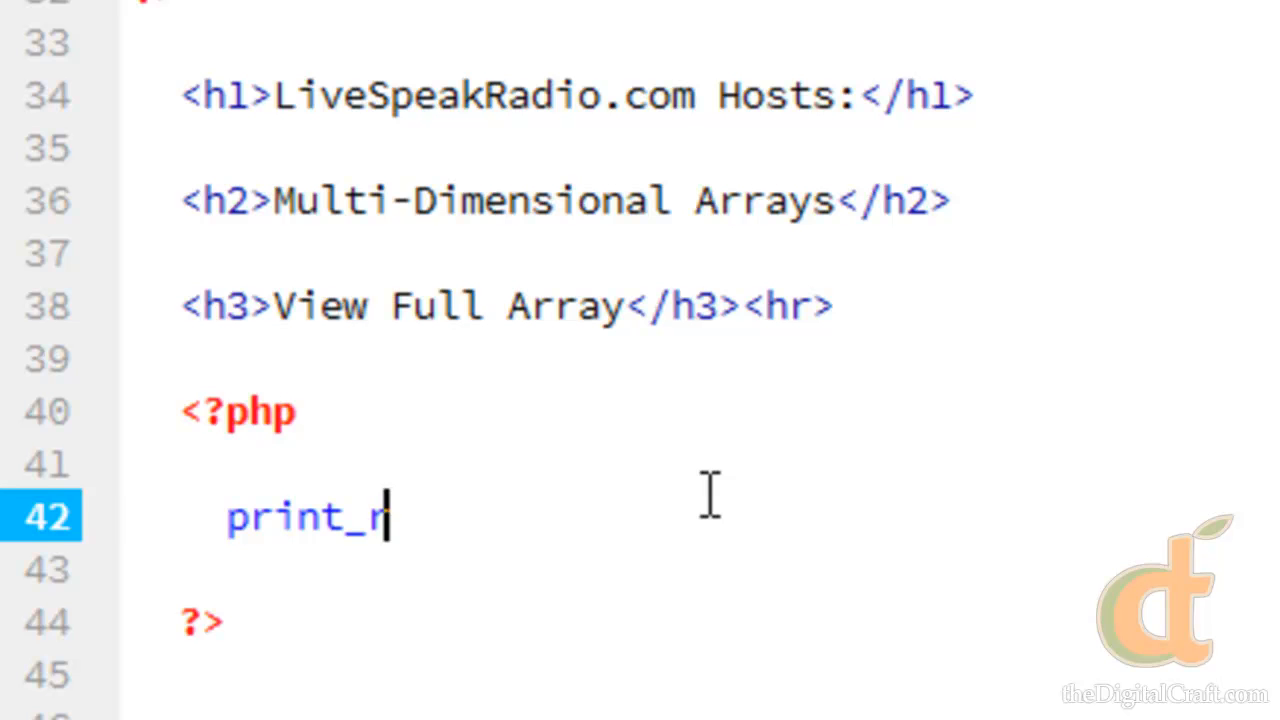
pyautogui.press('Backspace')
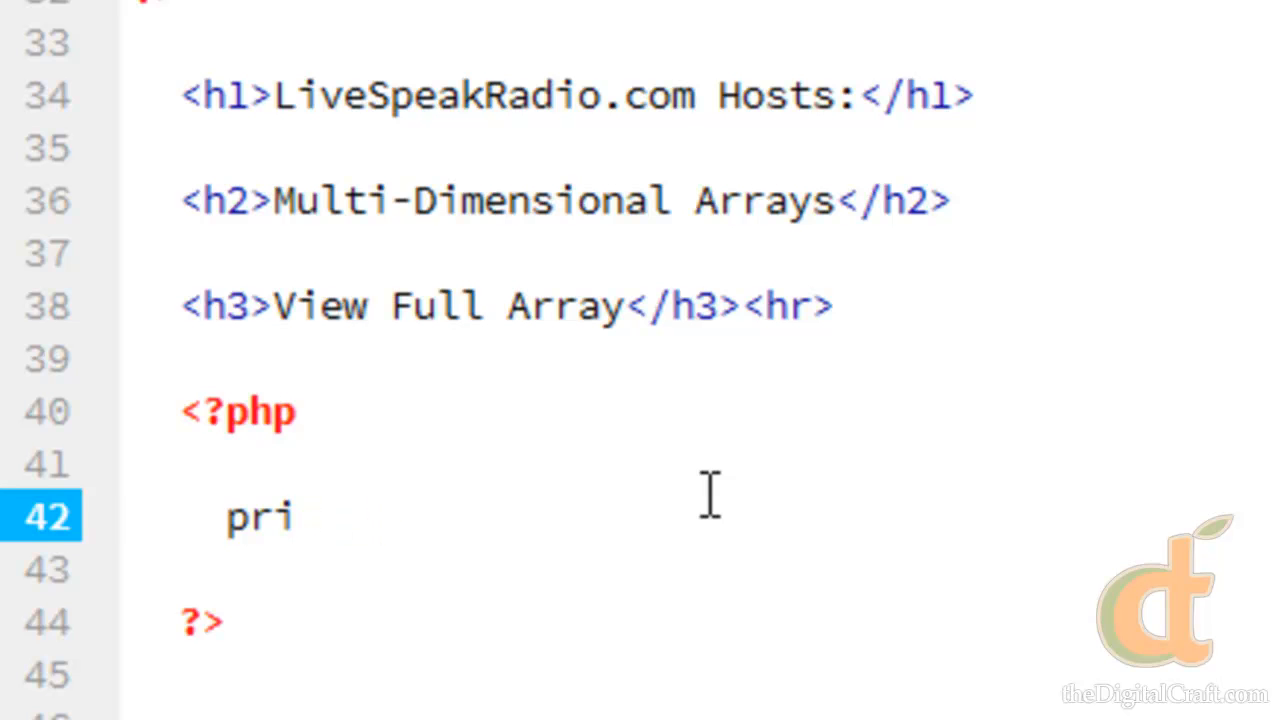
pyautogui.write('echo')
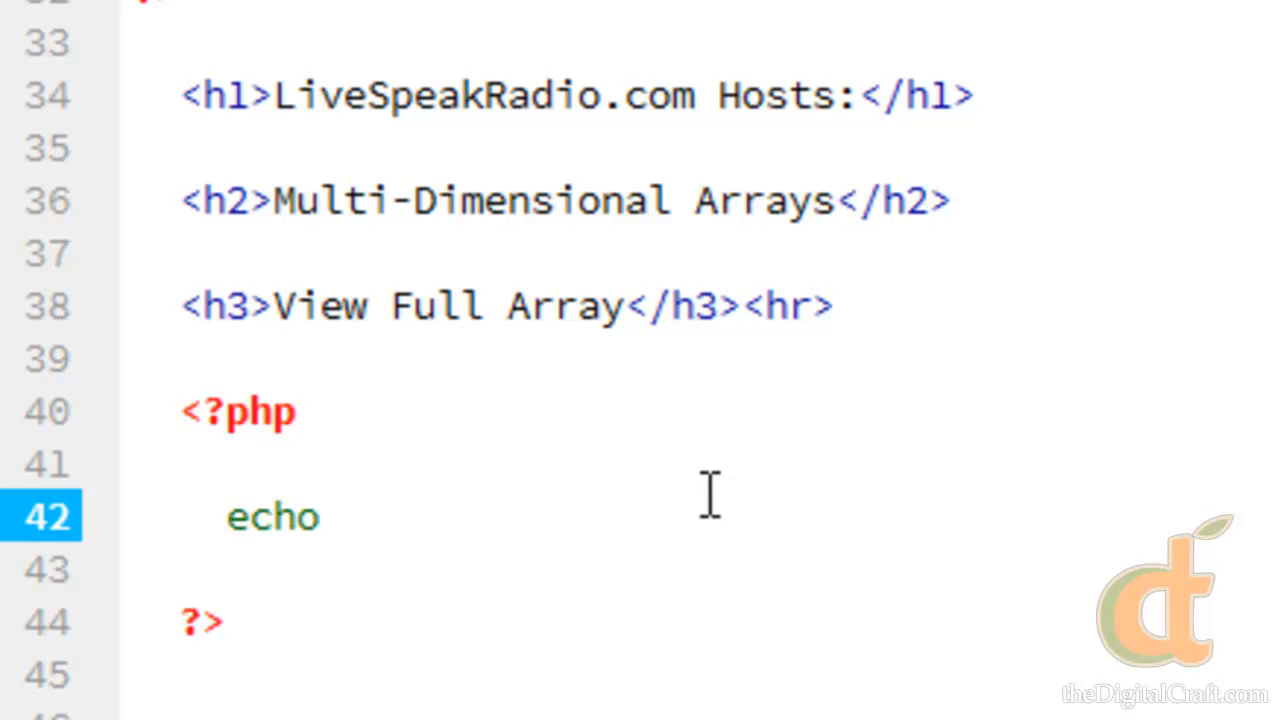
pyautogui.write('$')
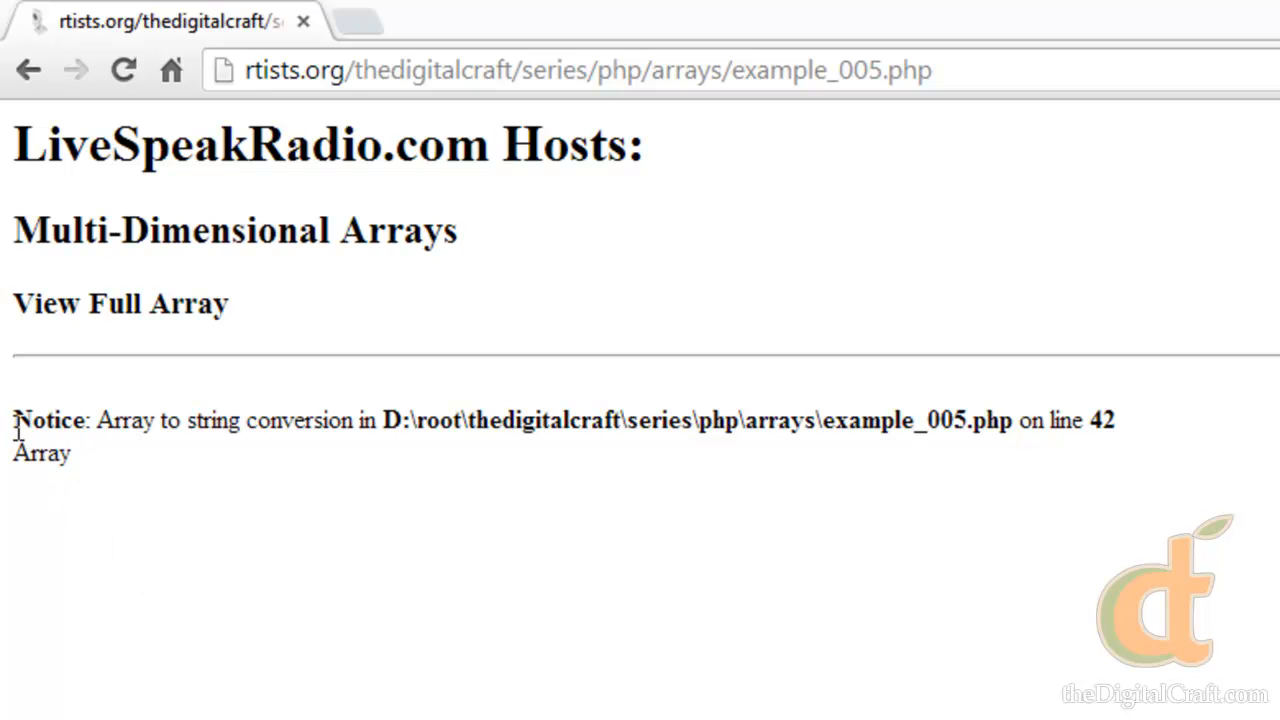
# Step: Highlight the Array to string conversion notice on line 42 in Chrome
pyautogui.moveTo(14, 420); pyautogui.dragTo(1115, 420)
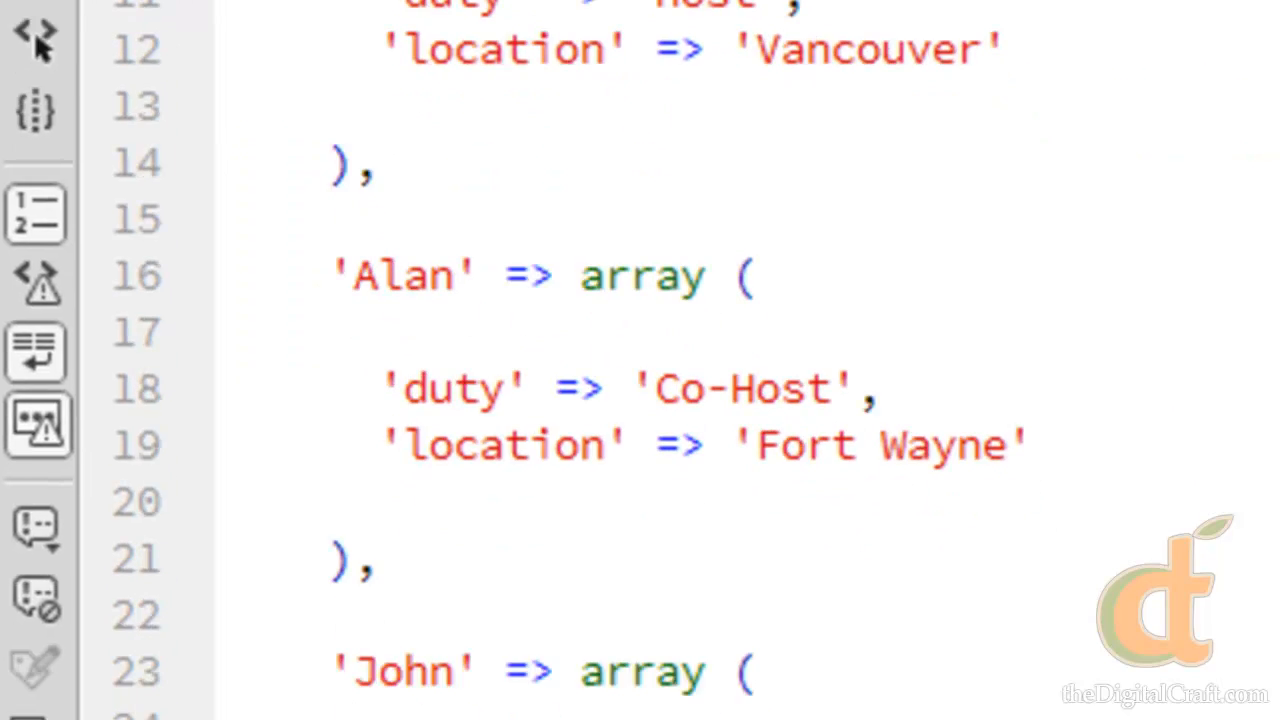
# Step: Replace echo $hosts; on line 42 with print_r($hosts);
pyautogui.scroll(-3)
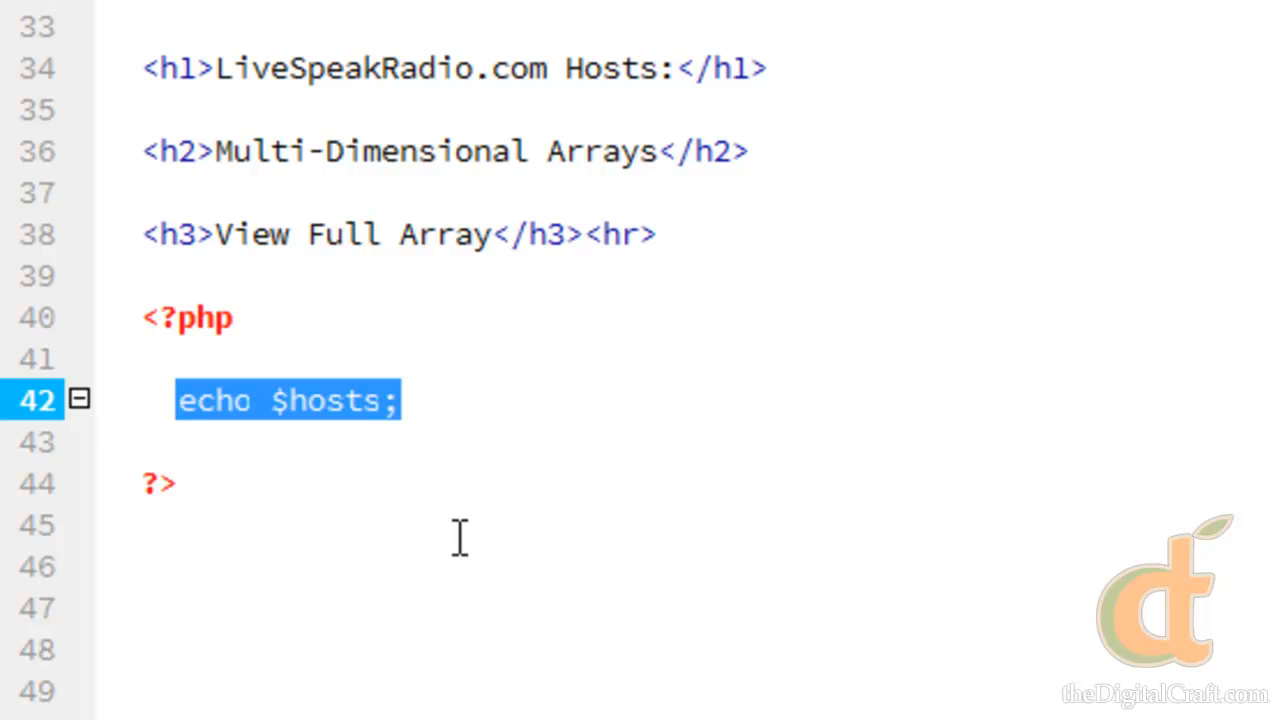
pyautogui.write('print')
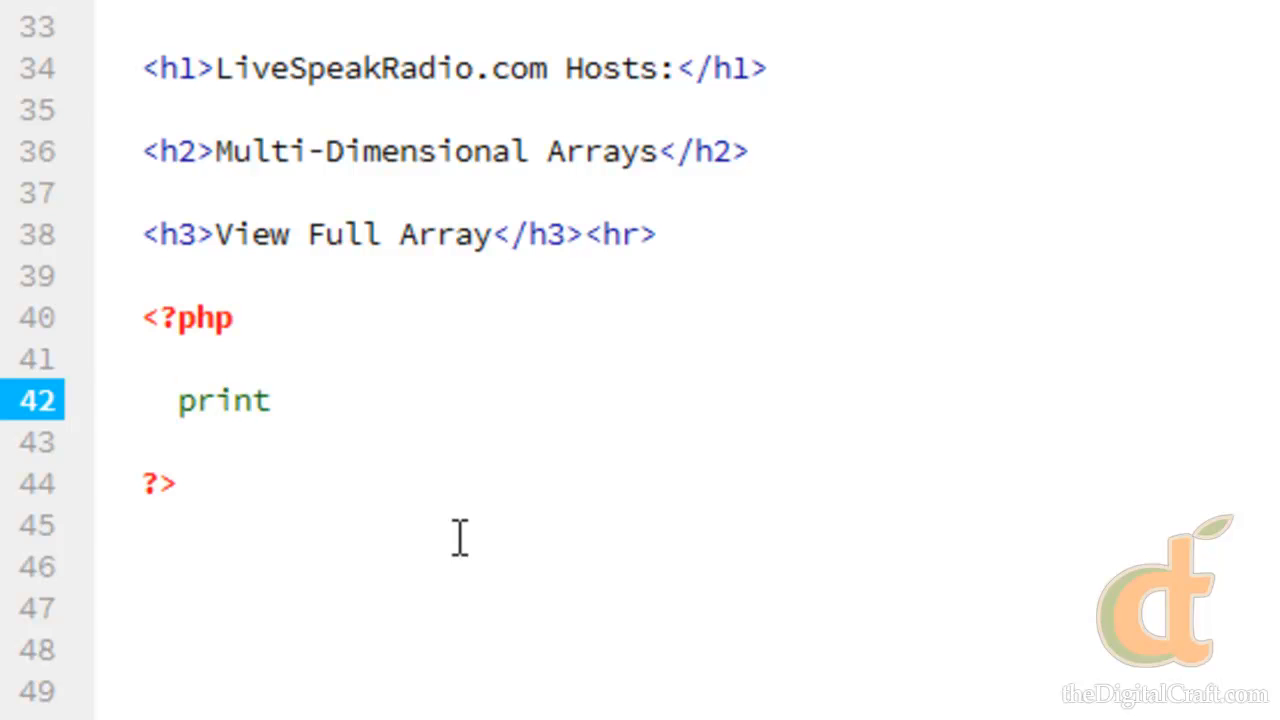
pyautogui.write('_r();')
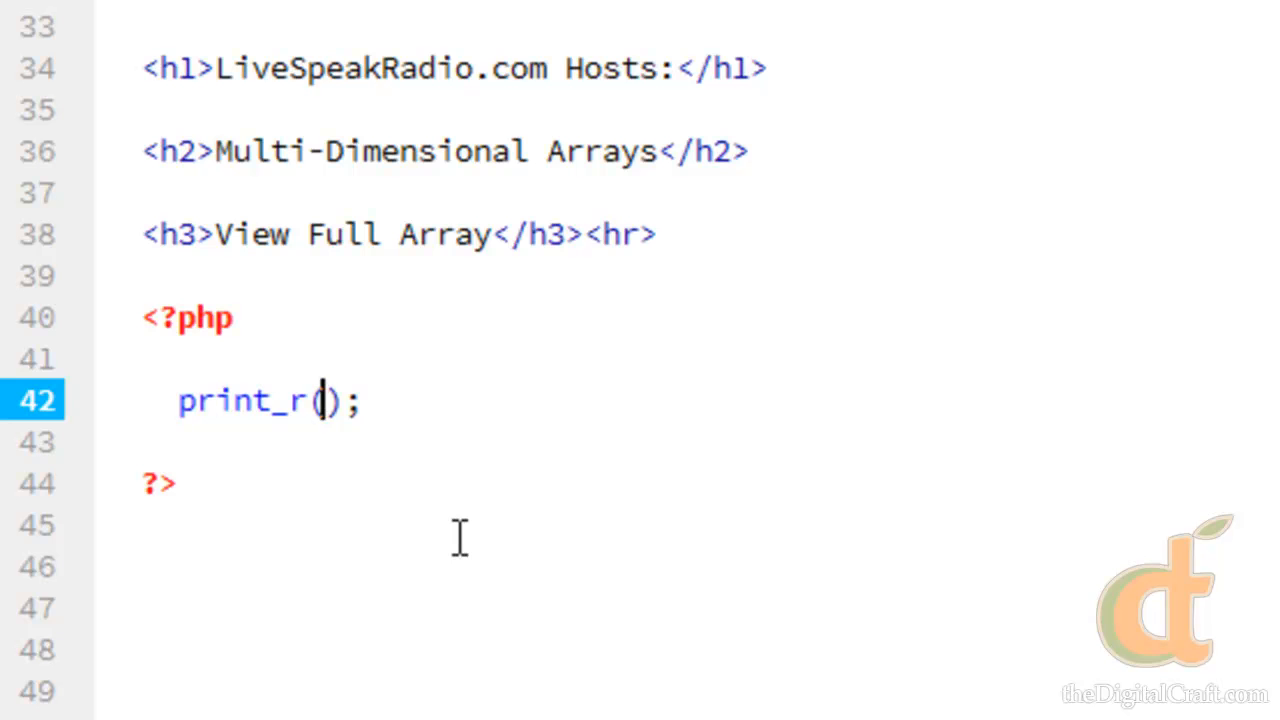
pyautogui.write('$haos')
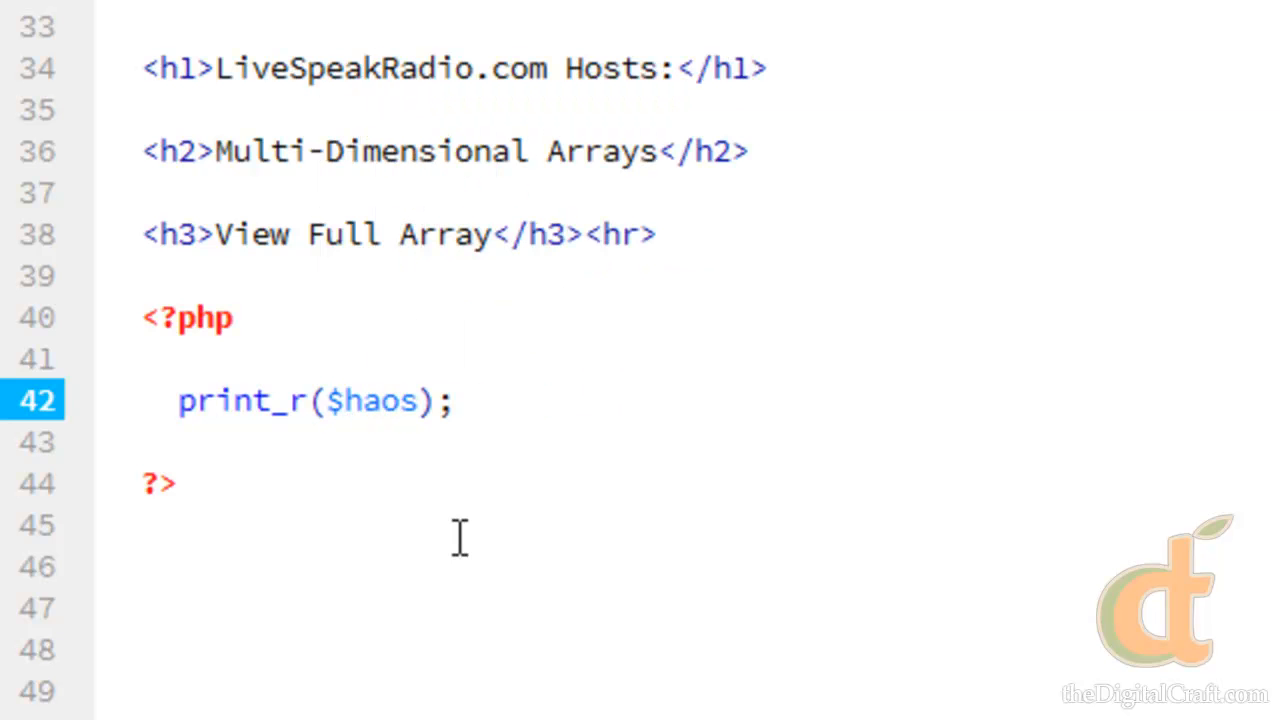
pyautogui.write('hosts')
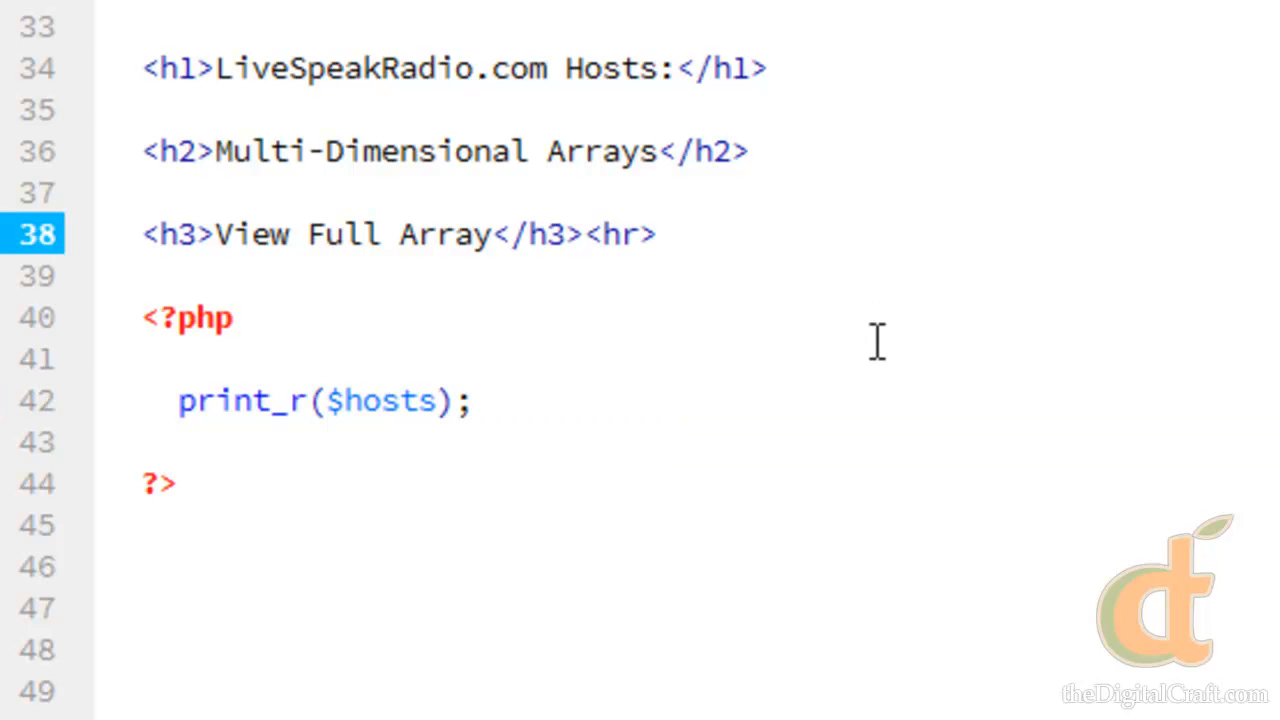
pyautogui.click(645, 234)
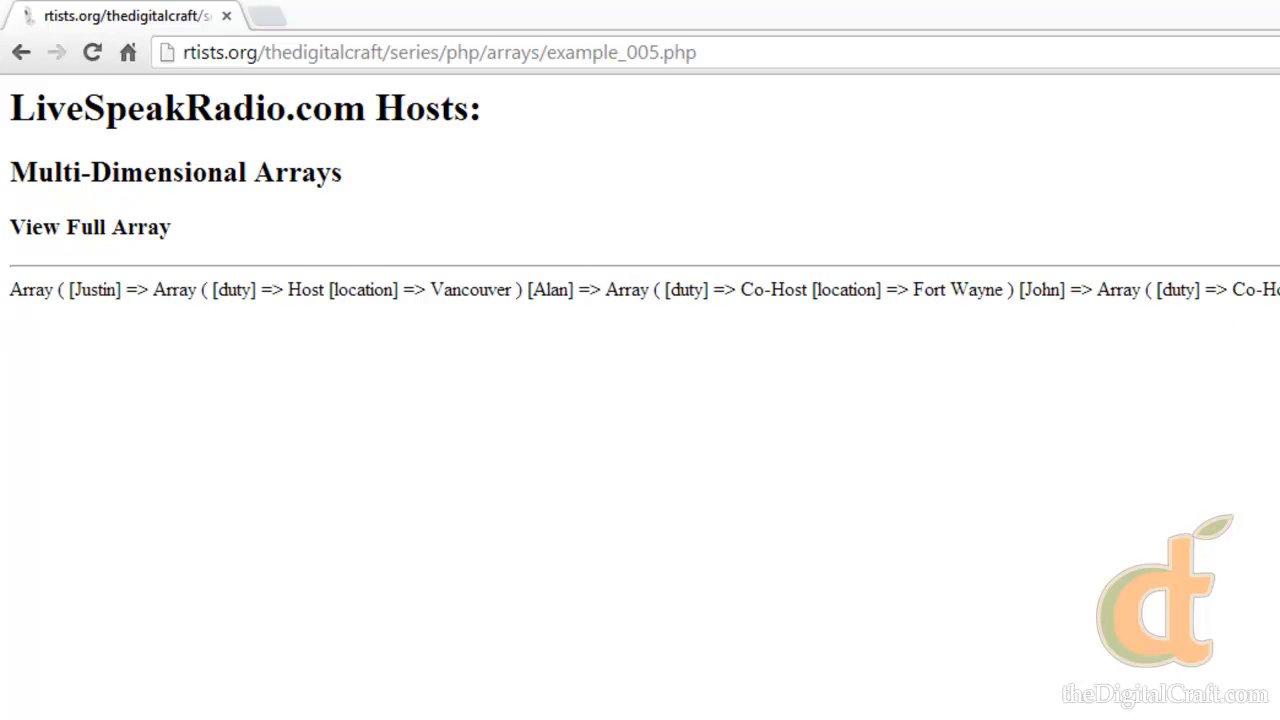
pyautogui.moveTo(540, 424)
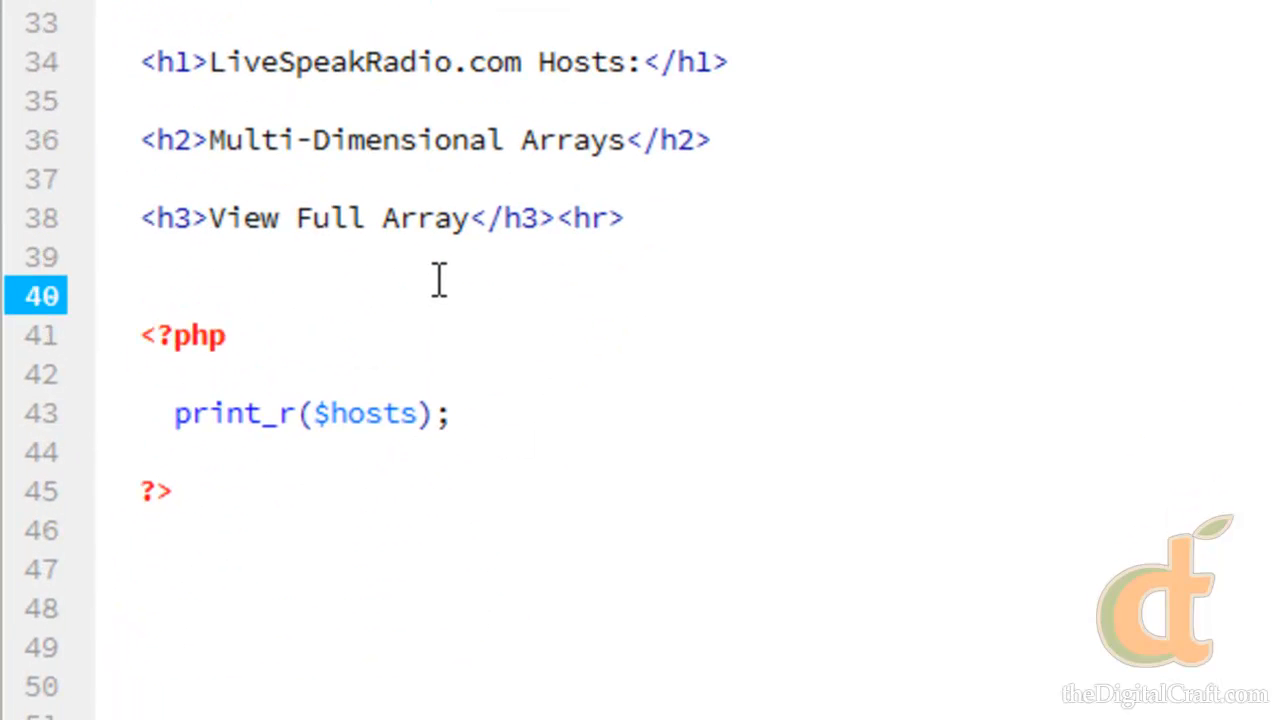
# Step: Wrap the print_r($hosts) PHP block in <pre></pre> tags and save
pyautogui.write('<pre></pre>')
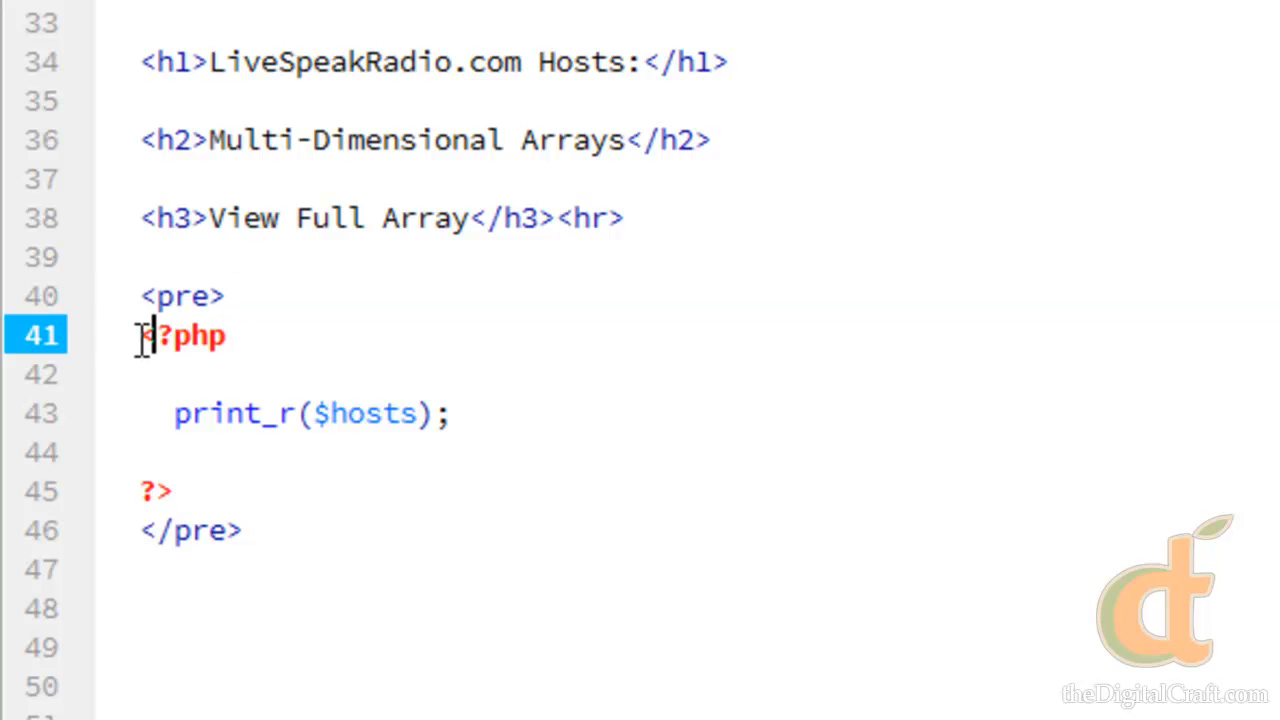
pyautogui.press('Backspace')
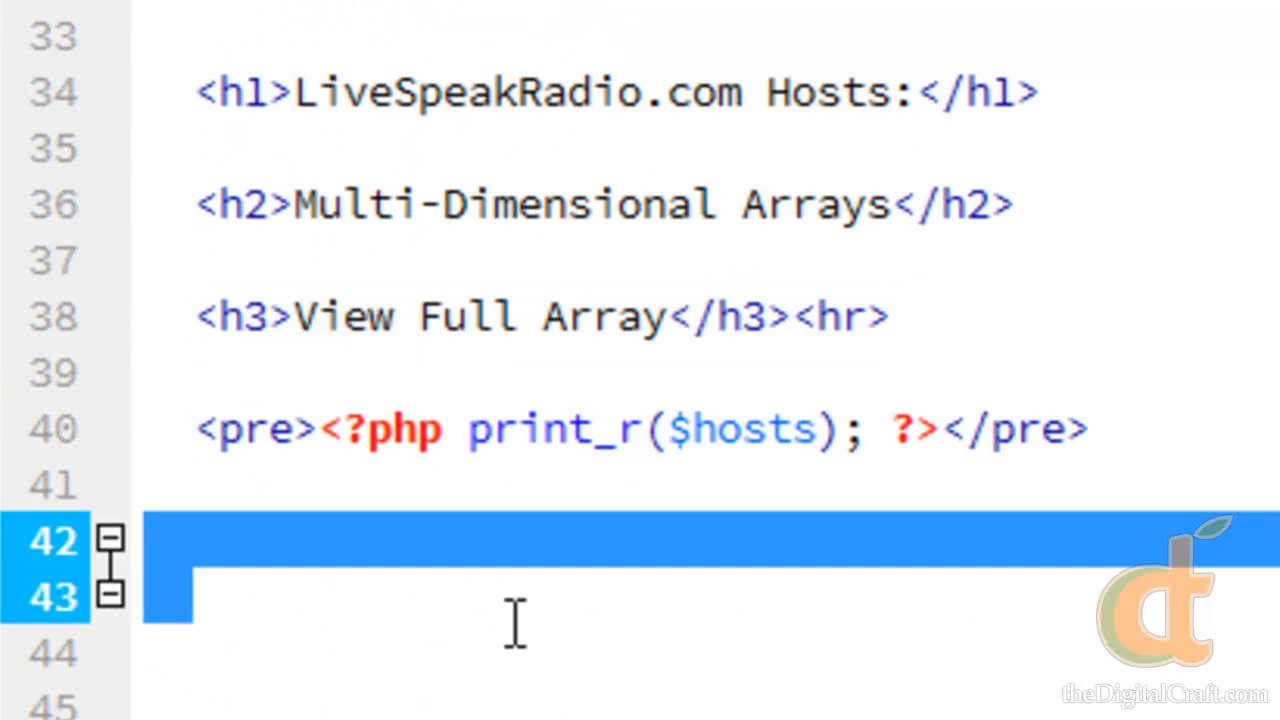
# Step: Add an About Our Hosts h3 heading with hr and begin a <?php block below it
pyautogui.write('<h3>View Full Array</h3><hr>')
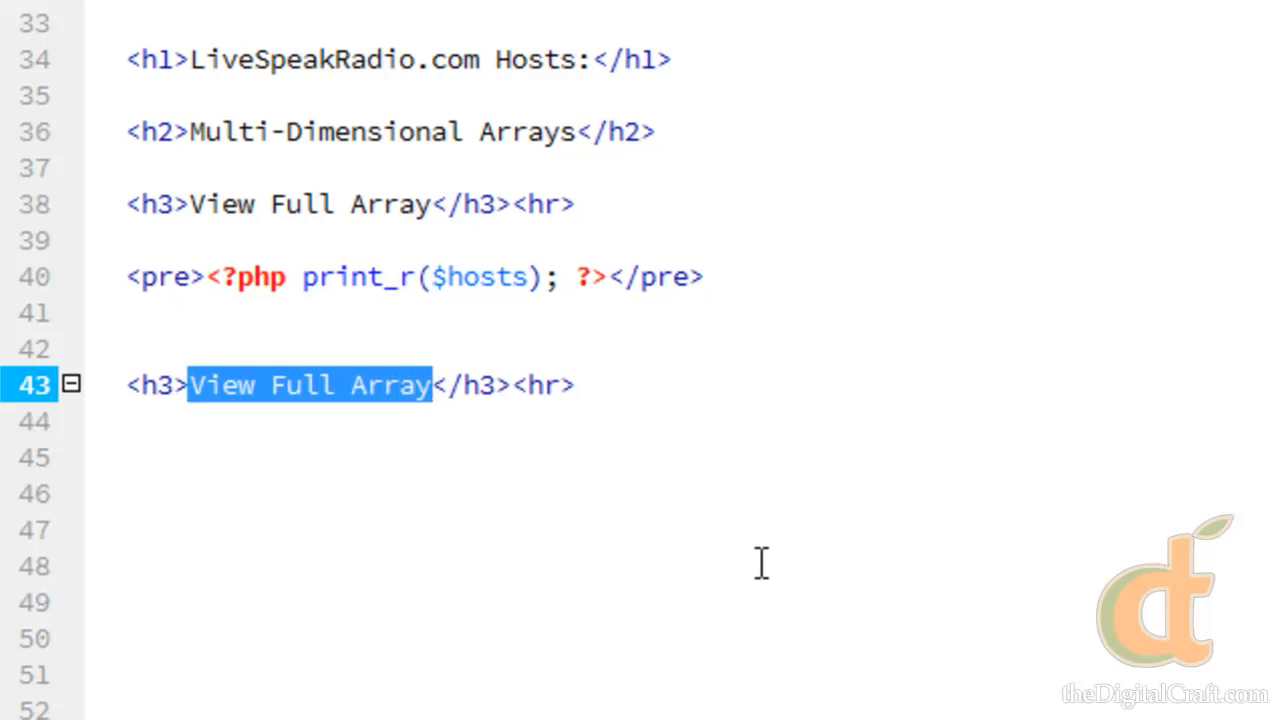
pyautogui.write('About')
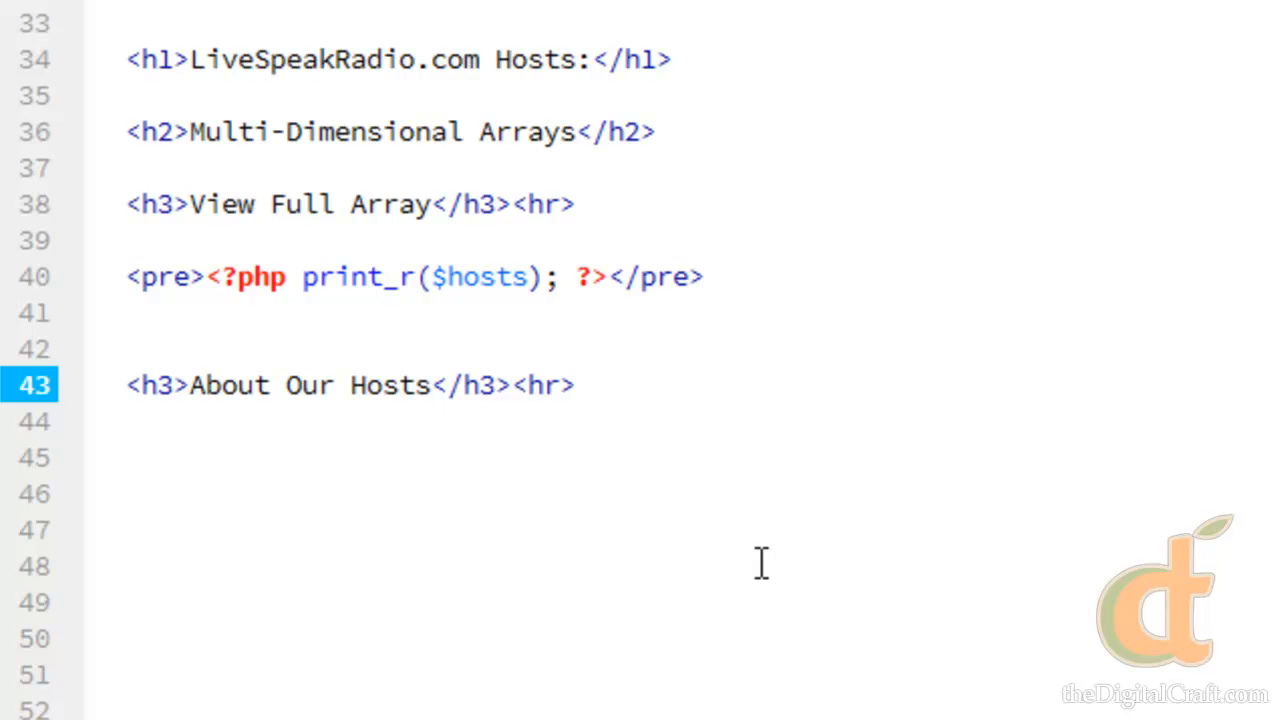
pyautogui.click(424, 385)
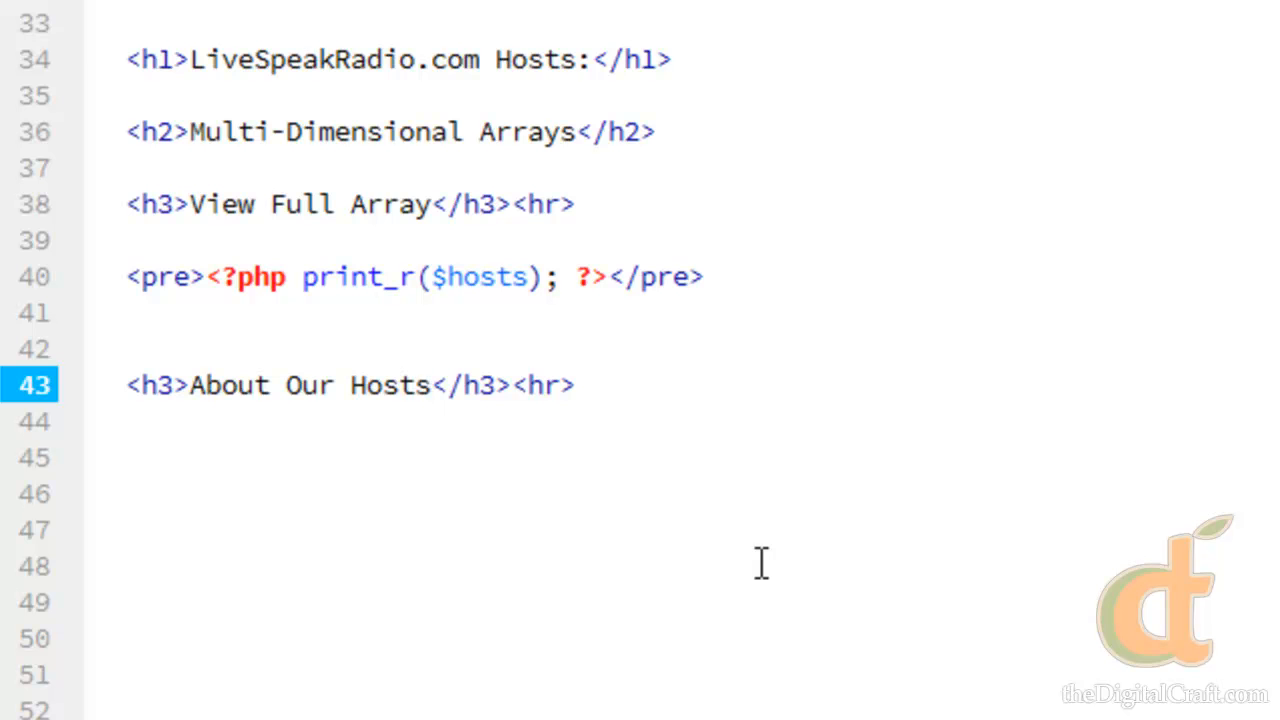
pyautogui.click(425, 386)
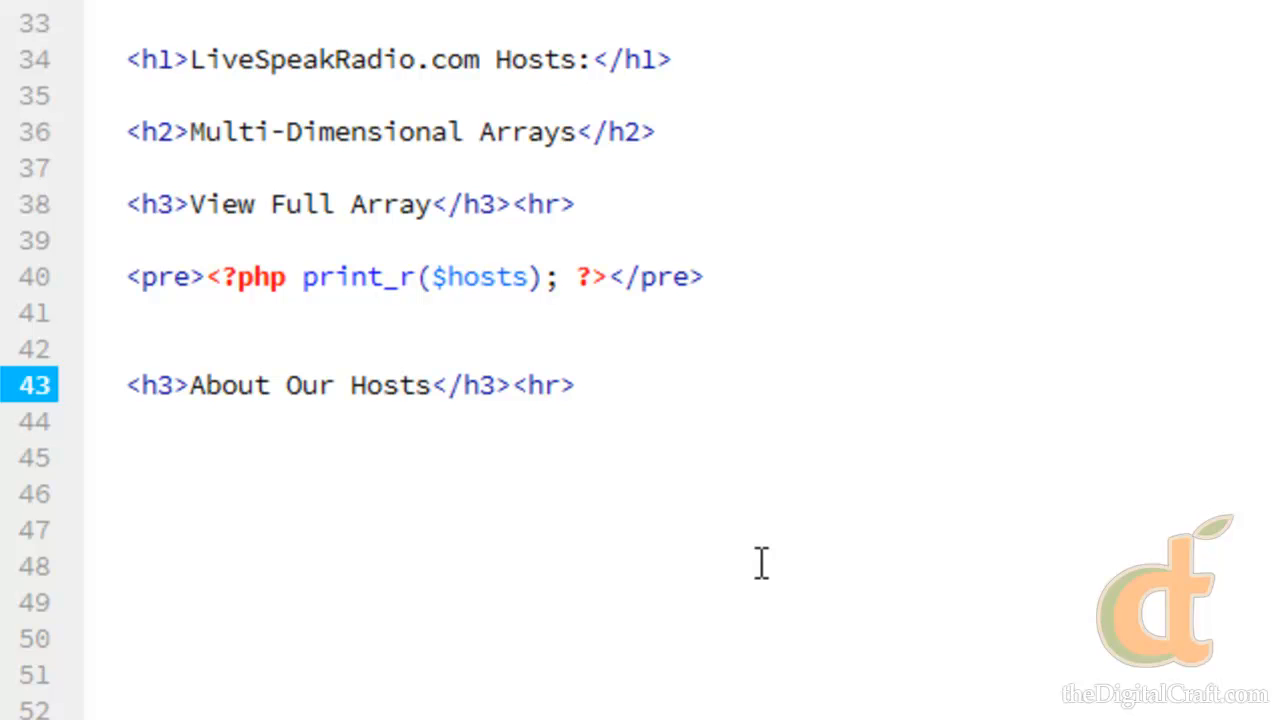
pyautogui.write('?php')
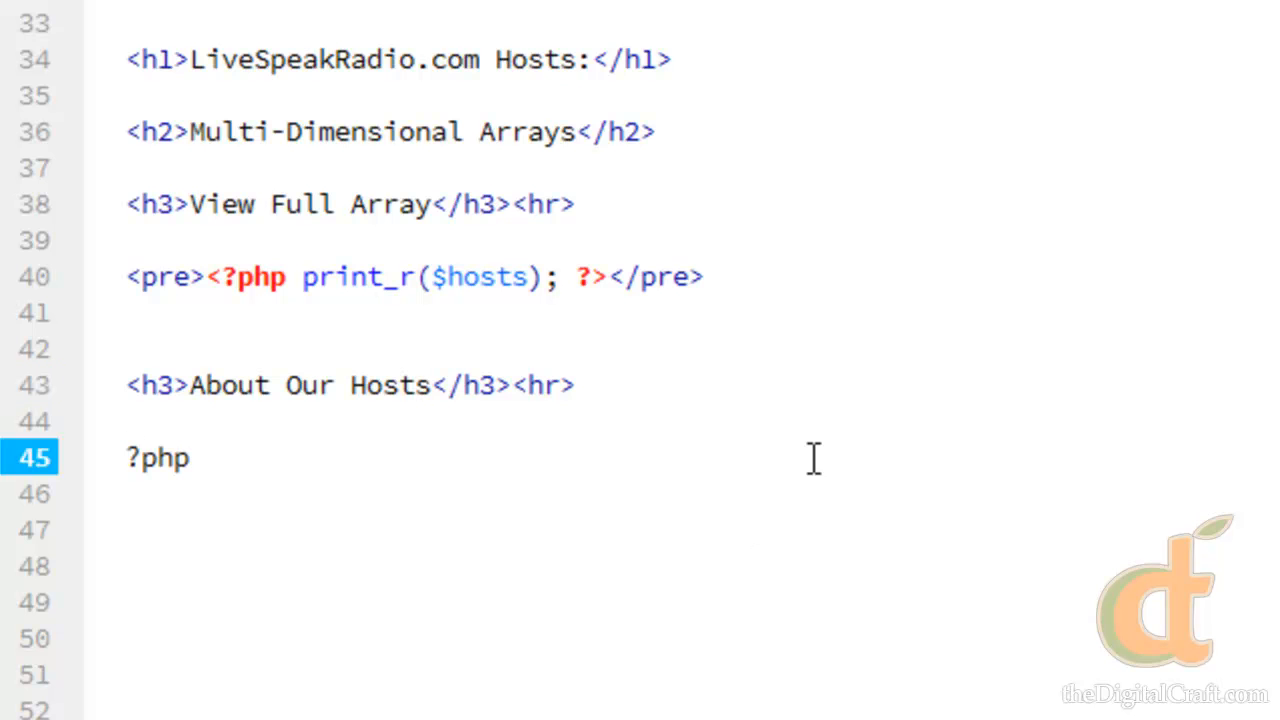
pyautogui.write('<')
pyautogui.click(410, 639)
pyautogui.write('?>')
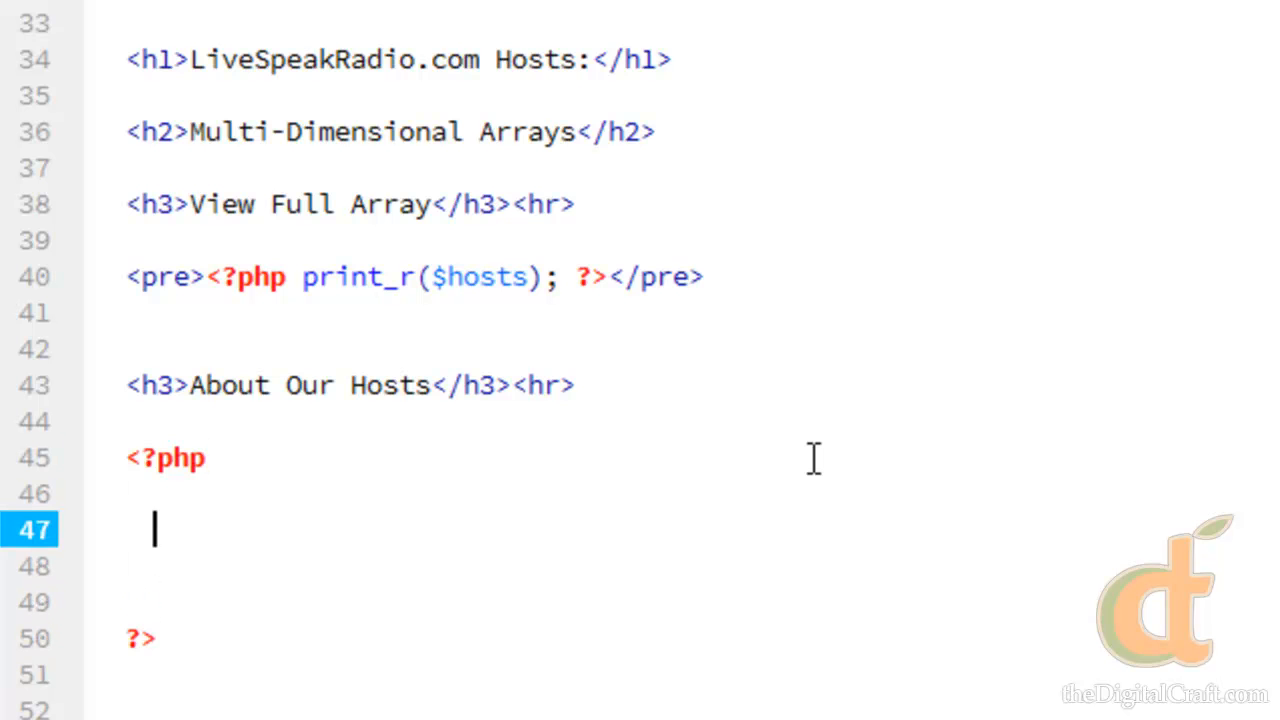
# Step: Write foreach($hosts as $name) { and close PHP with ?> inside the loop body
pyautogui.write('foreach')
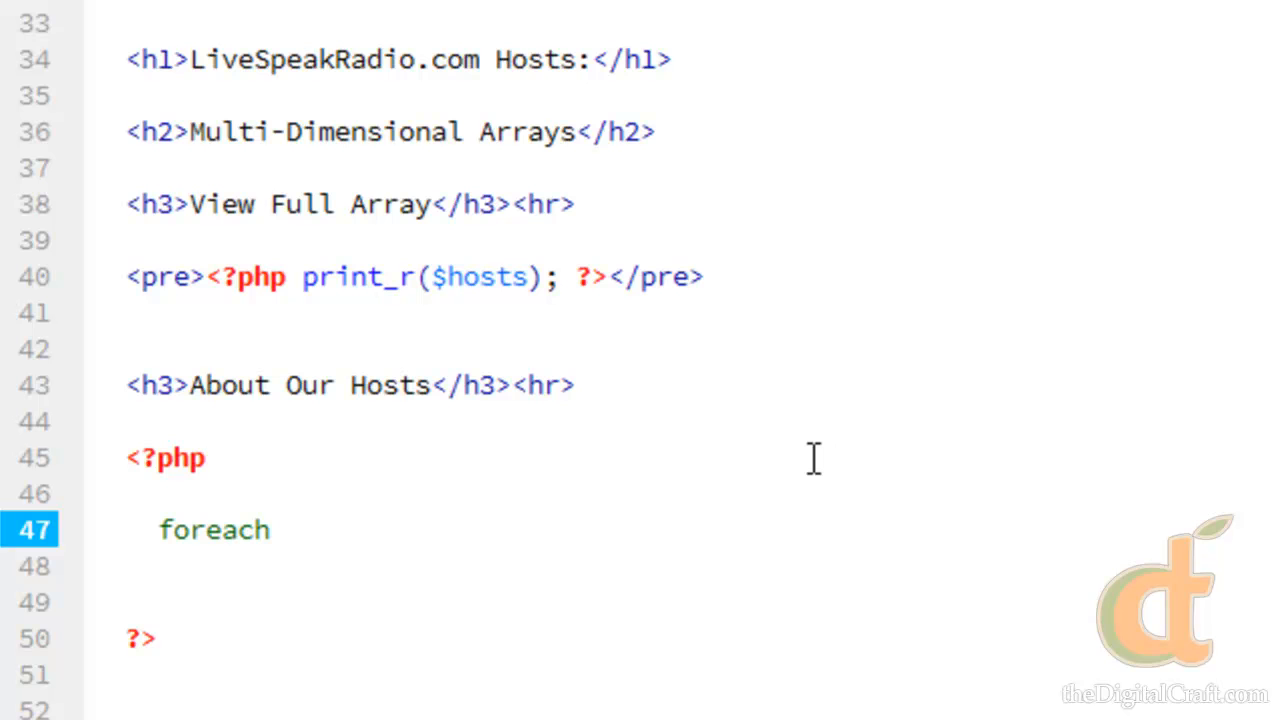
pyautogui.write('()')
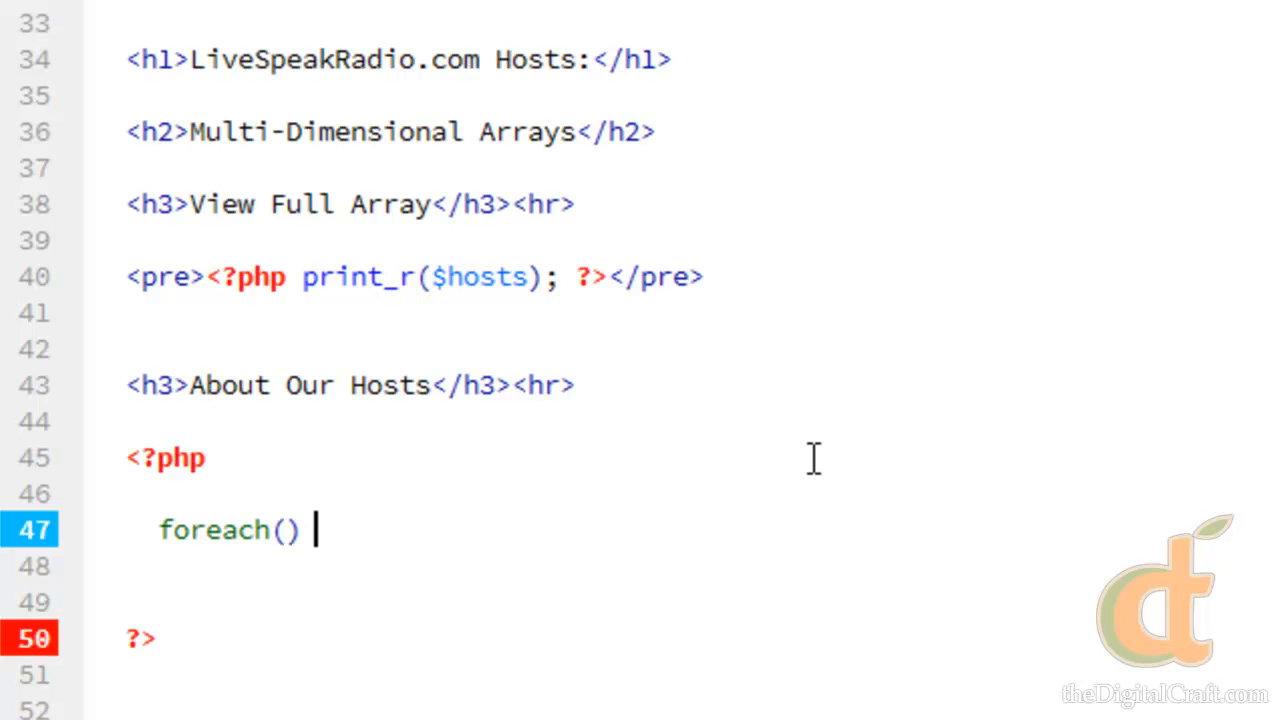
pyautogui.write('{')
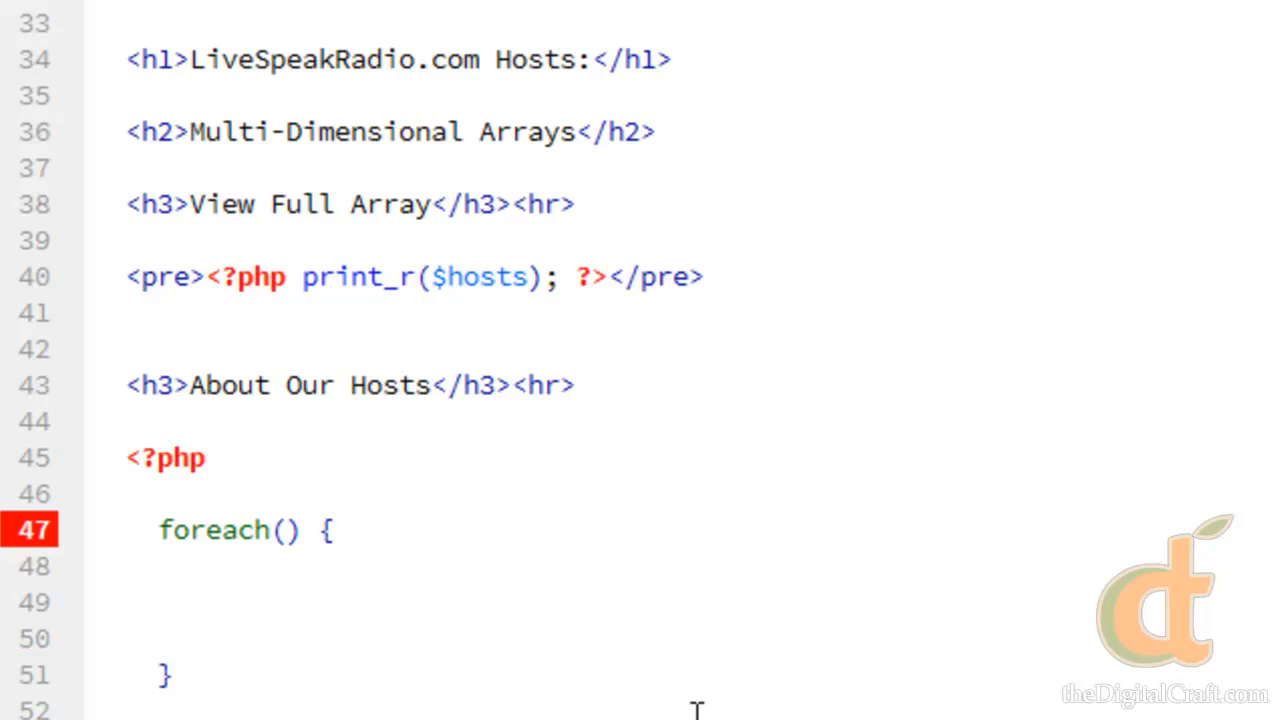
pyautogui.click(283, 531)
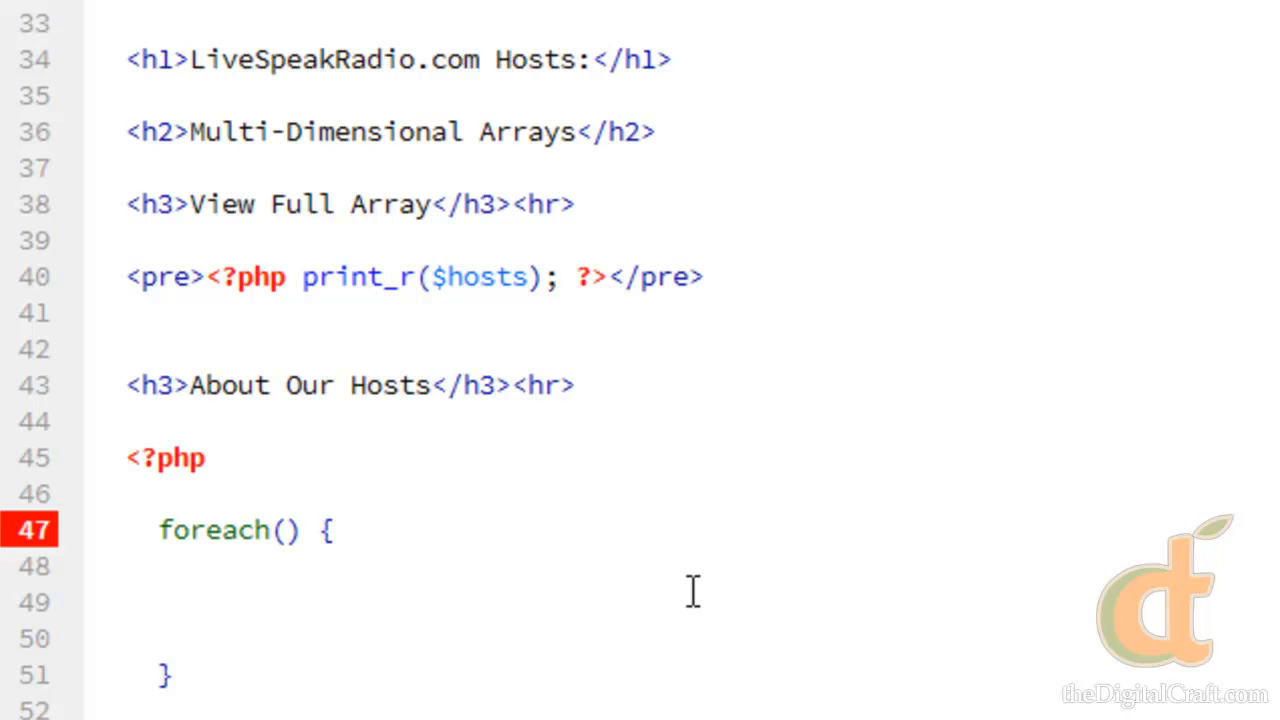
pyautogui.write('$hosts')
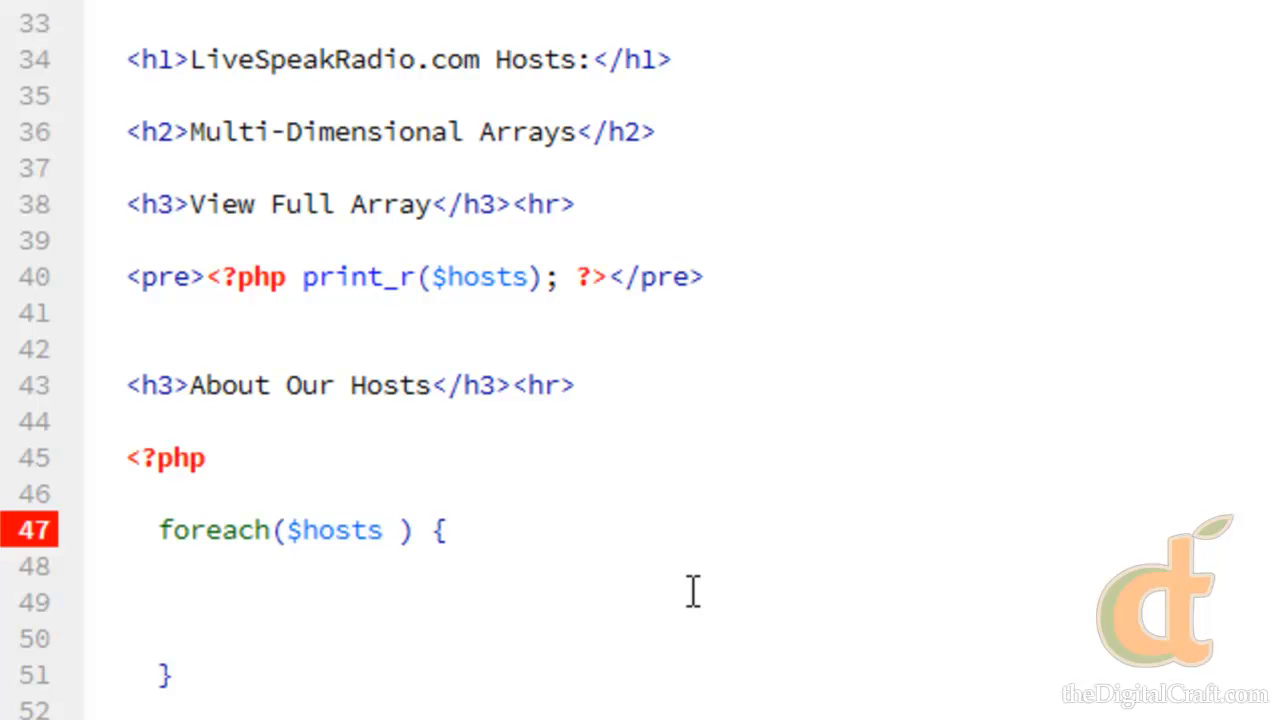
pyautogui.click(395, 530)
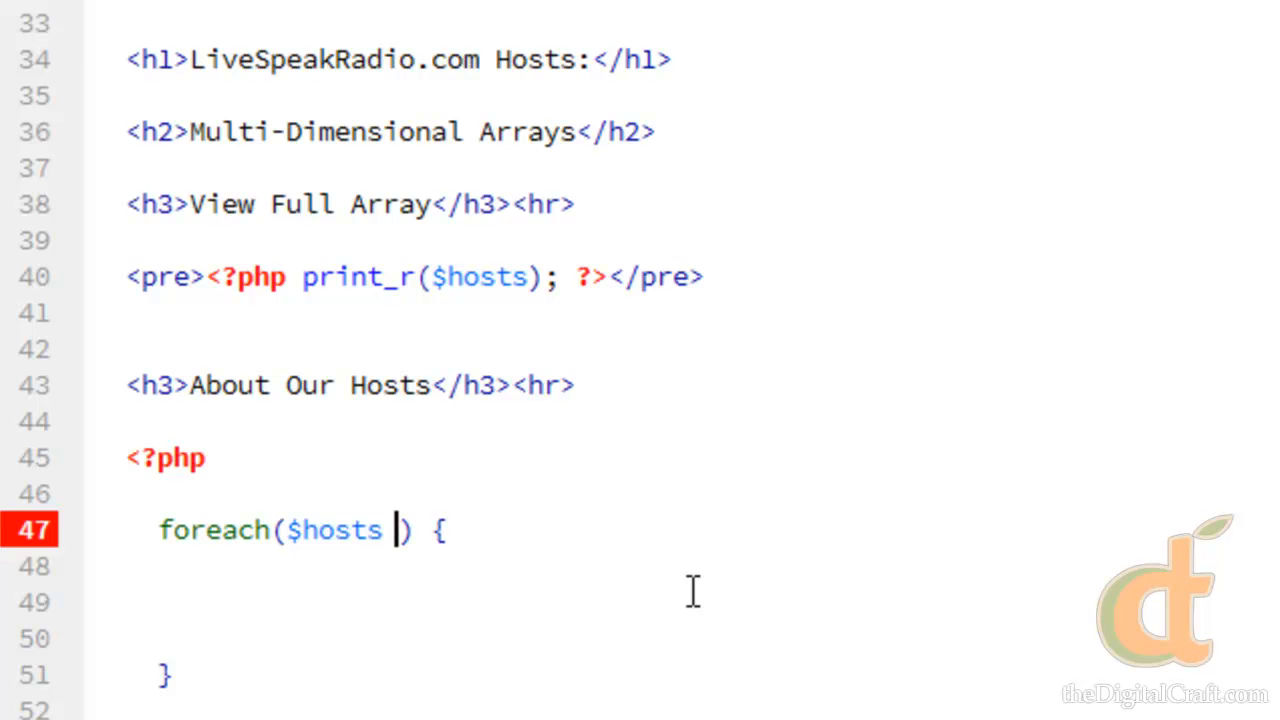
pyautogui.write('as')
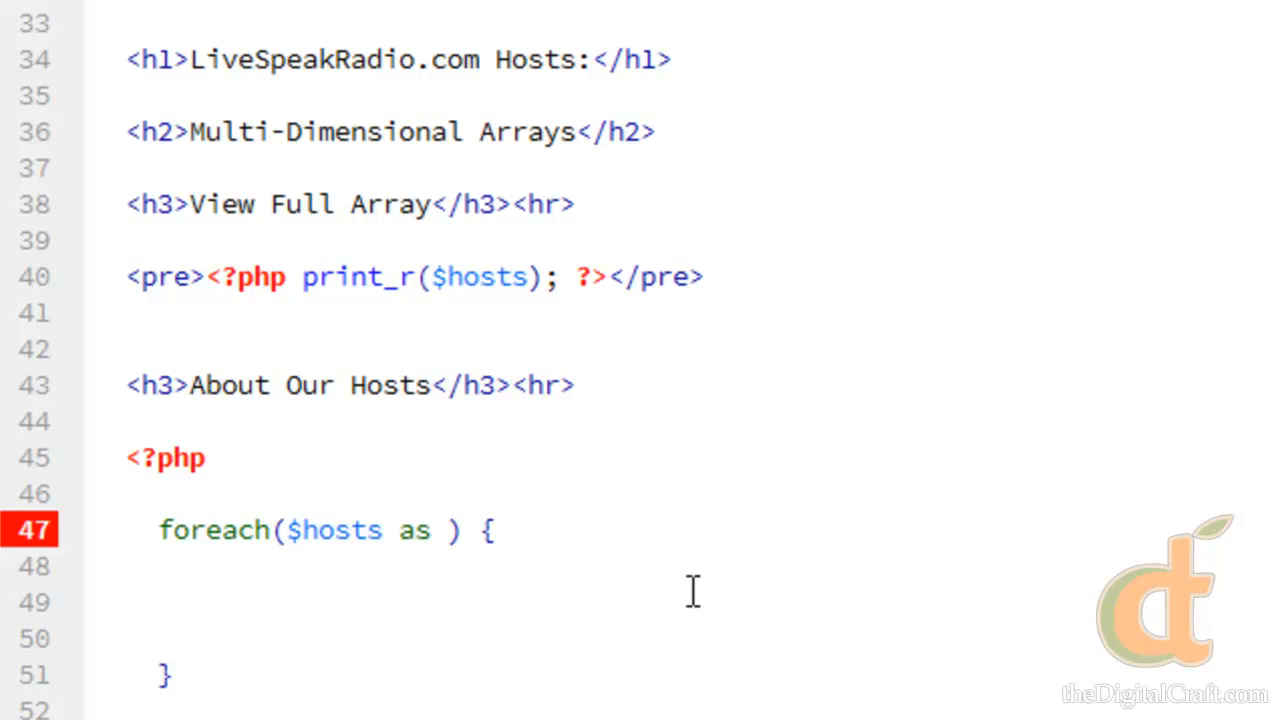
pyautogui.write('$name')
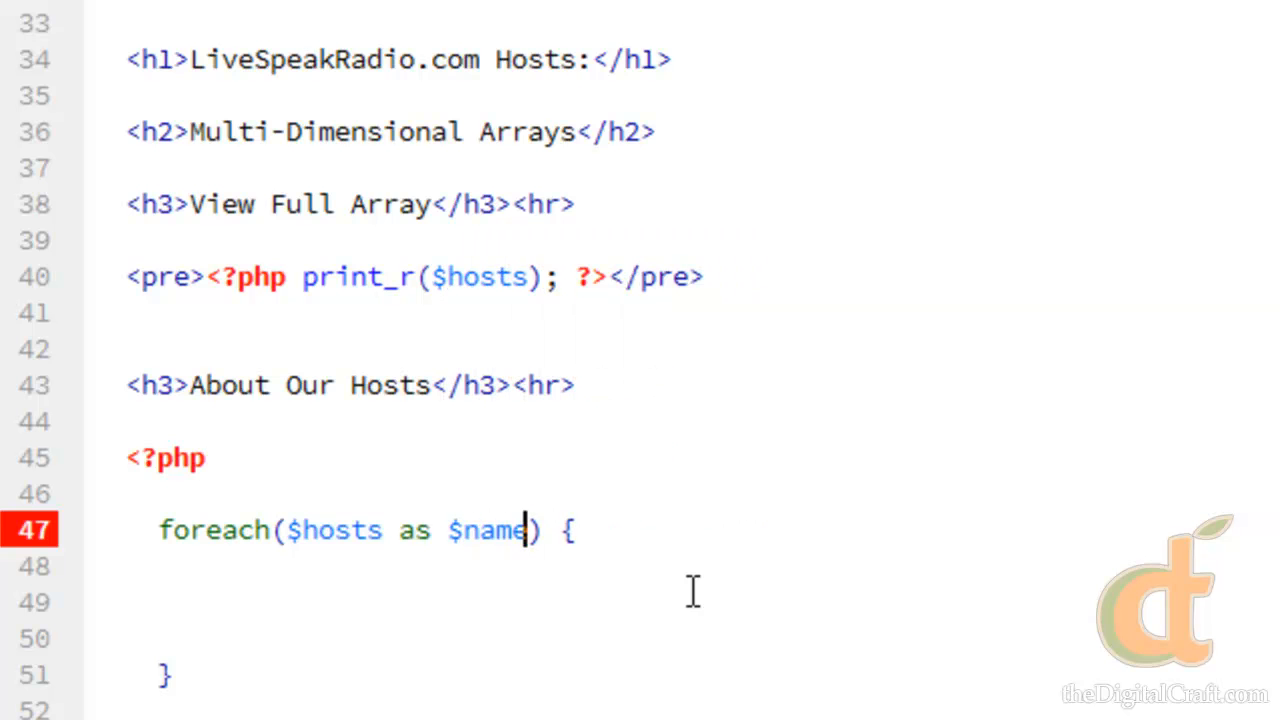
pyautogui.moveTo(660, 532)
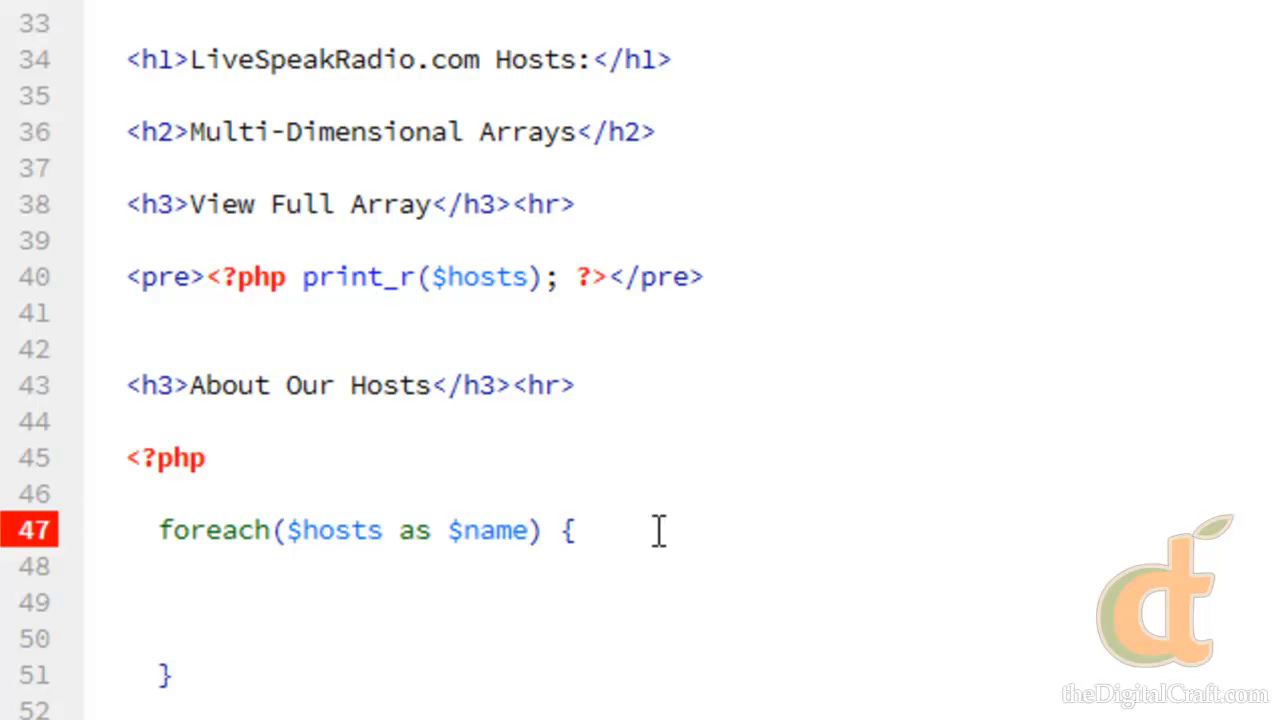
pyautogui.write('?>')
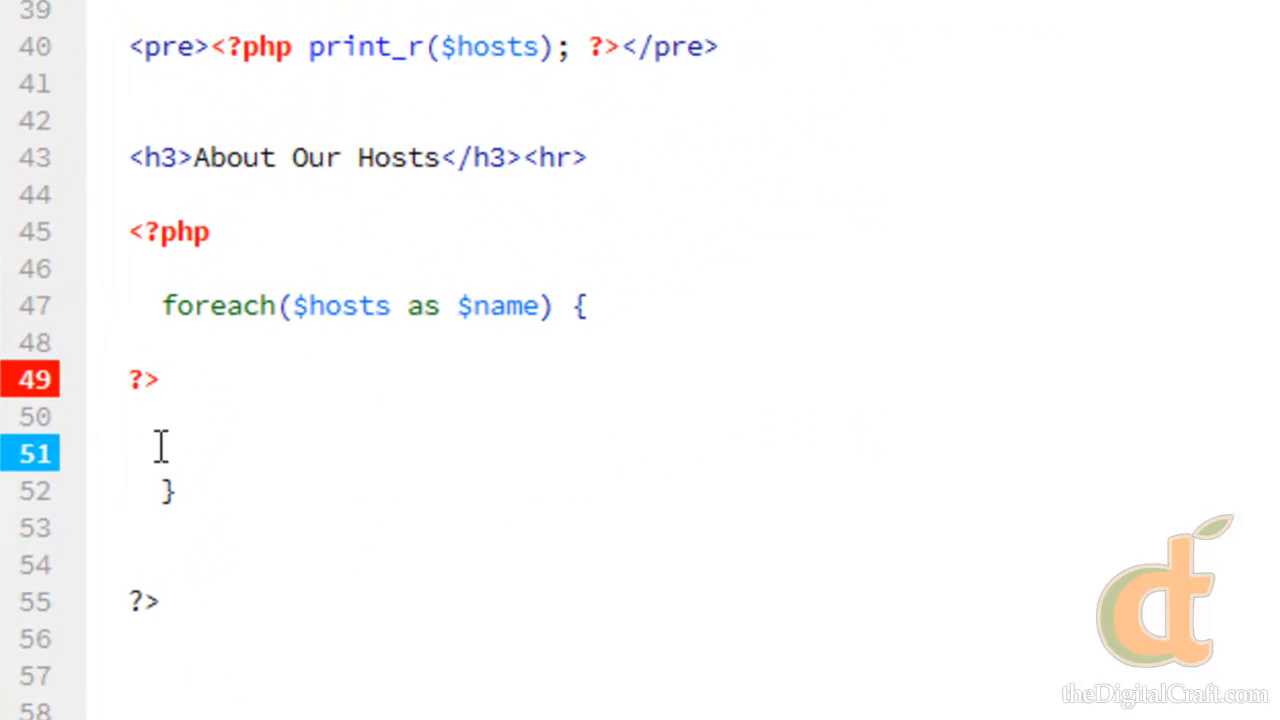
# Step: Split the loop into <?php foreach($hosts as $name) { ?> and a separate <?php } ?> line
pyautogui.write('<?php')
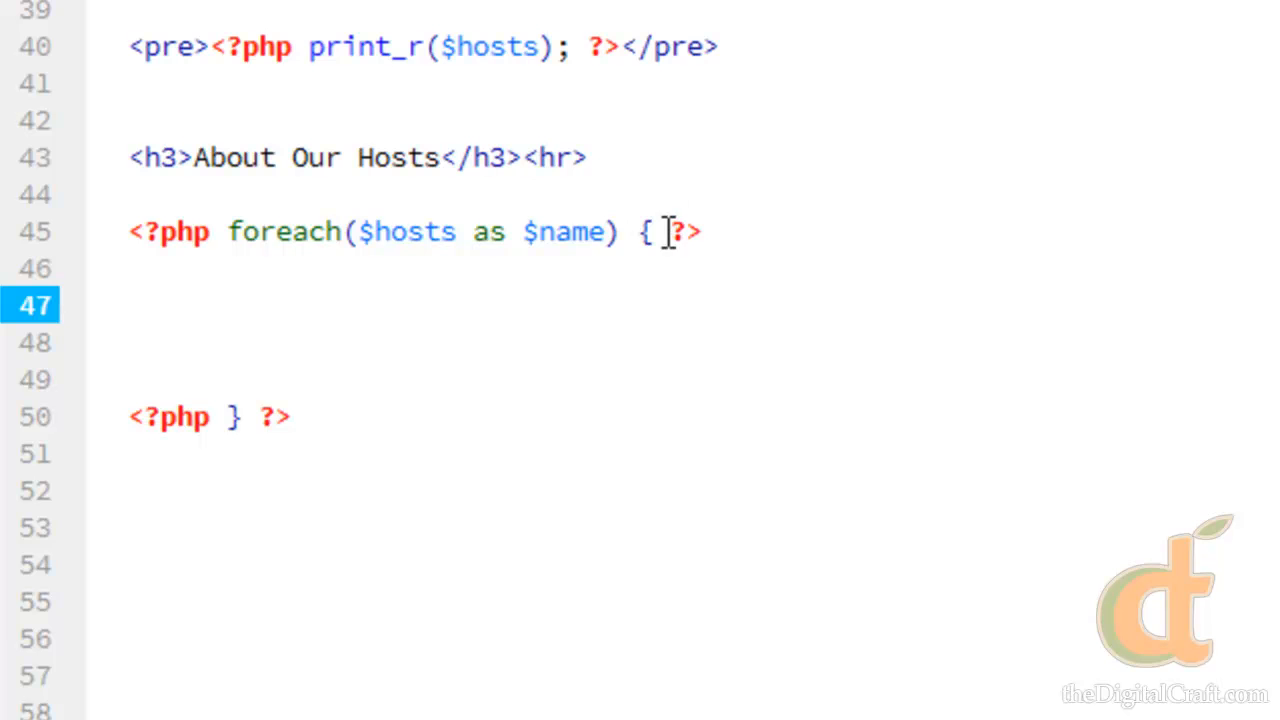
pyautogui.click(655, 231)
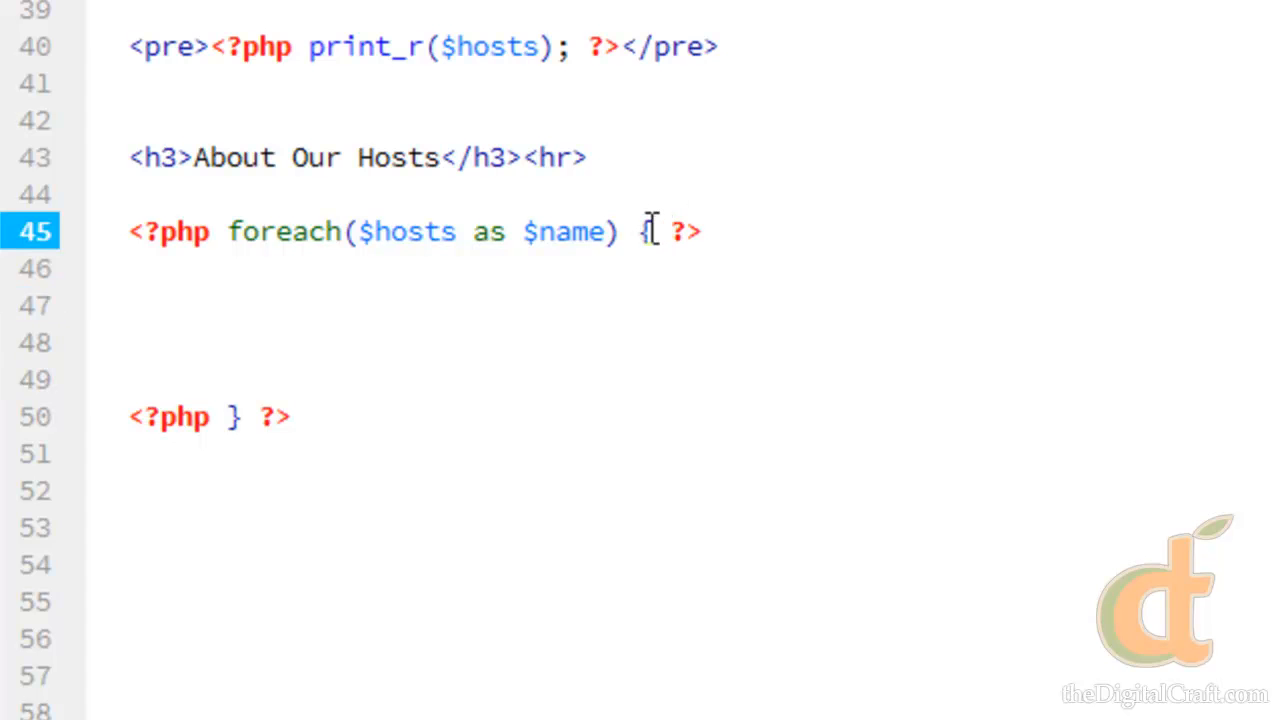
pyautogui.click(228, 416)
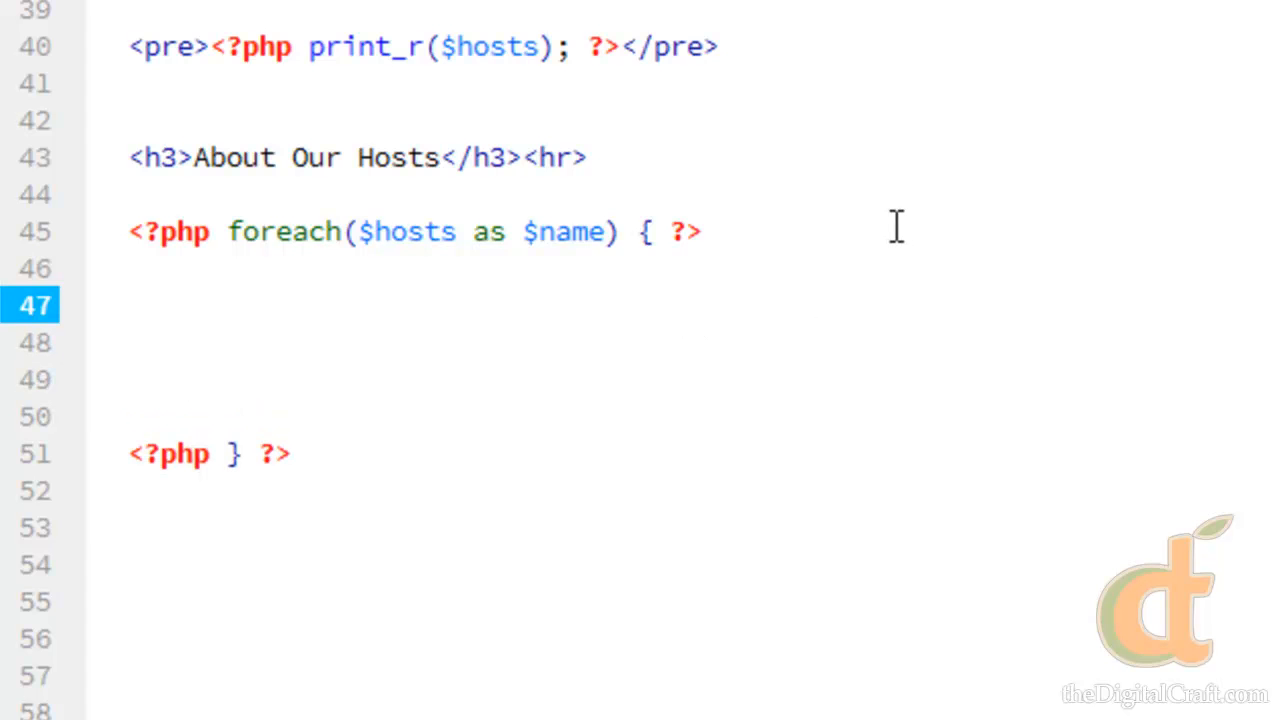
# Step: Inside the loop write <h4><?php echo $name; ?></h4> to print each host name
pyautogui.write('<h4></h4>')
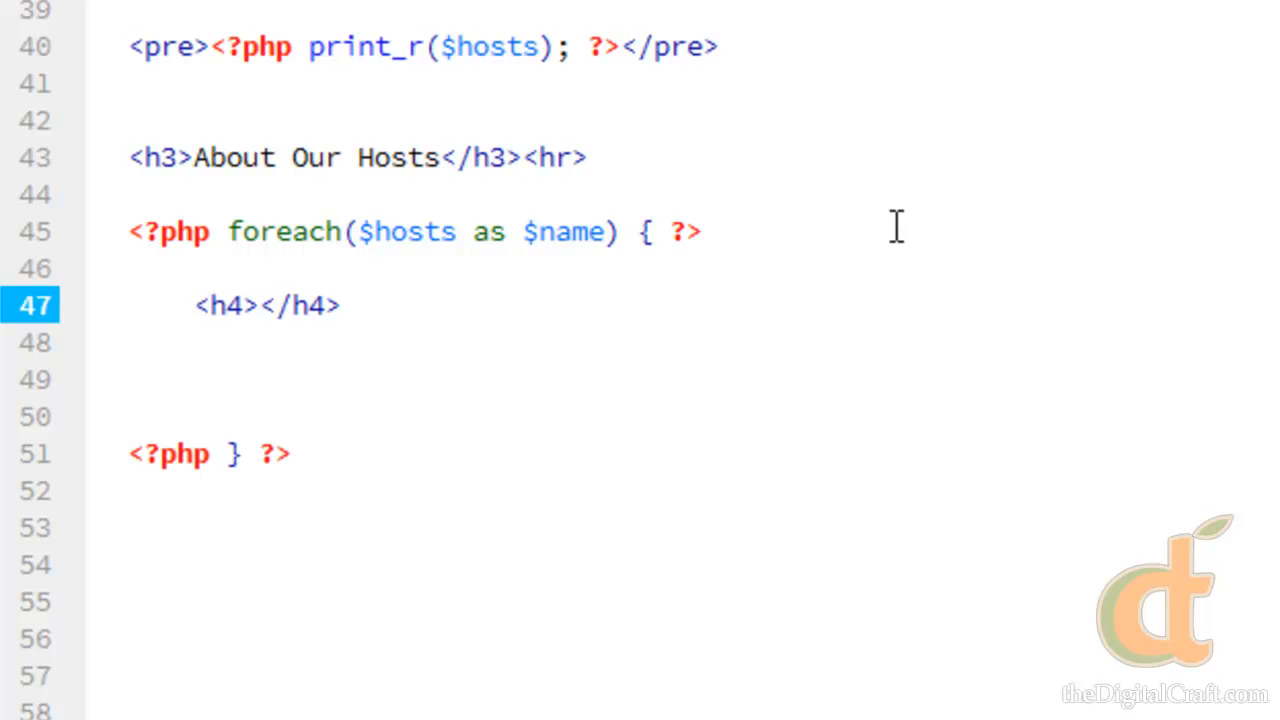
pyautogui.click(257, 305)
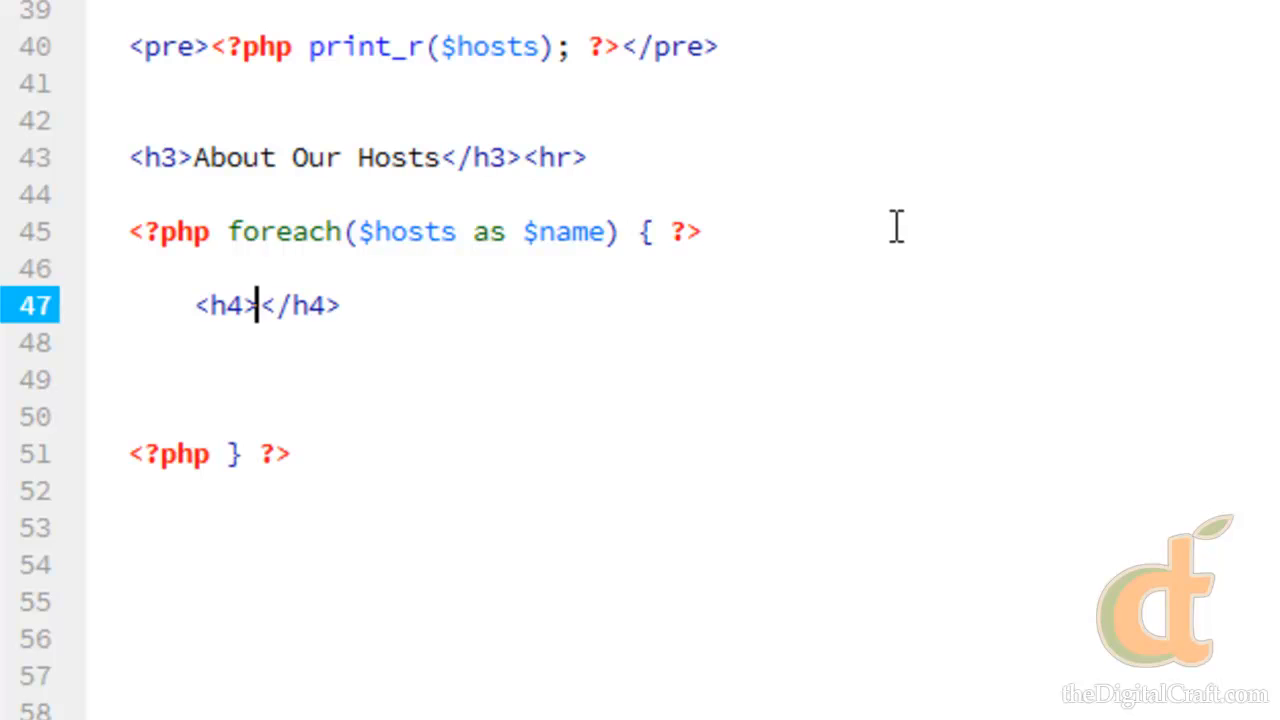
pyautogui.write('<?php echo<')
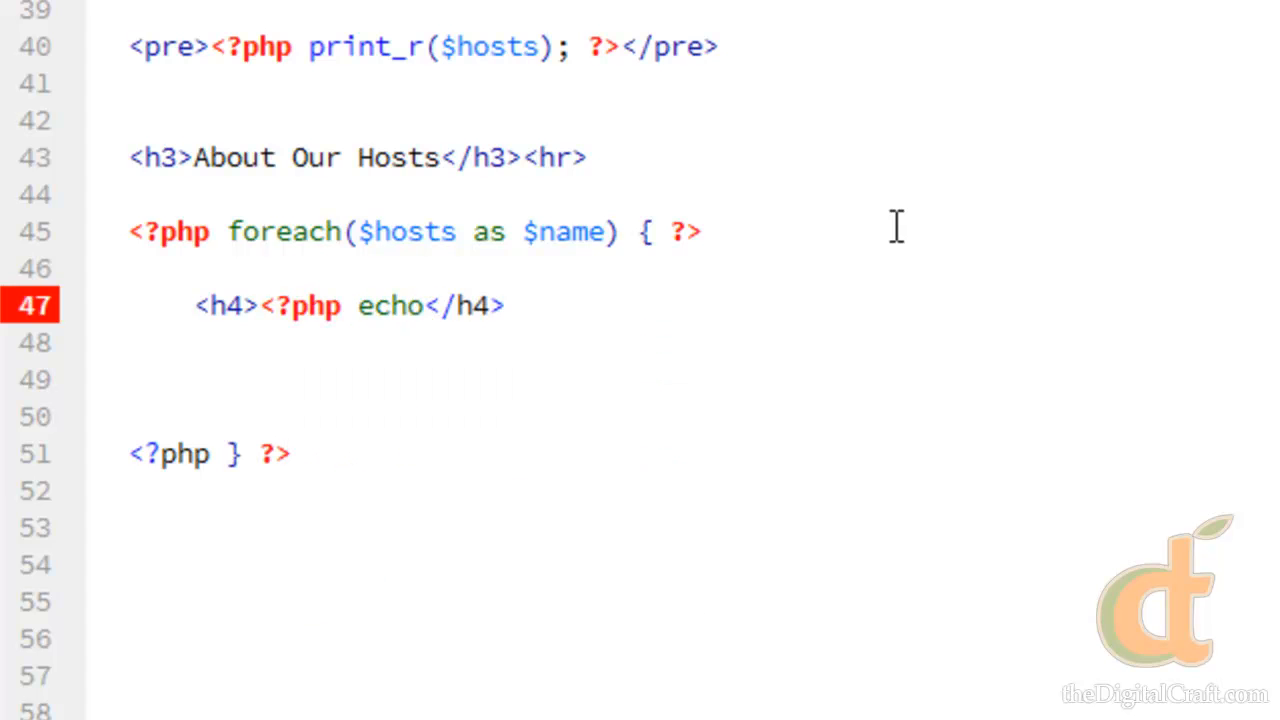
pyautogui.write('$name;')
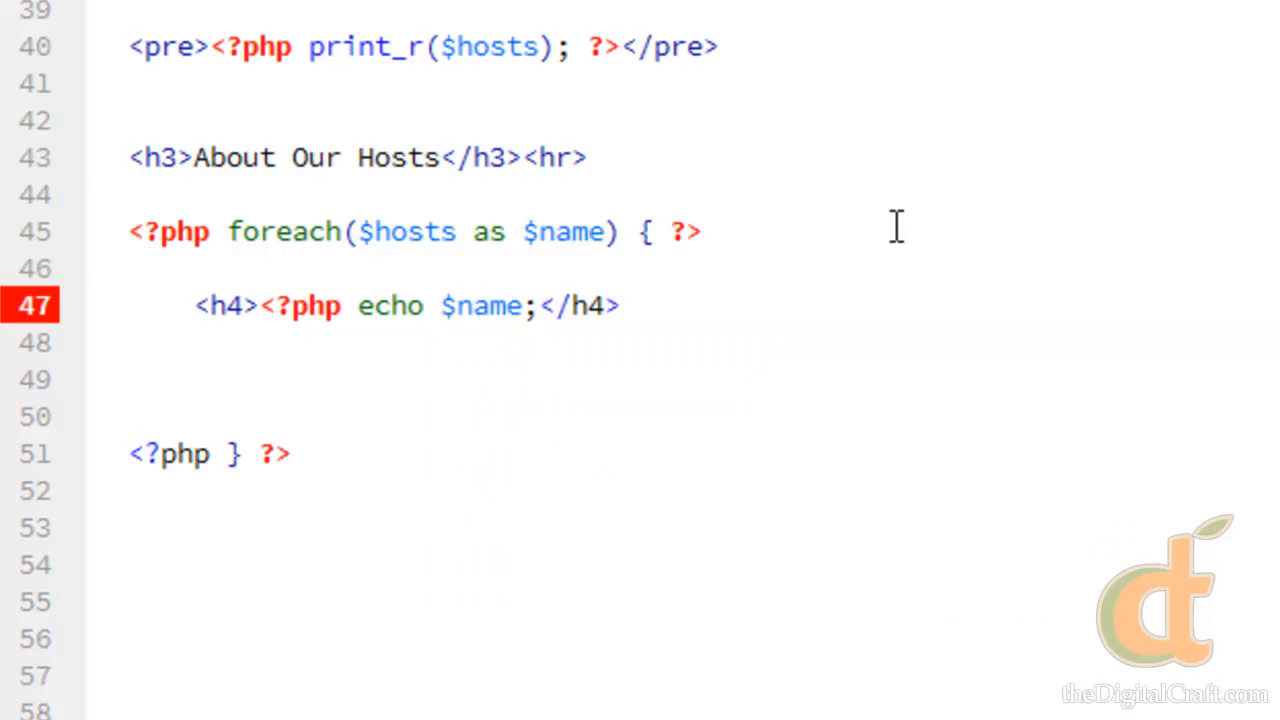
pyautogui.write('?>')
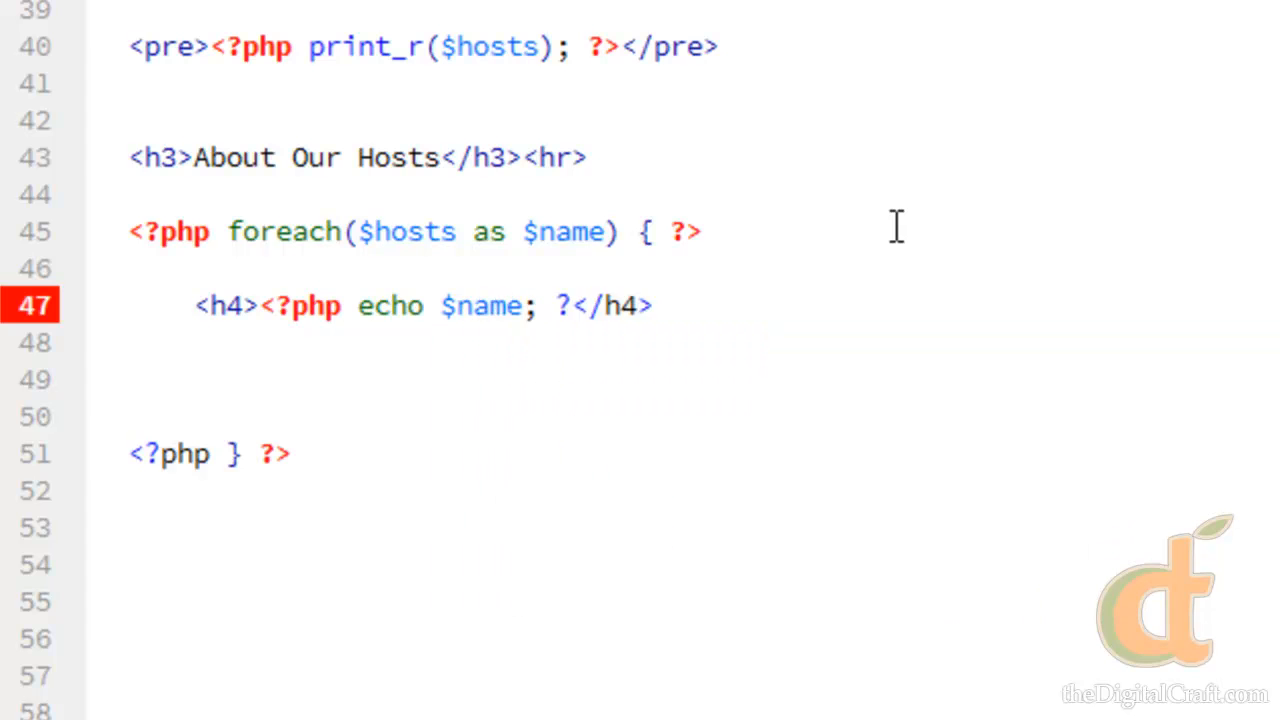
pyautogui.click(670, 305)
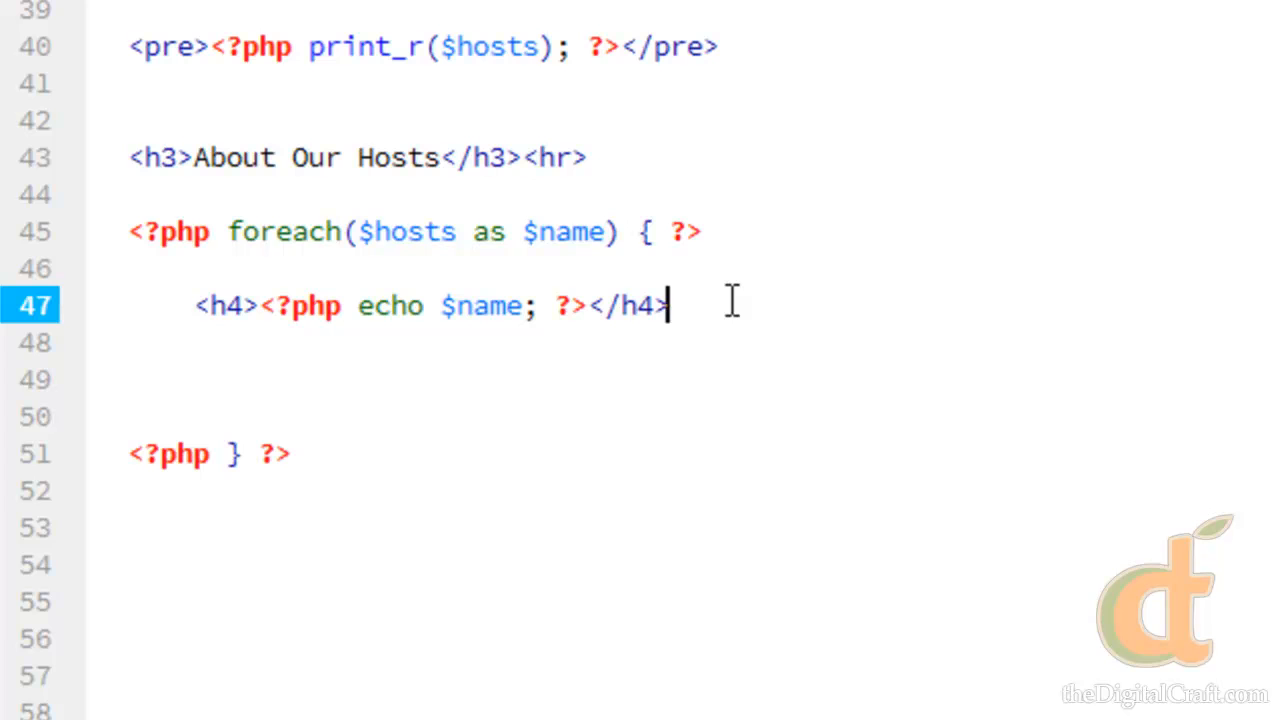
pyautogui.click(725, 305)
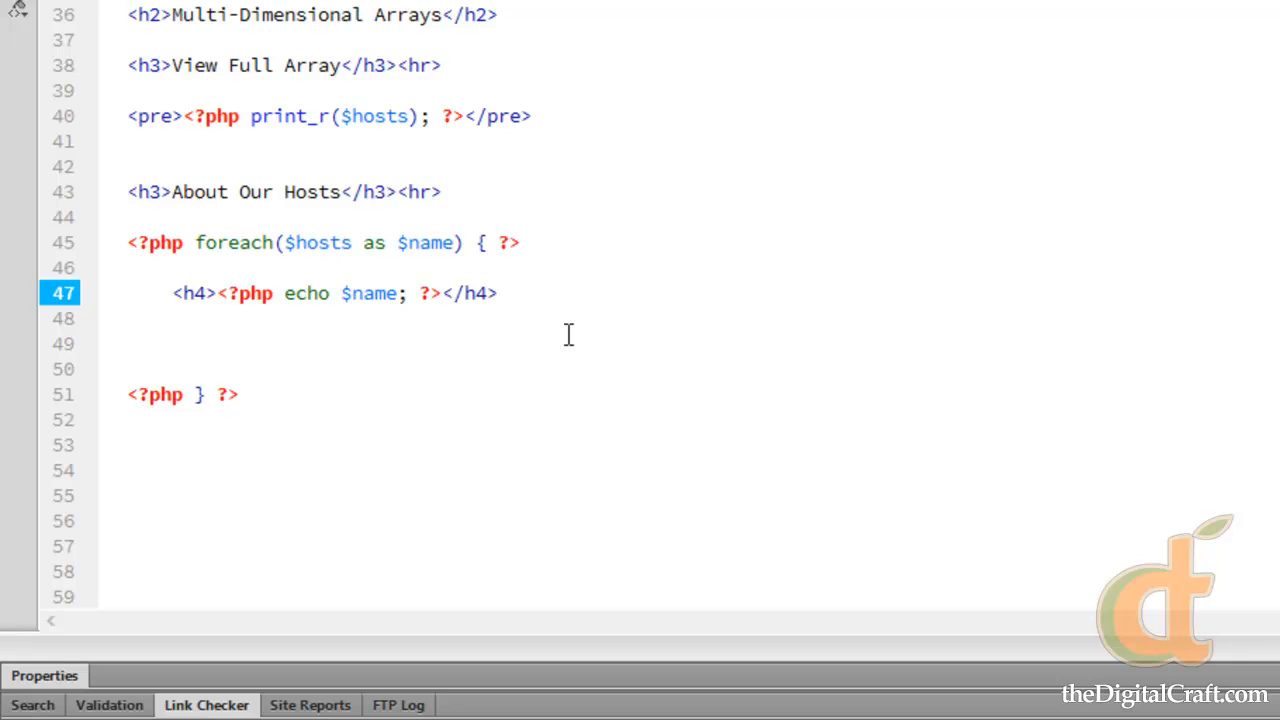
# Step: Add the => arrow after $name in the outer foreach on line 45
pyautogui.click(500, 293)
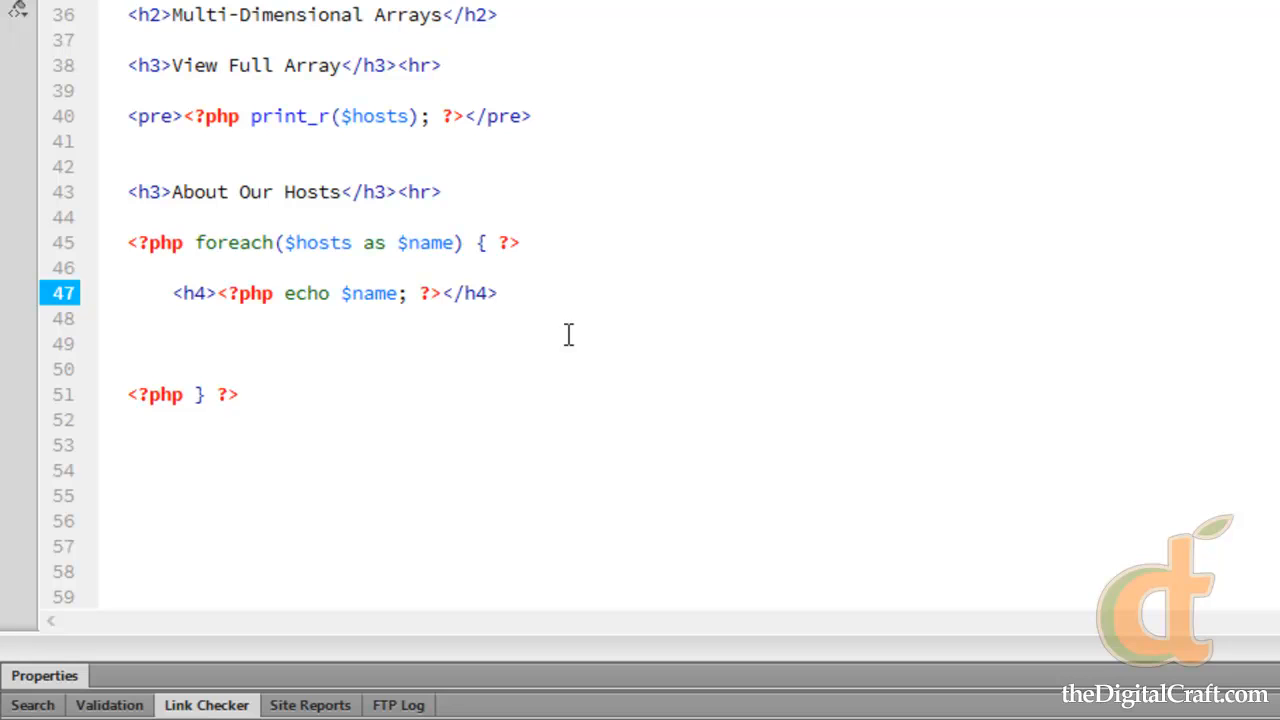
pyautogui.click(499, 293)
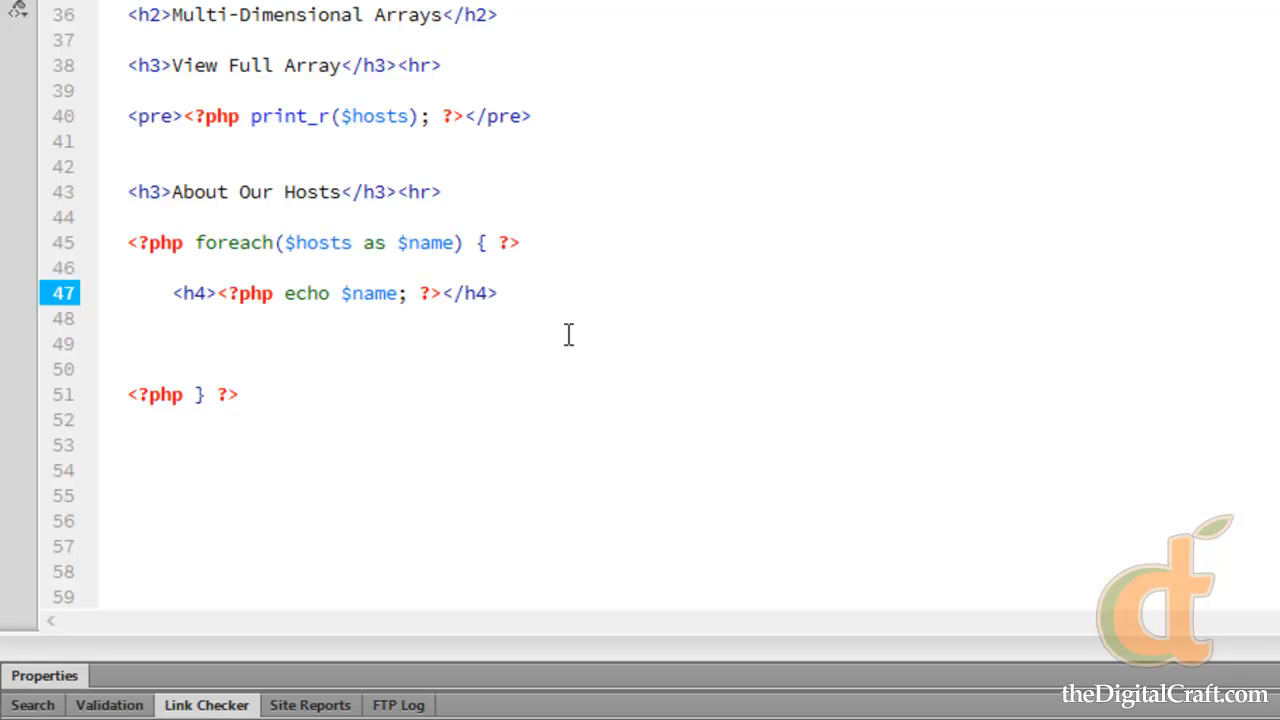
pyautogui.moveTo(382, 293)
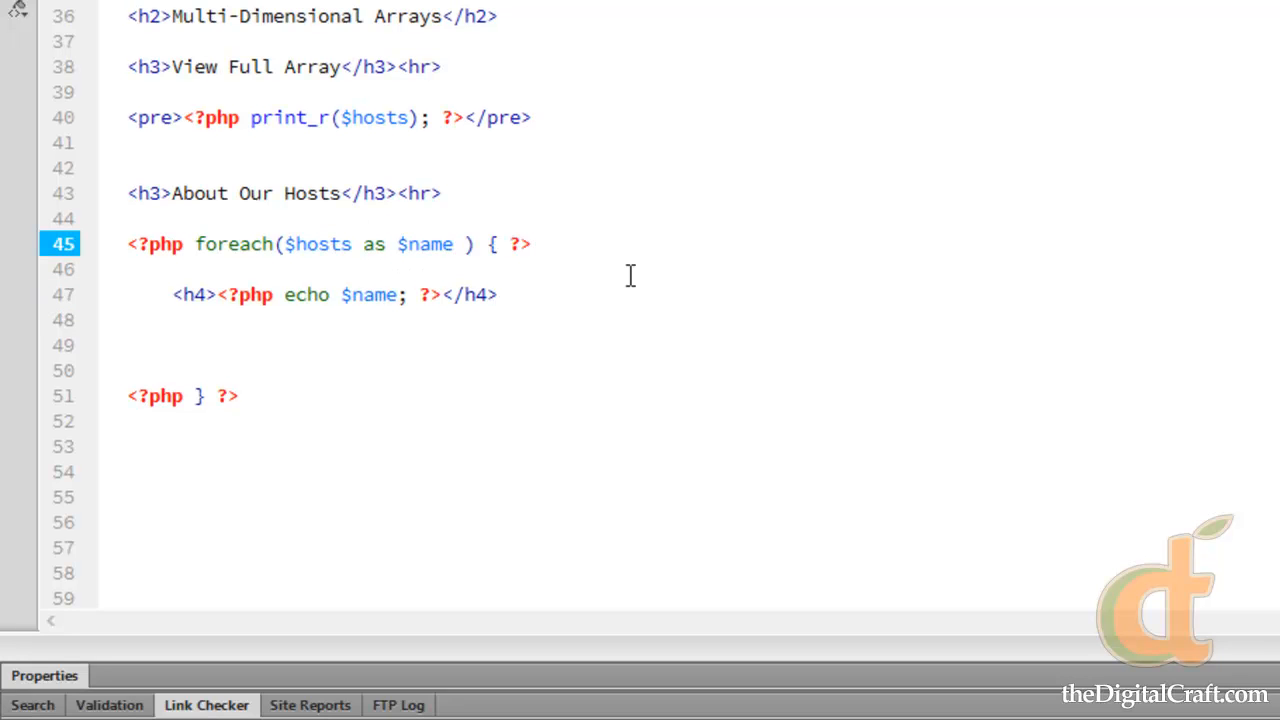
pyautogui.write('=>')
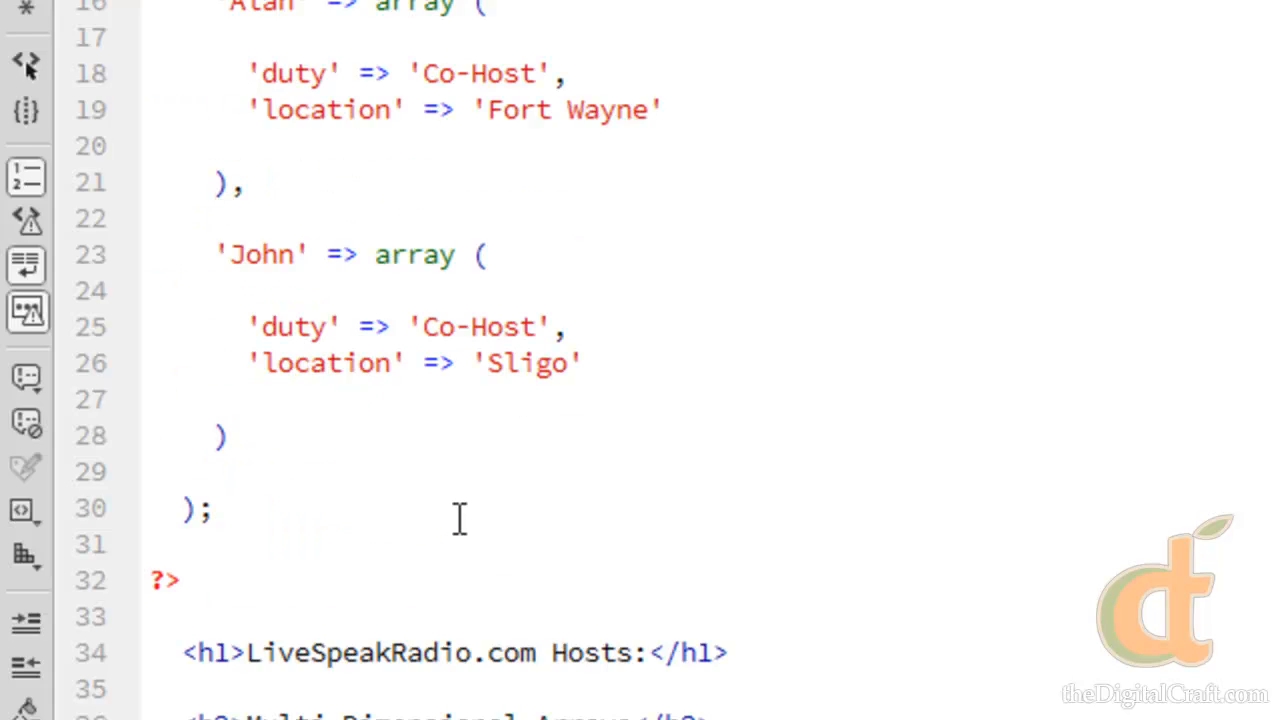
# Step: Add $info so the outer loop reads foreach($hosts as $name => $info)
pyautogui.scroll(-3)
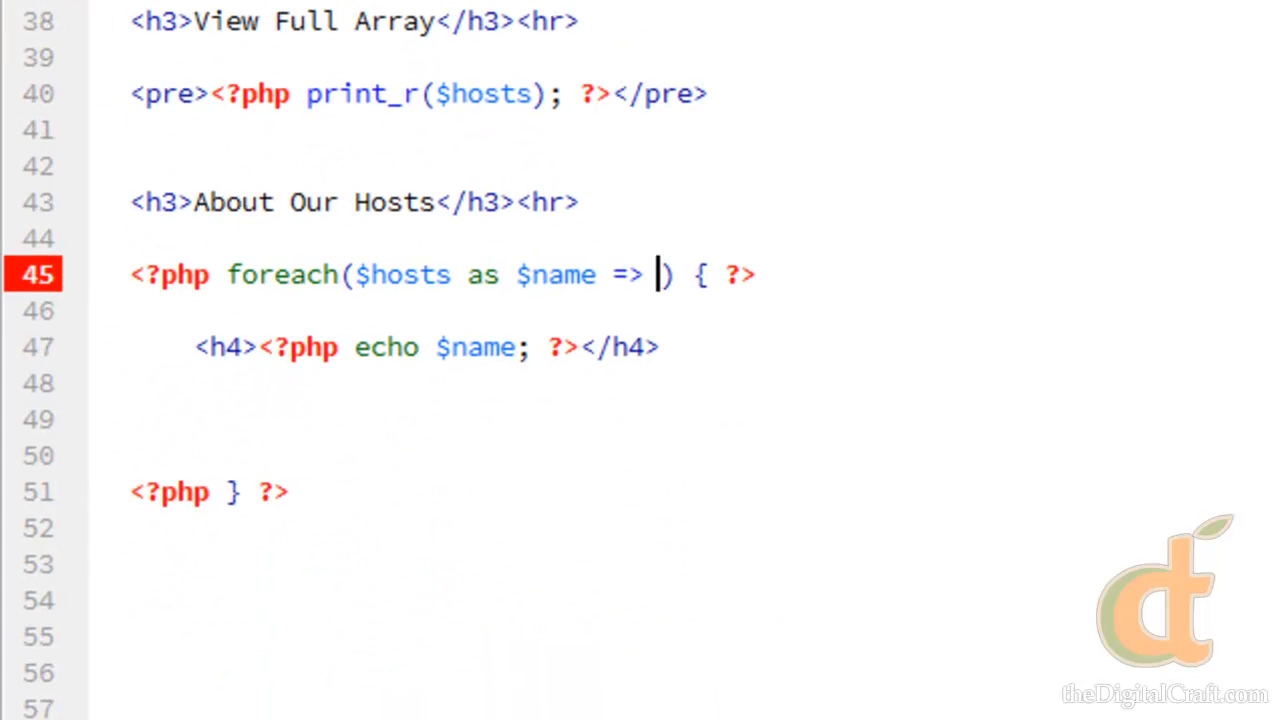
pyautogui.write('$')
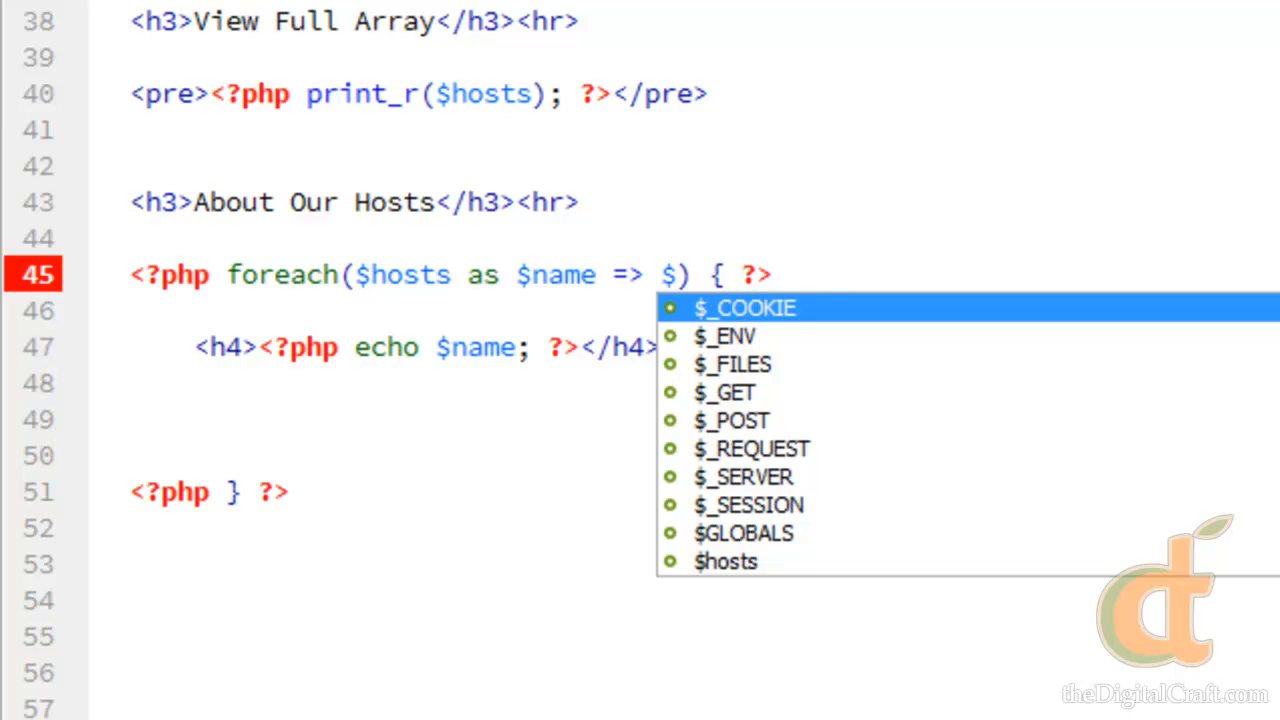
pyautogui.write('info')
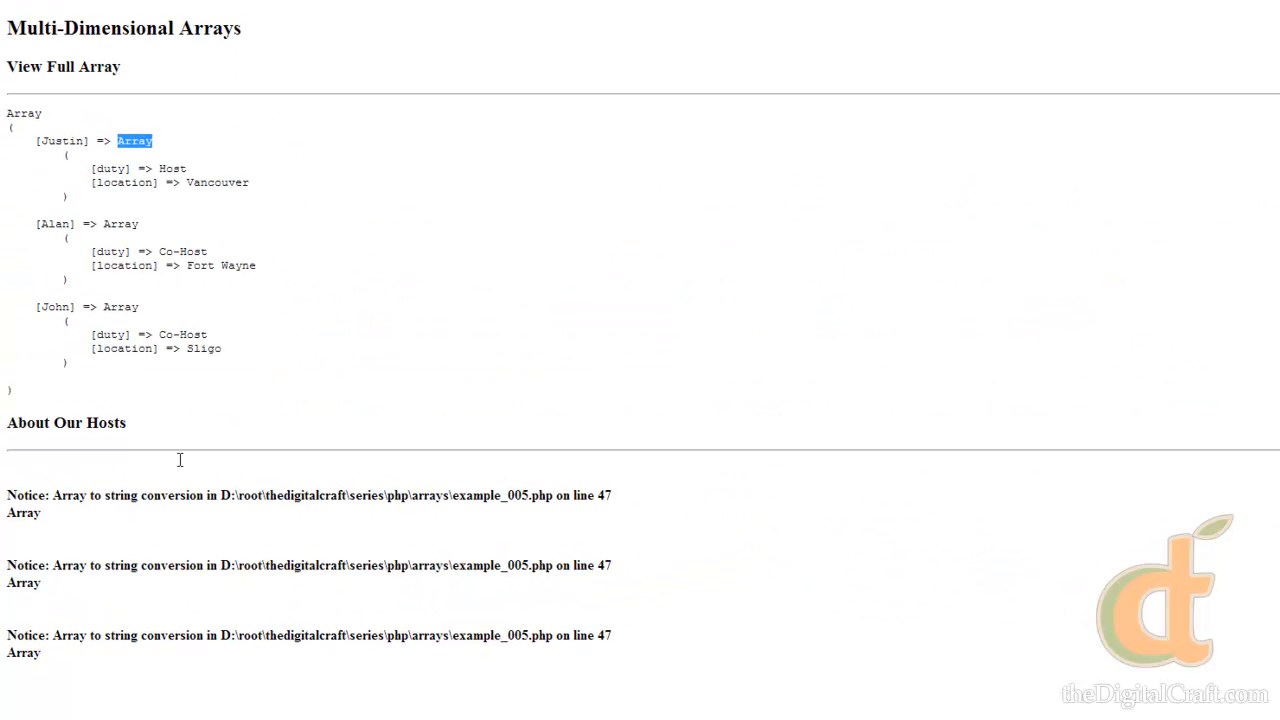
pyautogui.moveTo(265, 492)
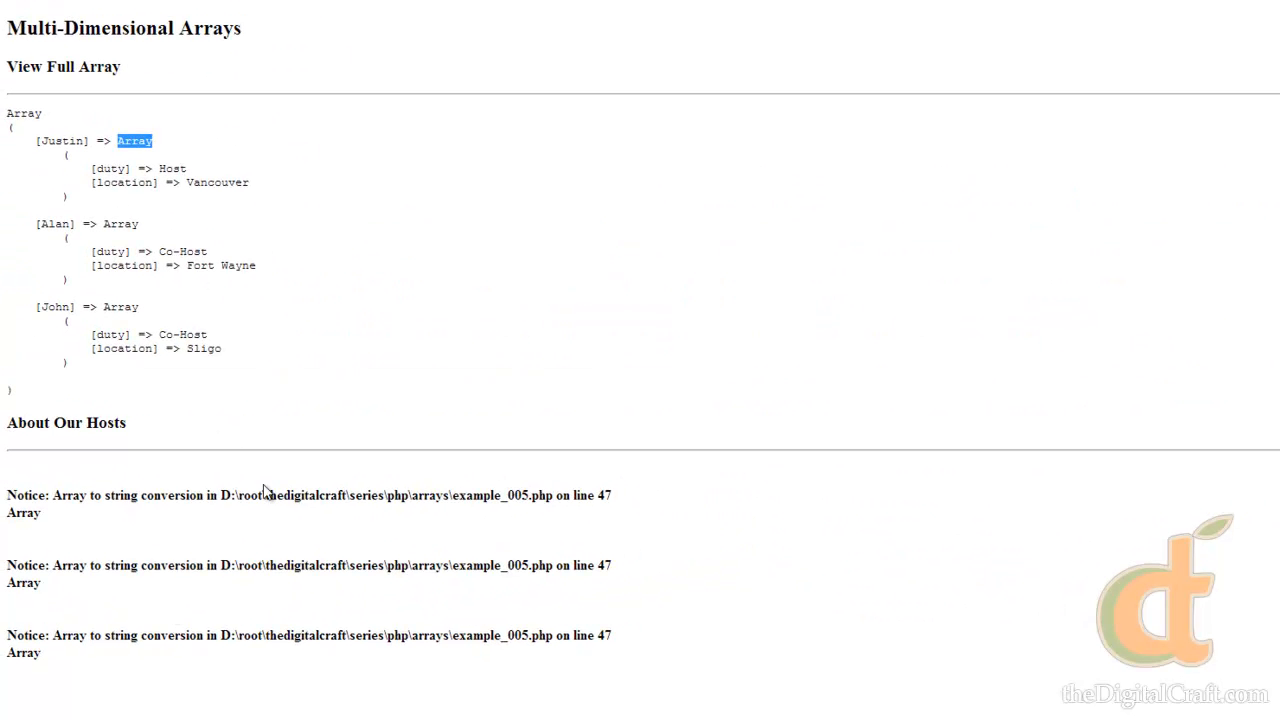
pyautogui.moveTo(203, 516)
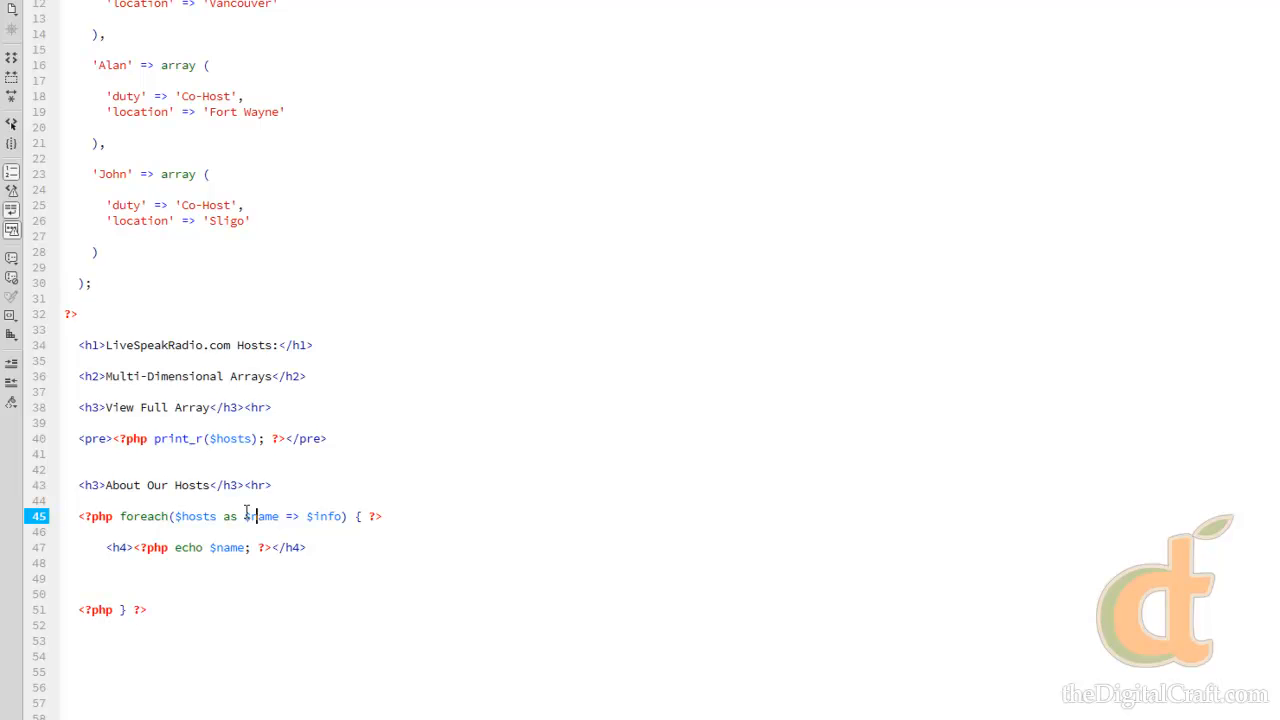
pyautogui.doubleClick(260, 516)
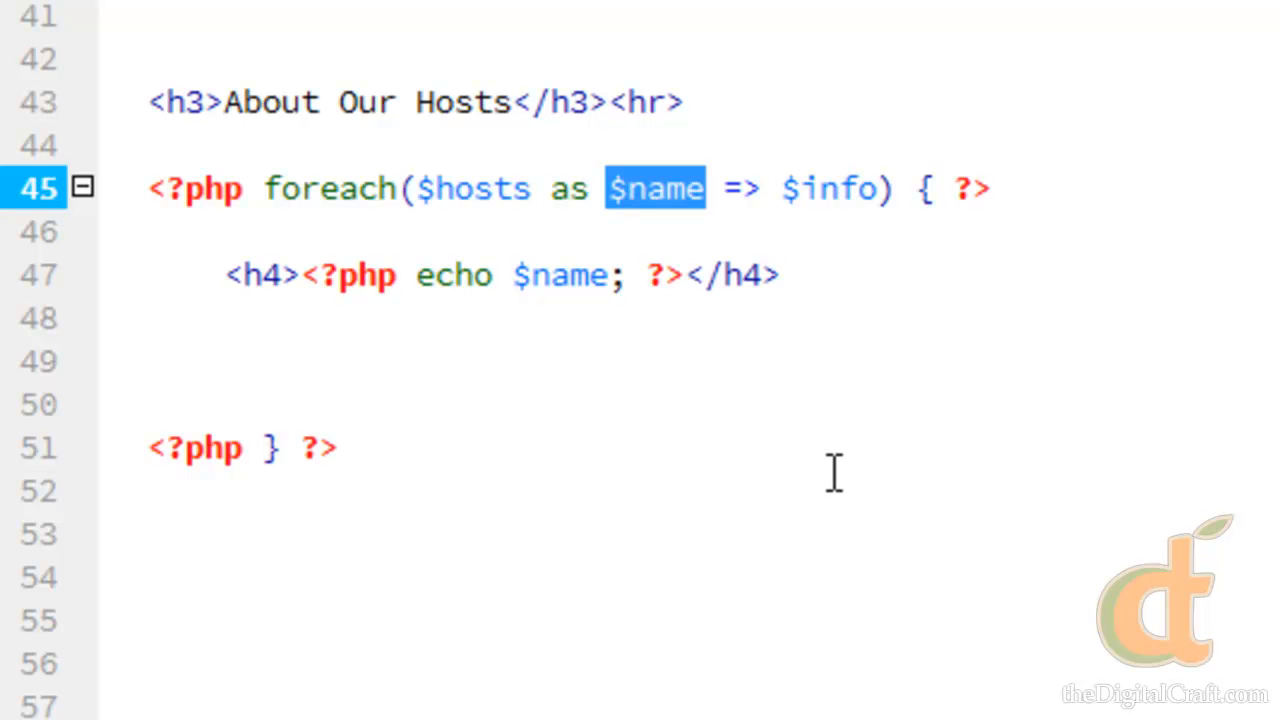
pyautogui.doubleClick(830, 189)
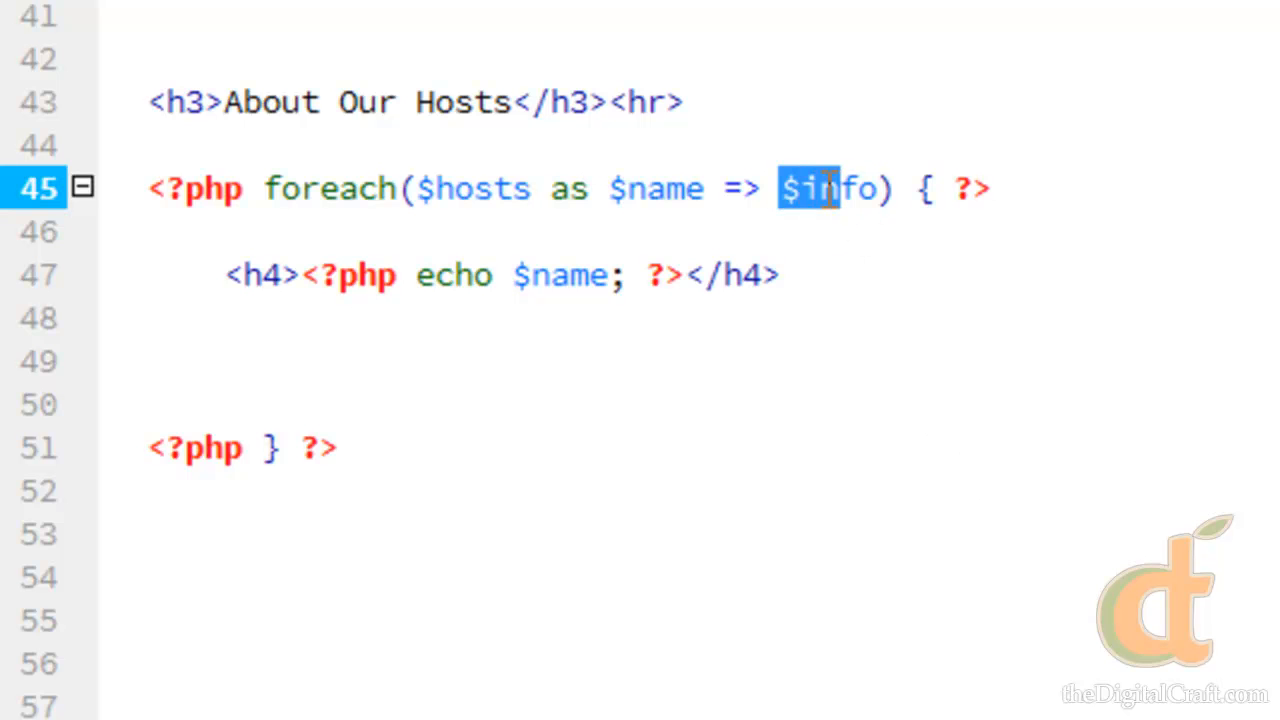
pyautogui.doubleClick(650, 188)
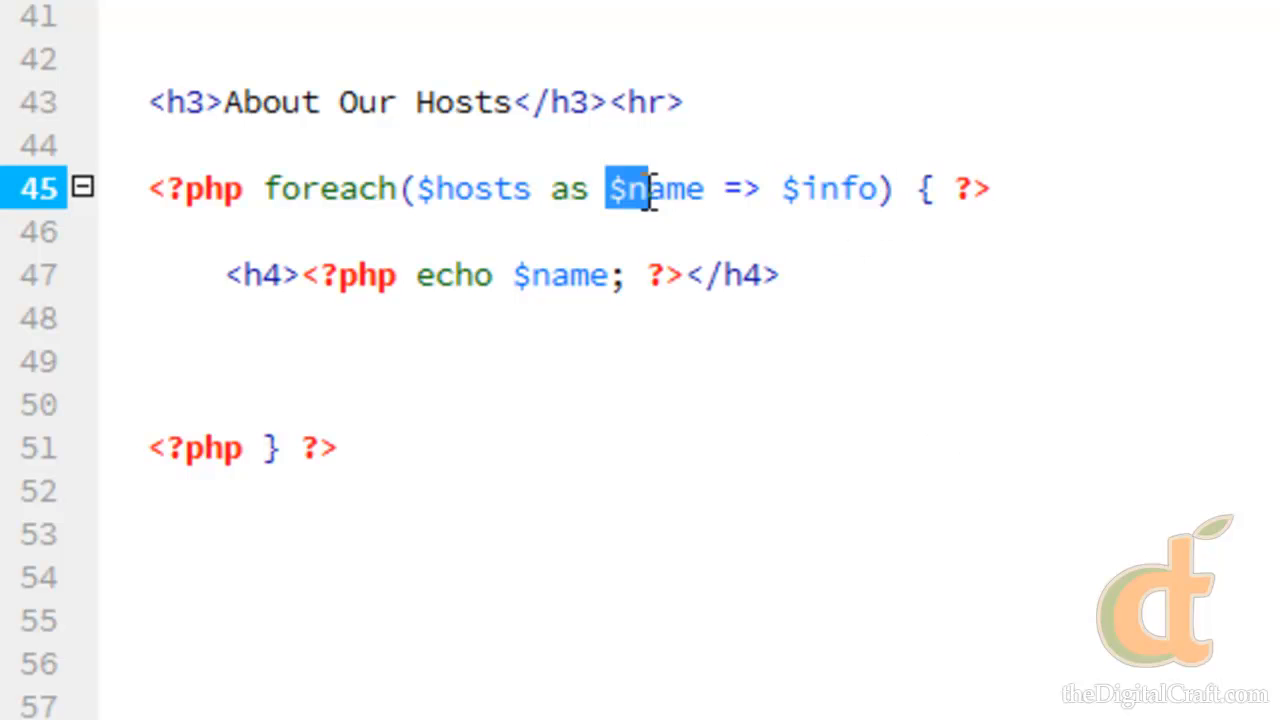
pyautogui.doubleClick(650, 188)
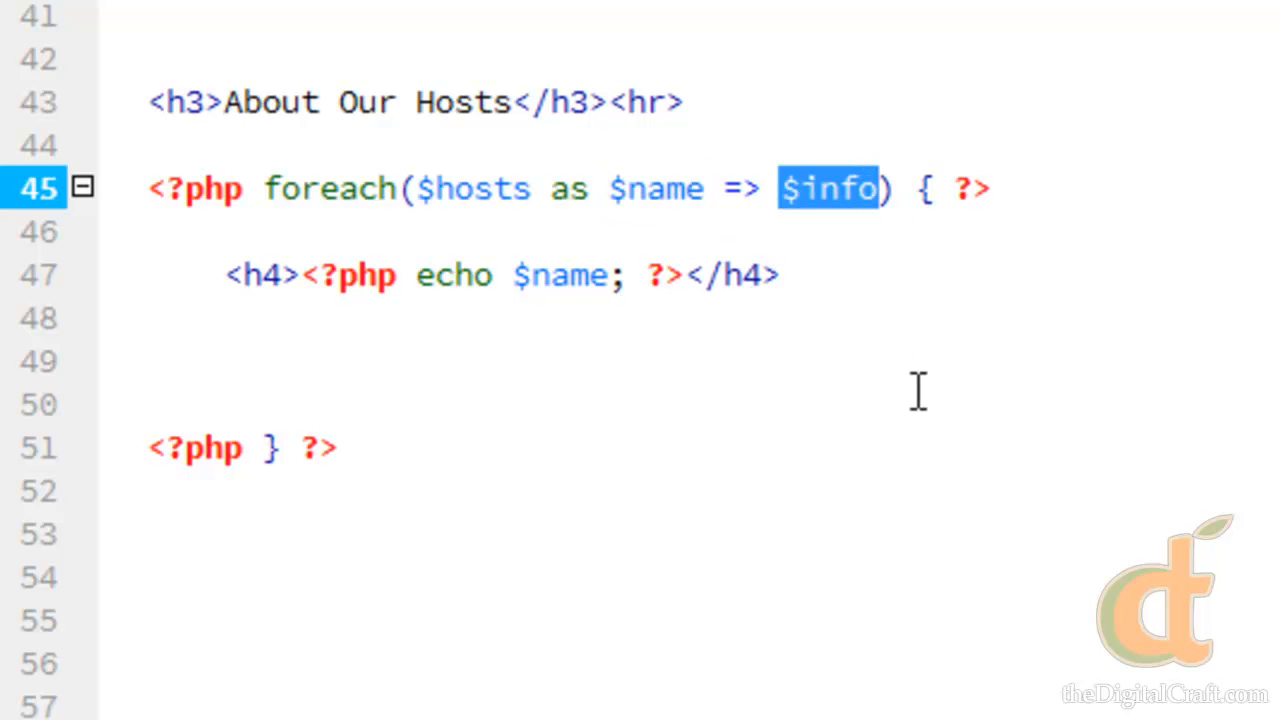
pyautogui.moveTo(444, 371)
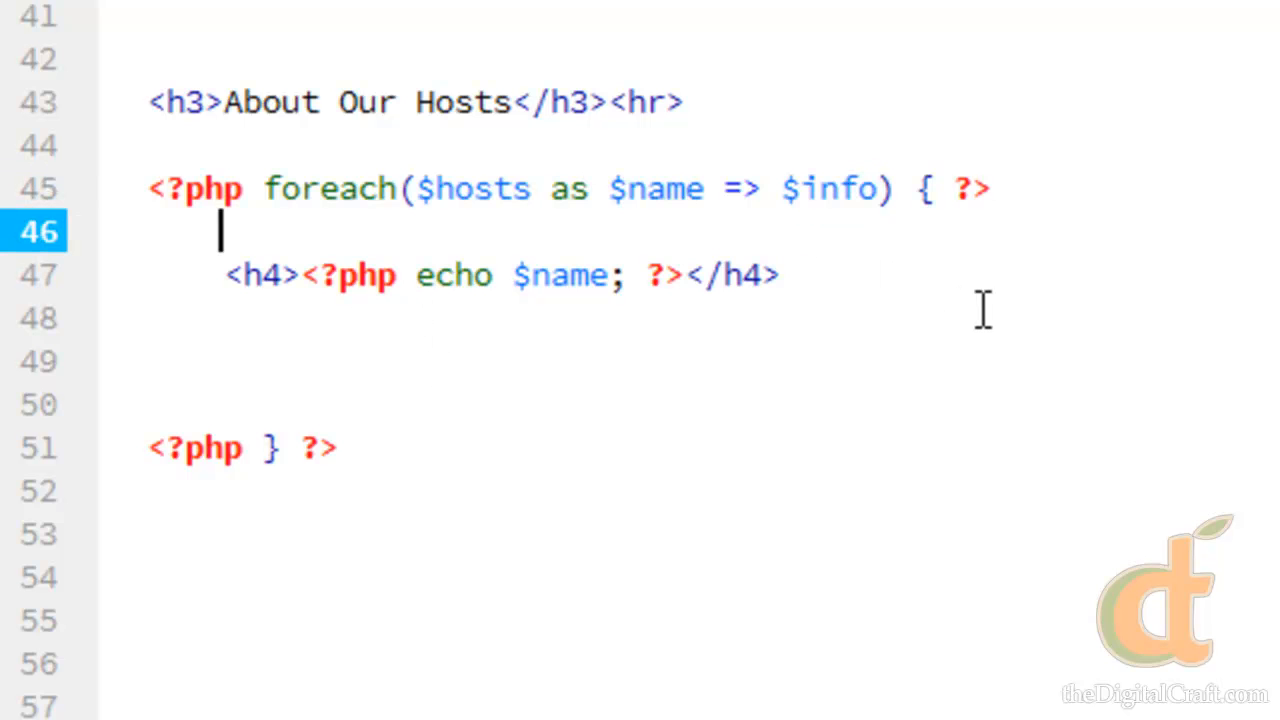
pyautogui.click(780, 275)
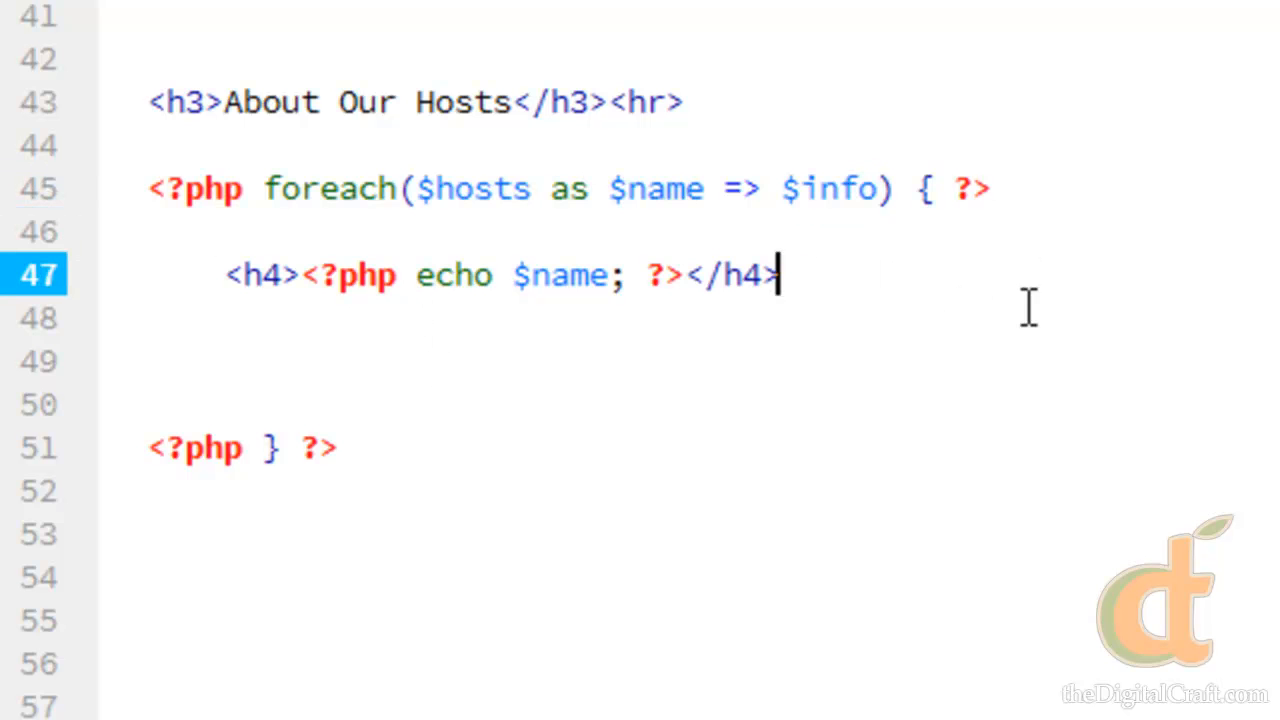
pyautogui.moveTo(1250, 407)
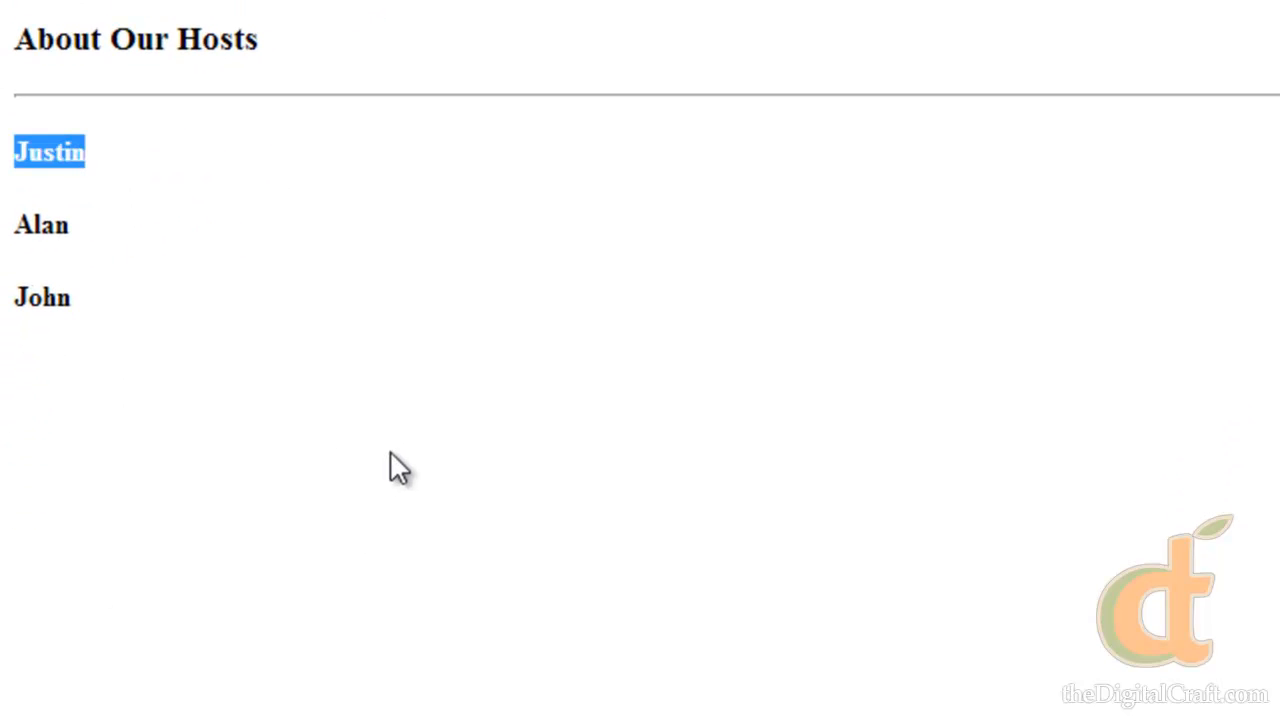
pyautogui.moveTo(1055, 391)
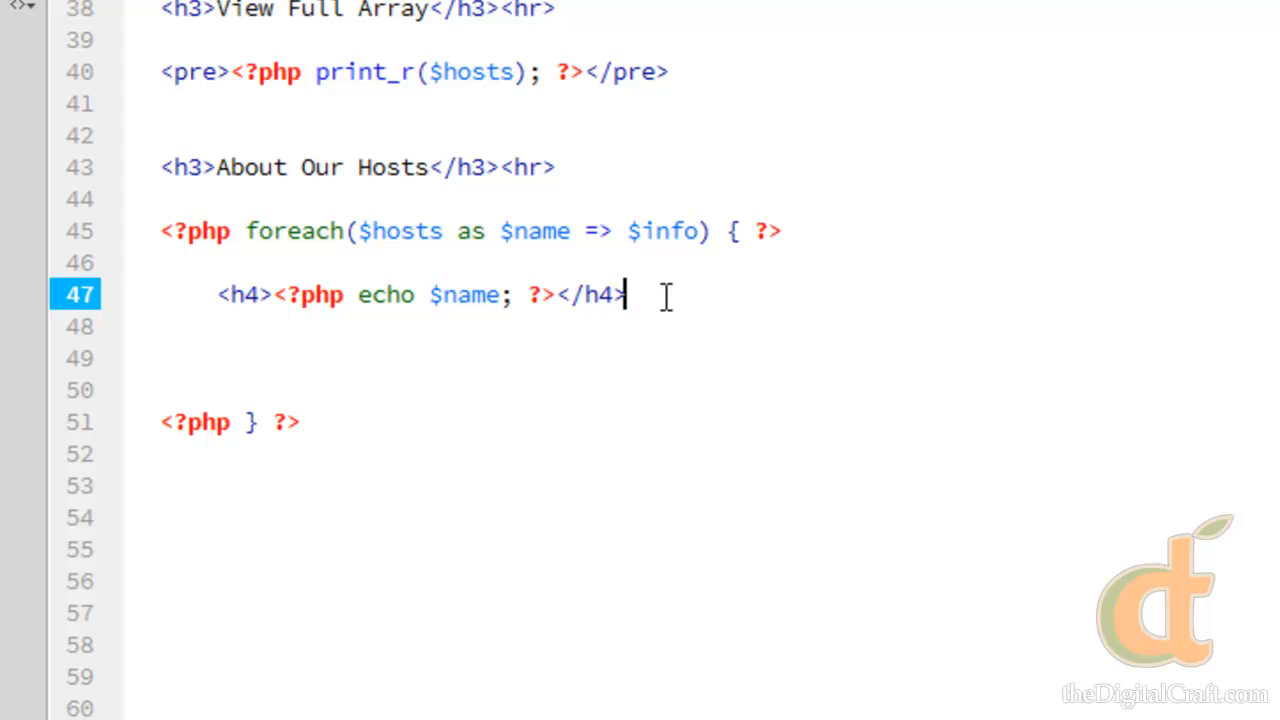
# Step: Start a PHP block below the h4 heading with an empty foreach() and its braces on separate lines
pyautogui.press('Enter')
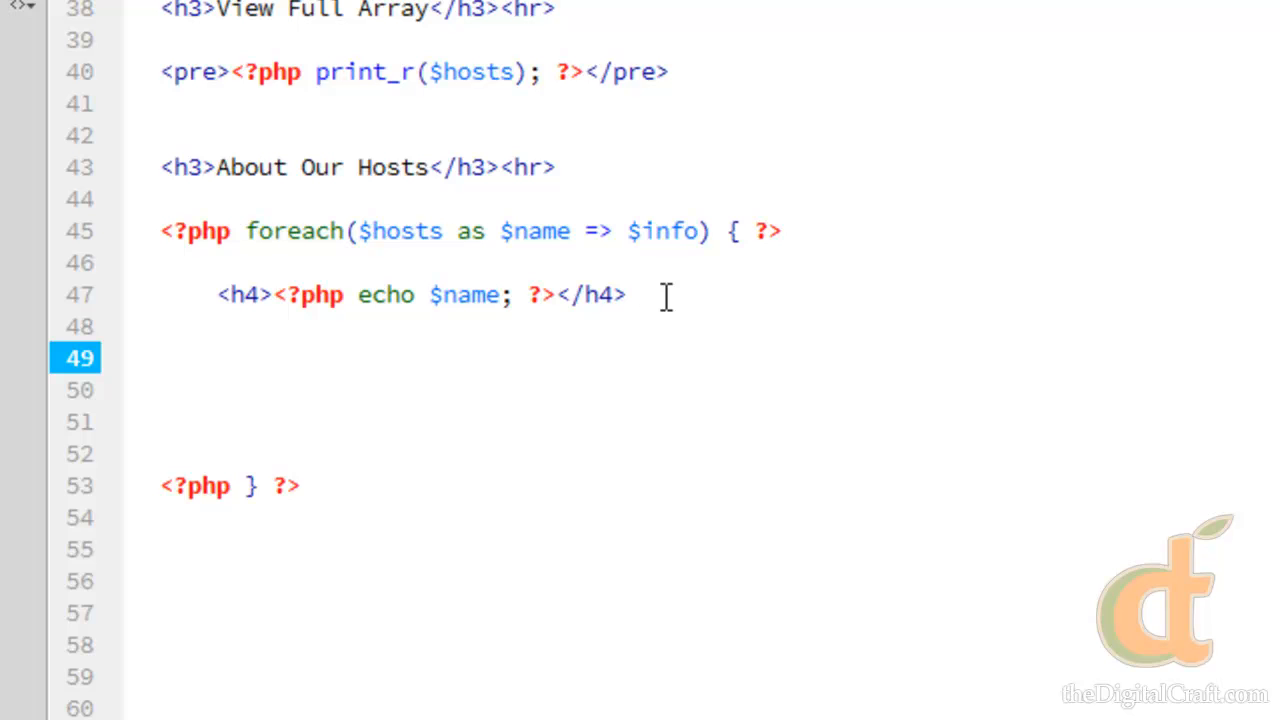
pyautogui.write('<?php')
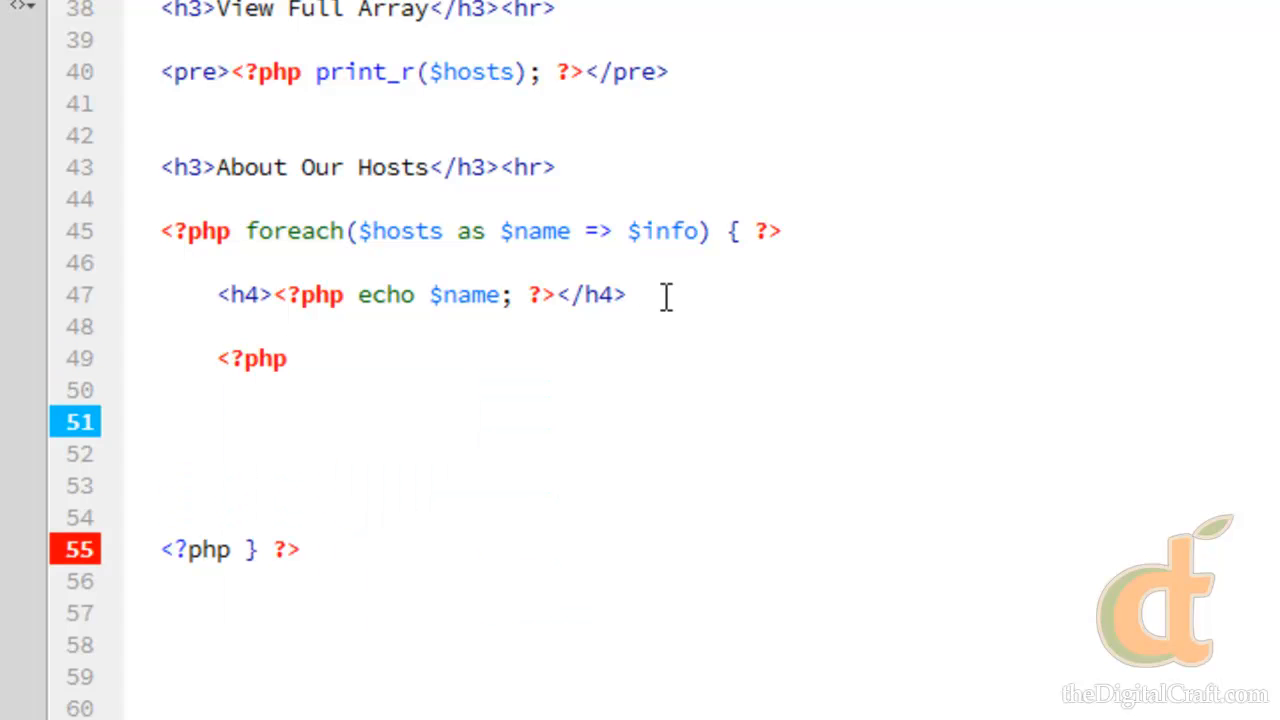
pyautogui.write('?>')
pyautogui.write('f')
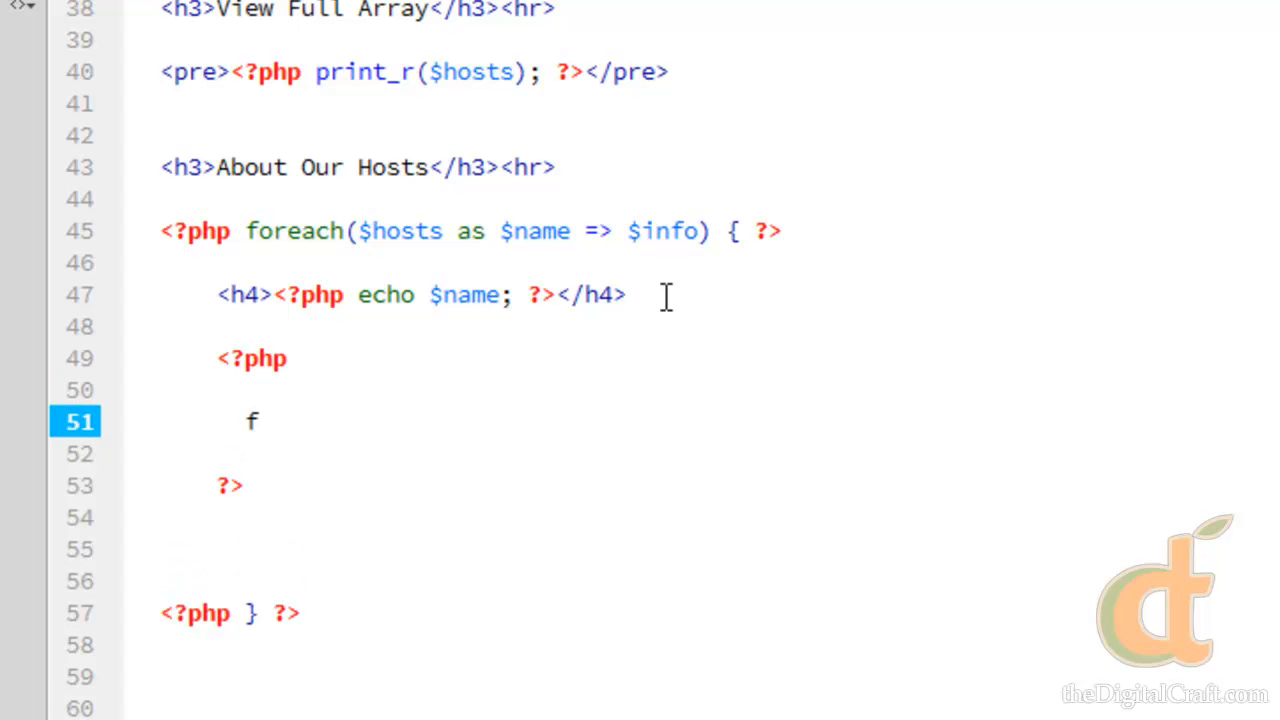
pyautogui.write('oreach()')
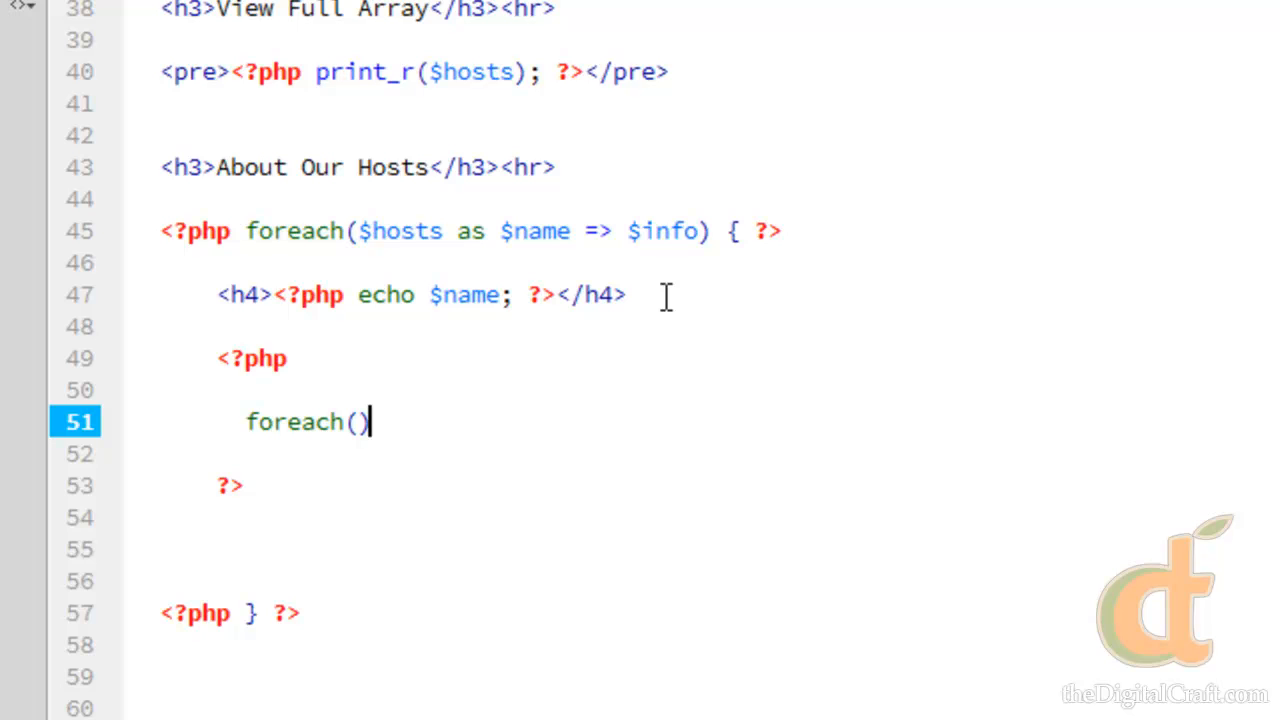
pyautogui.write('{')
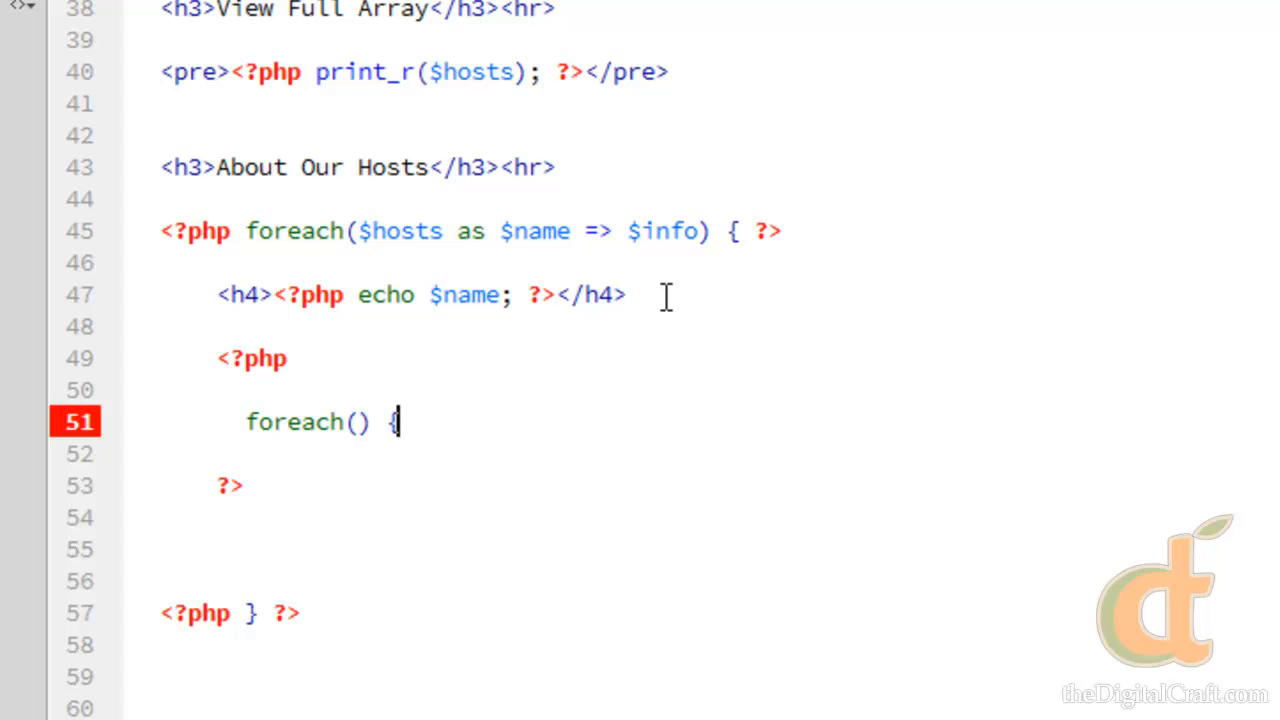
pyautogui.press('Enter')
pyautogui.write('}')
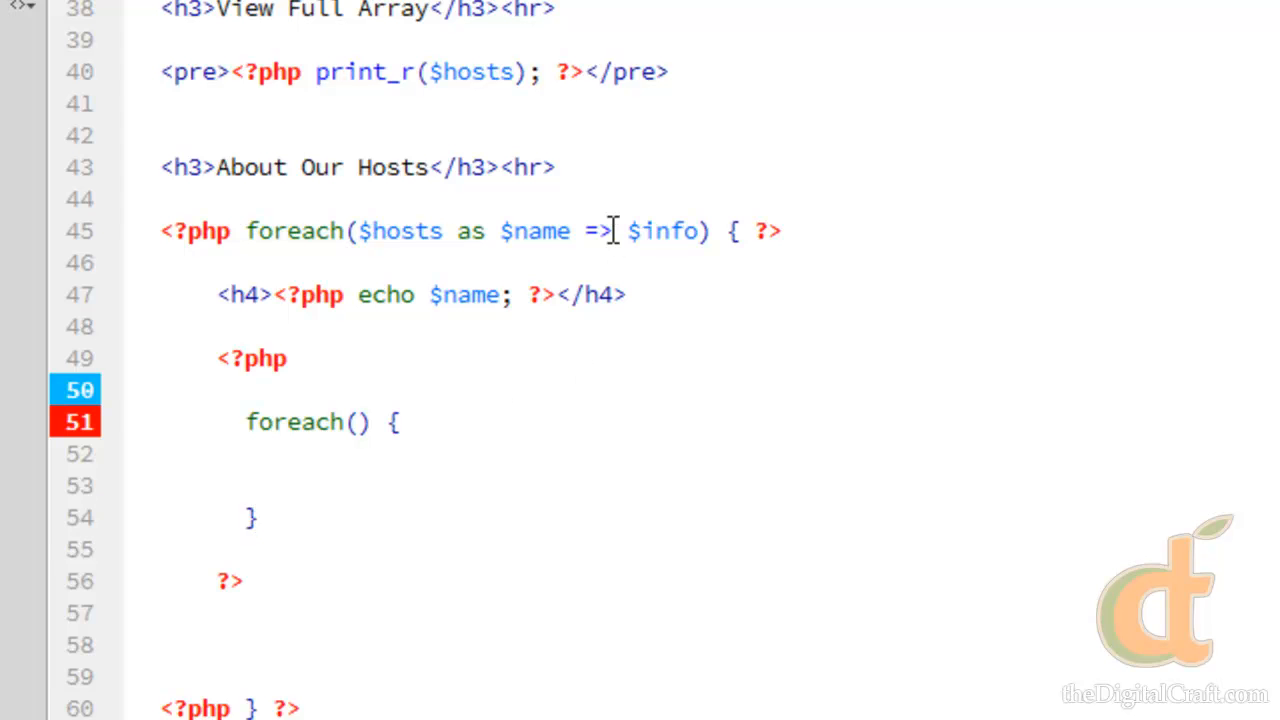
# Step: Fill the inner loop as foreach($info as $key => $value)
pyautogui.doubleClick(659, 231)
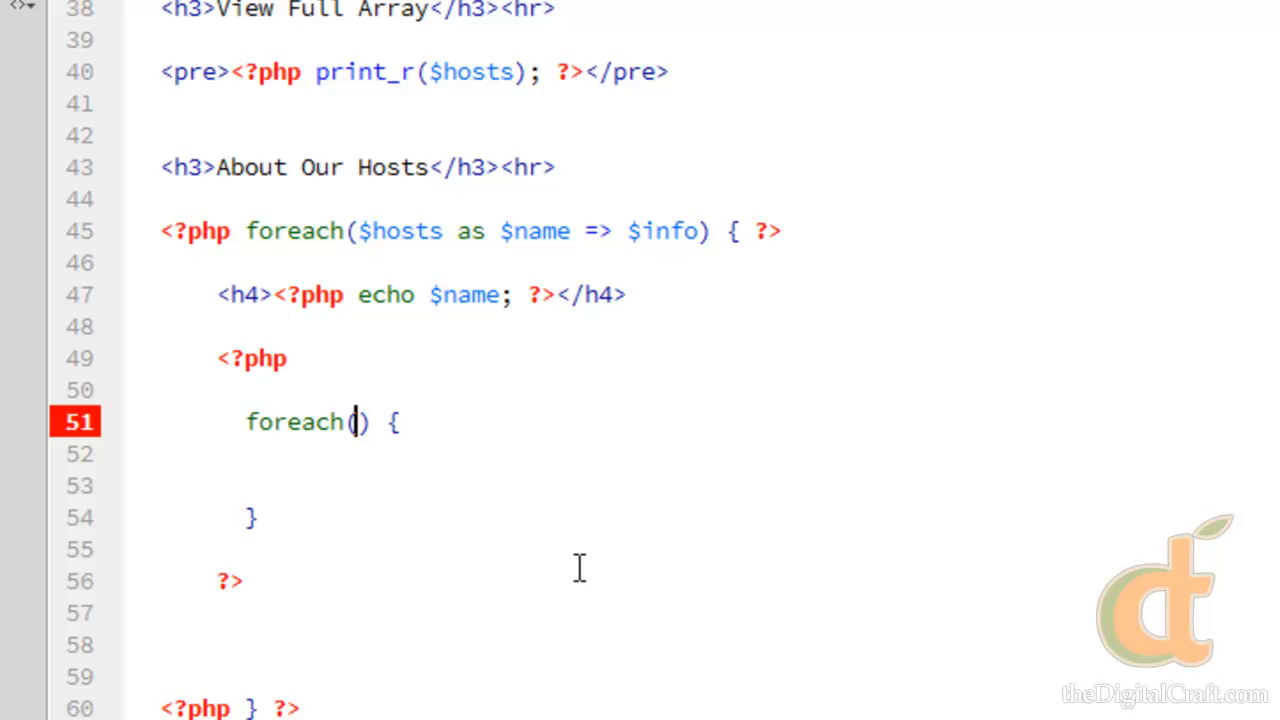
pyautogui.write('$info')
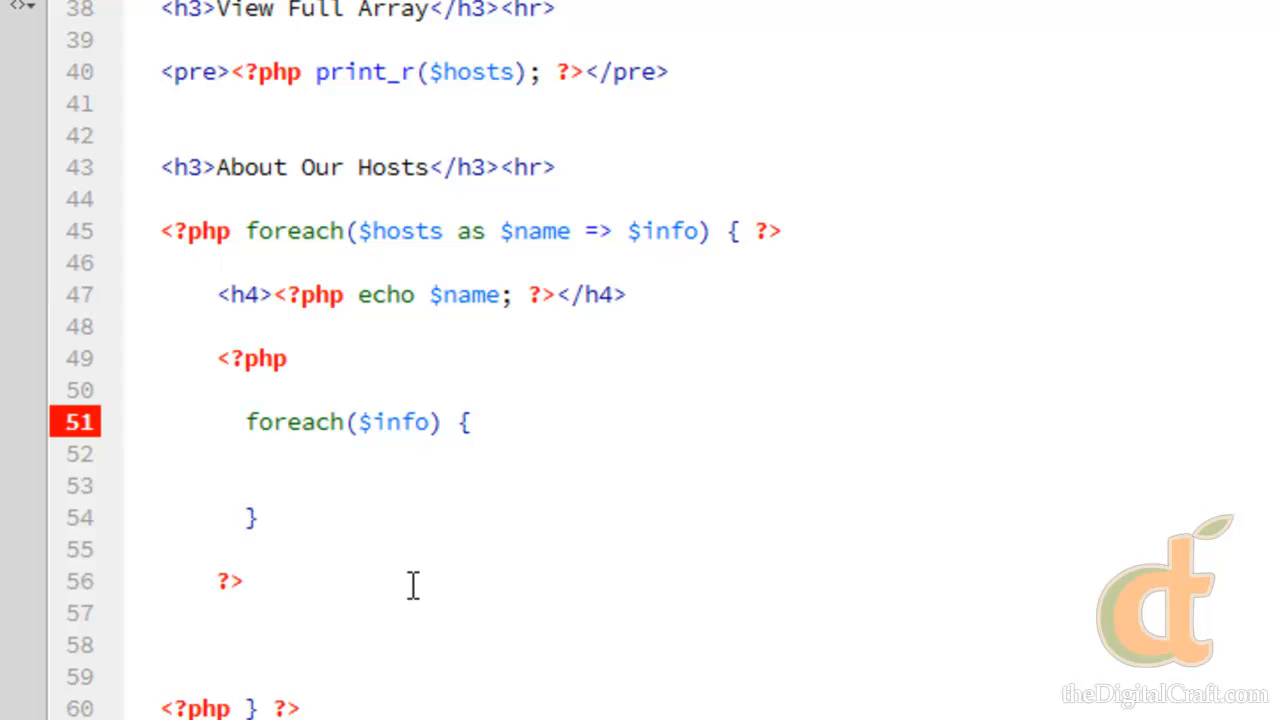
pyautogui.write('as')
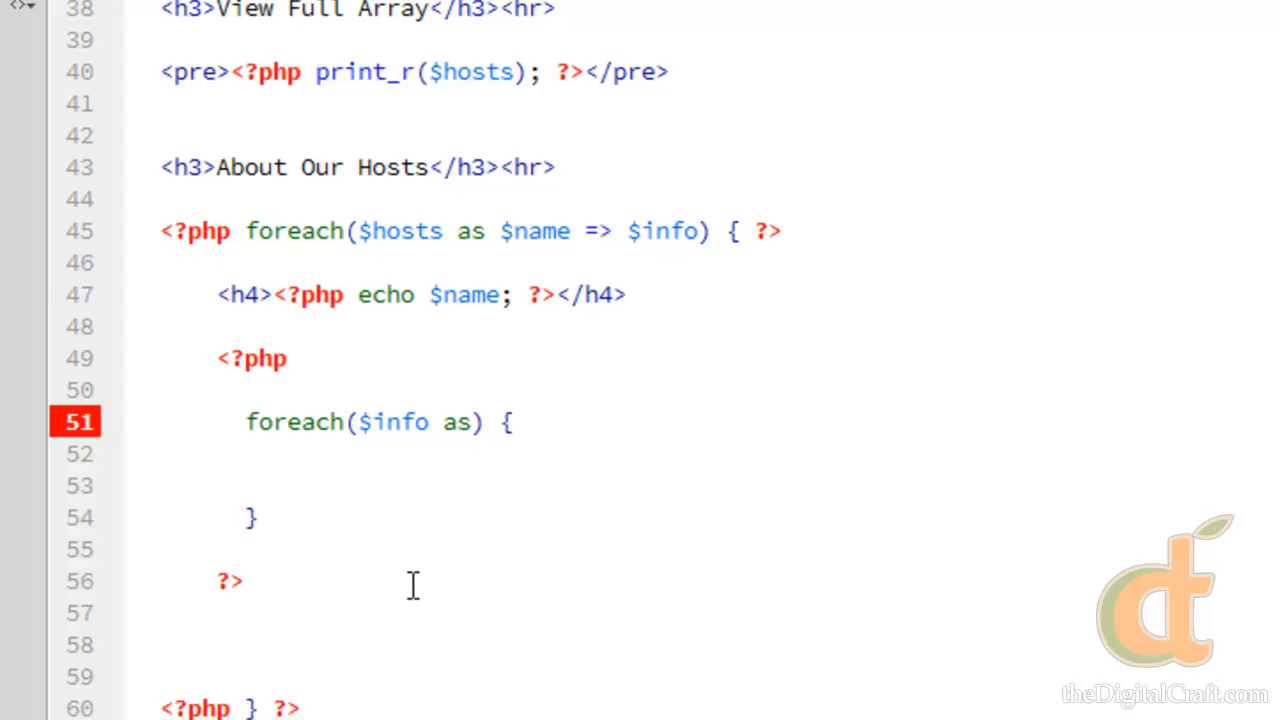
pyautogui.write('$key => $value')
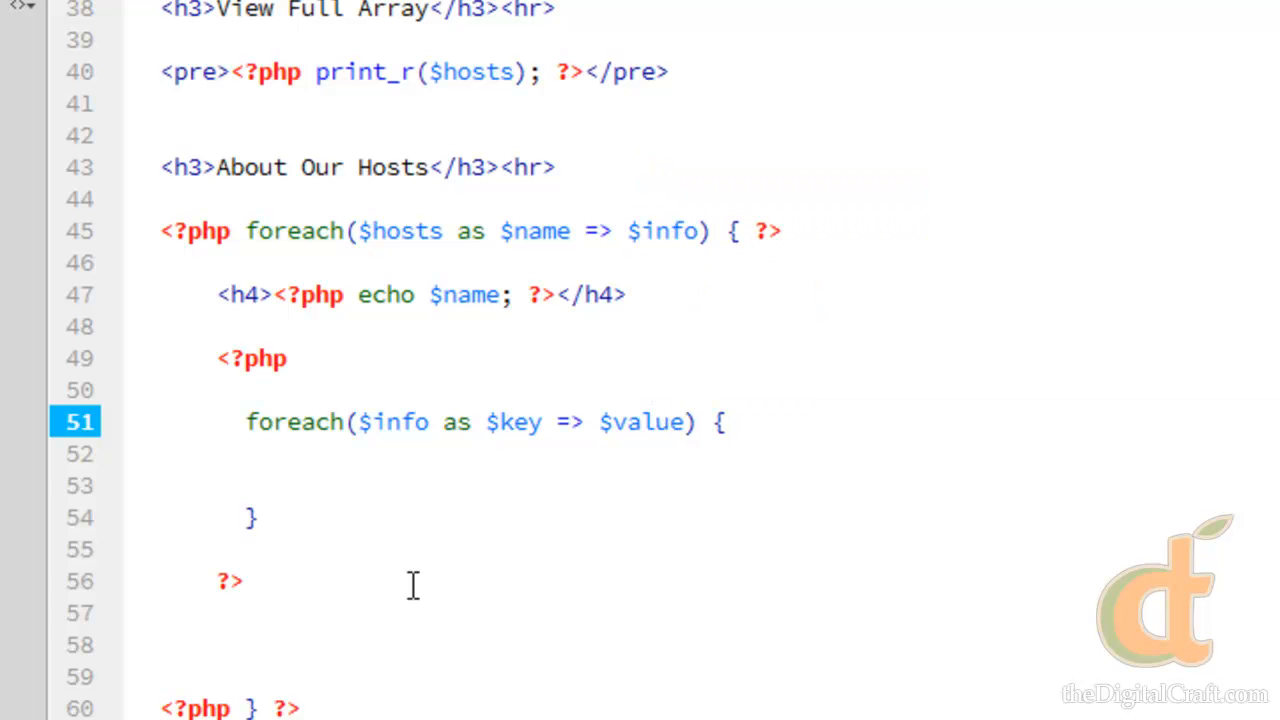
pyautogui.click(676, 422)
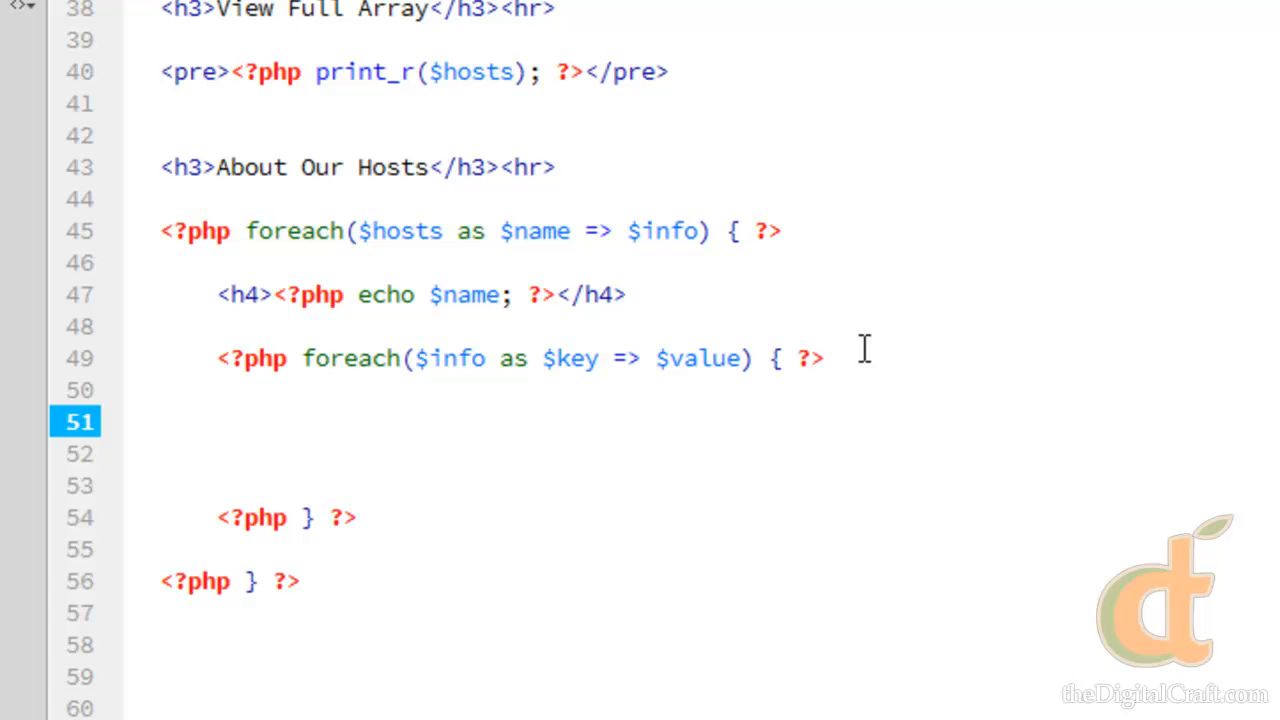
# Step: Inside the inner loop add <p><strong><?php echo $key; ?></strong></p> as the bold label
pyautogui.write('<p></p>')
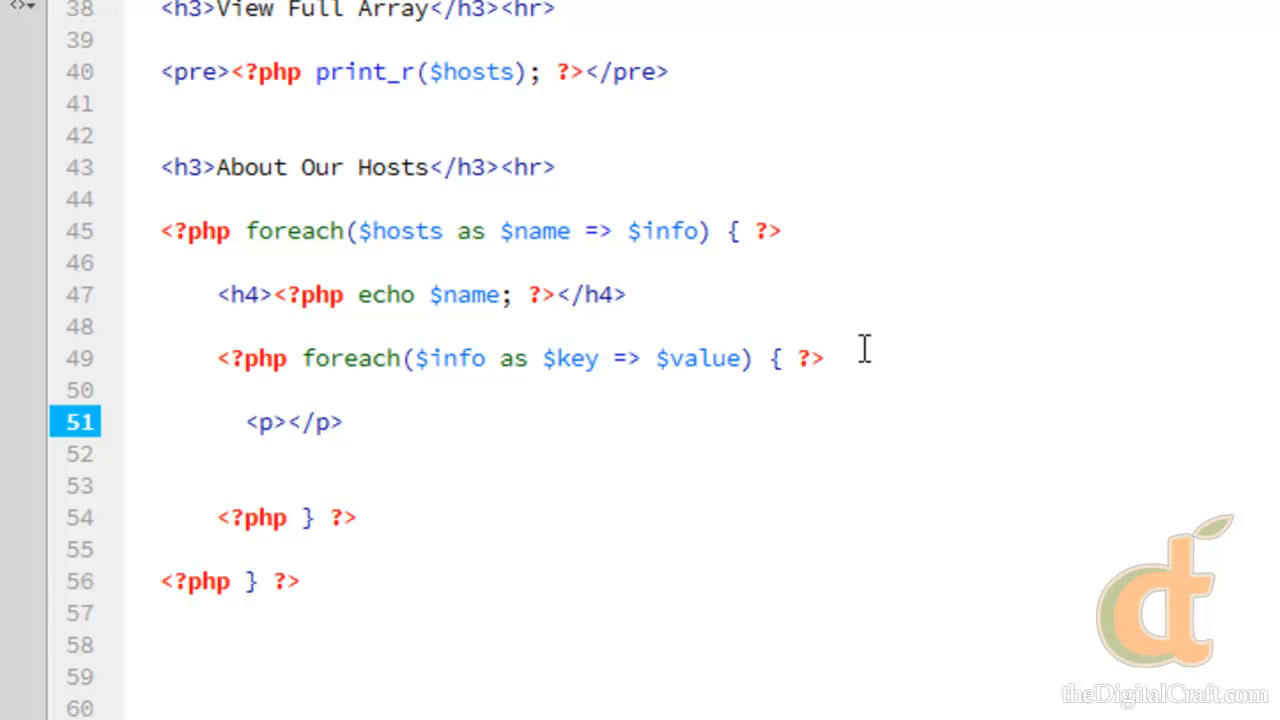
pyautogui.click(283, 422)
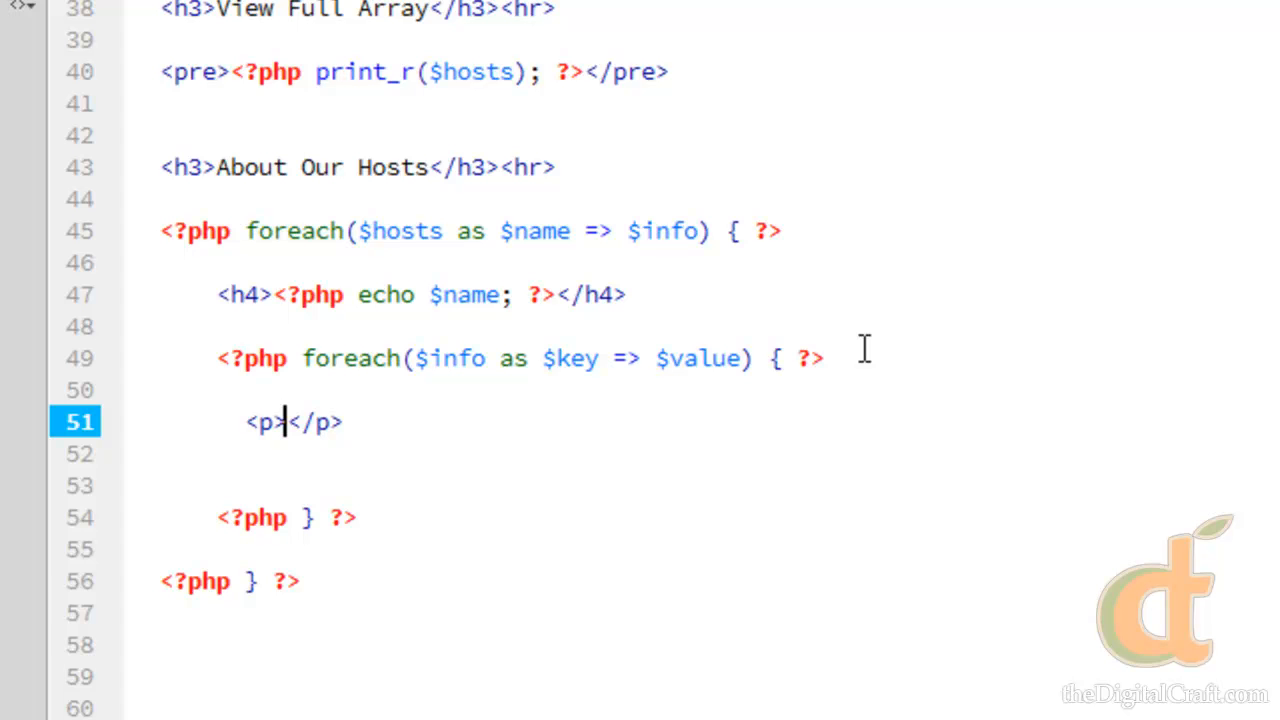
pyautogui.write('<strong></strong>')
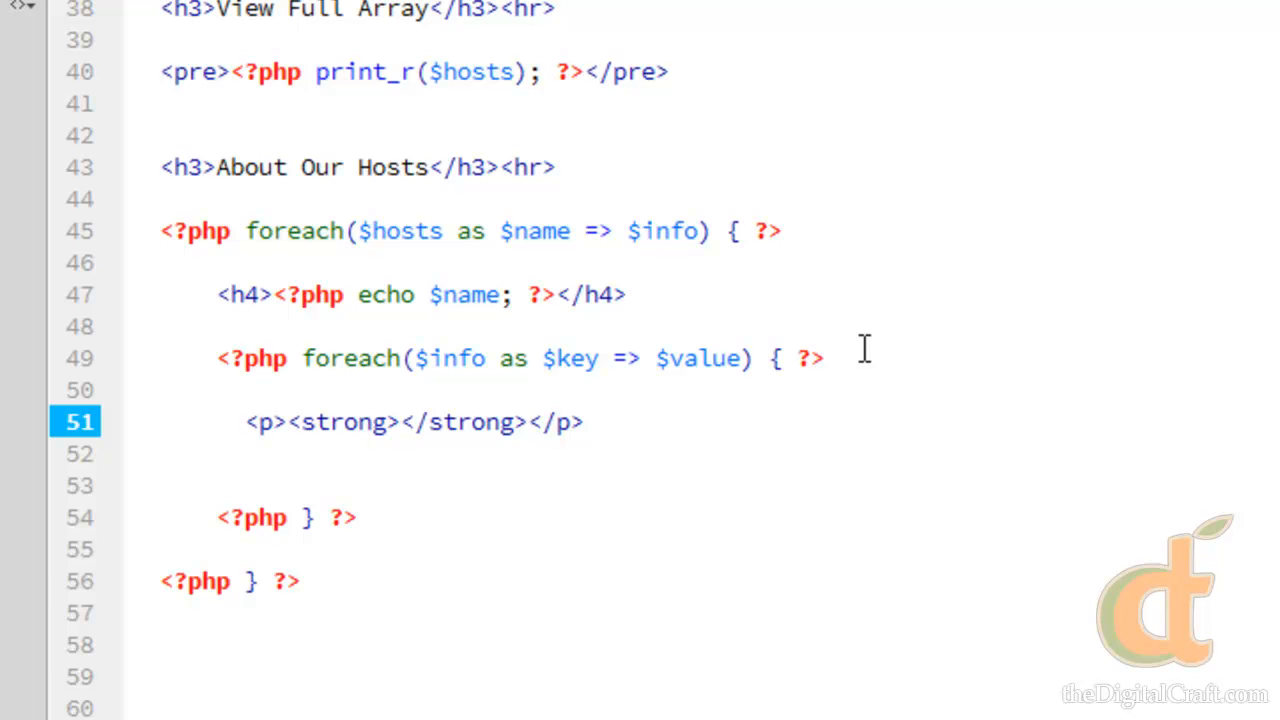
pyautogui.write('<')
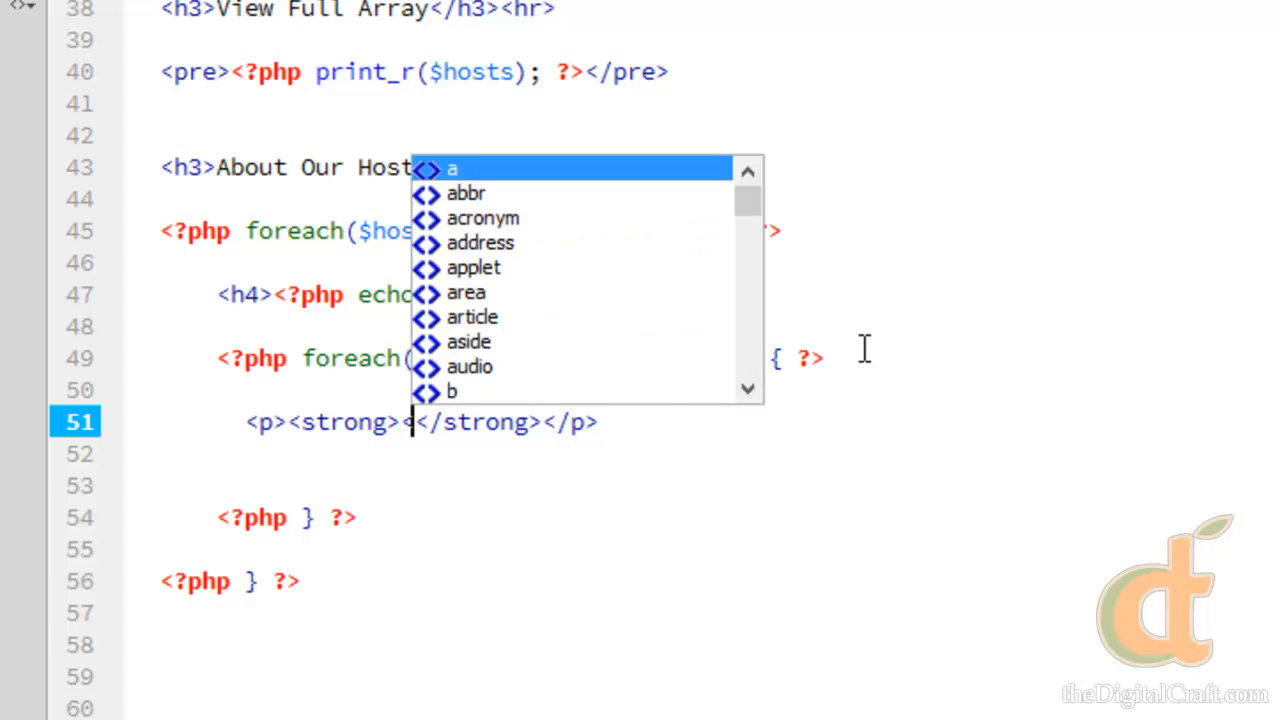
pyautogui.write('<?php')
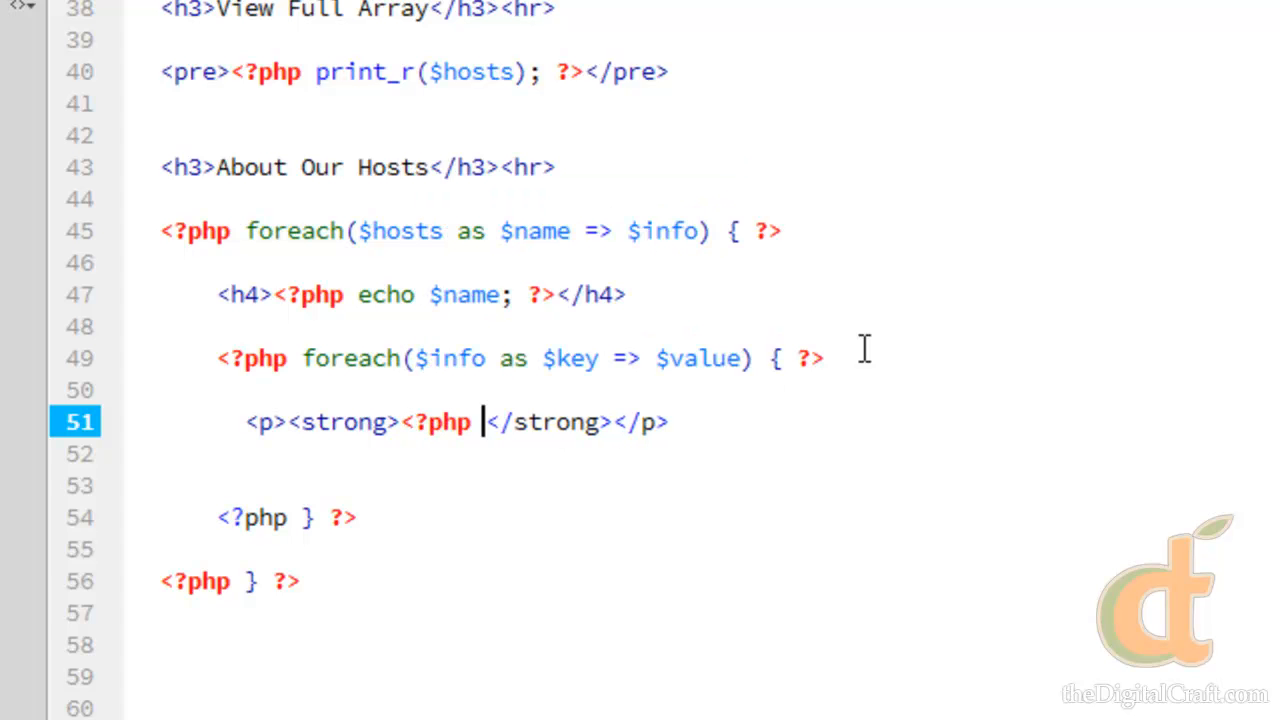
pyautogui.write('echo')
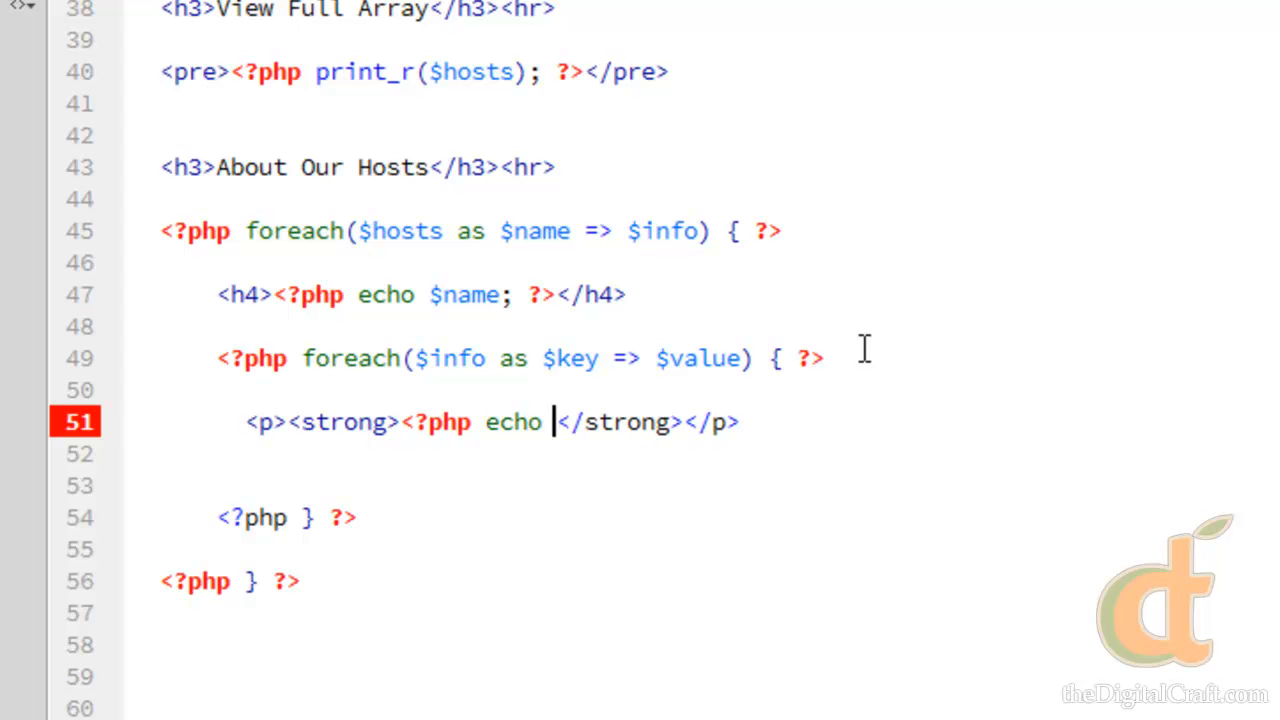
pyautogui.write('$')
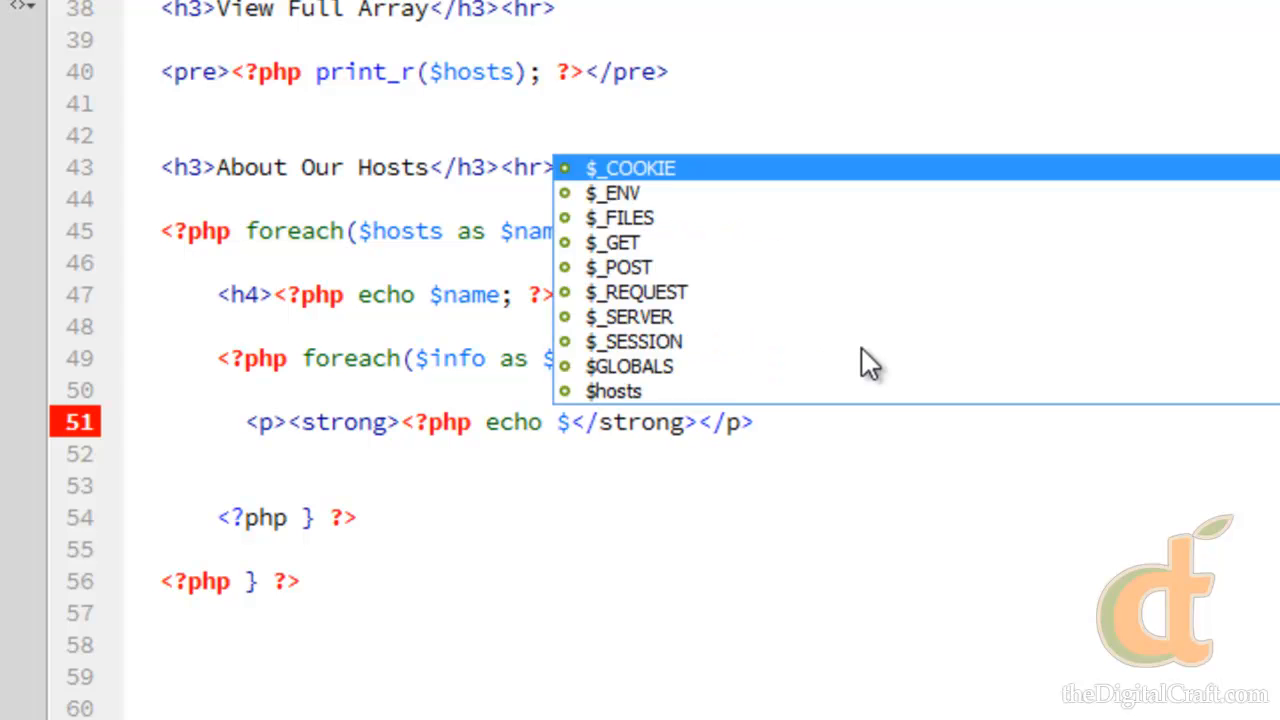
pyautogui.write('key; ?')
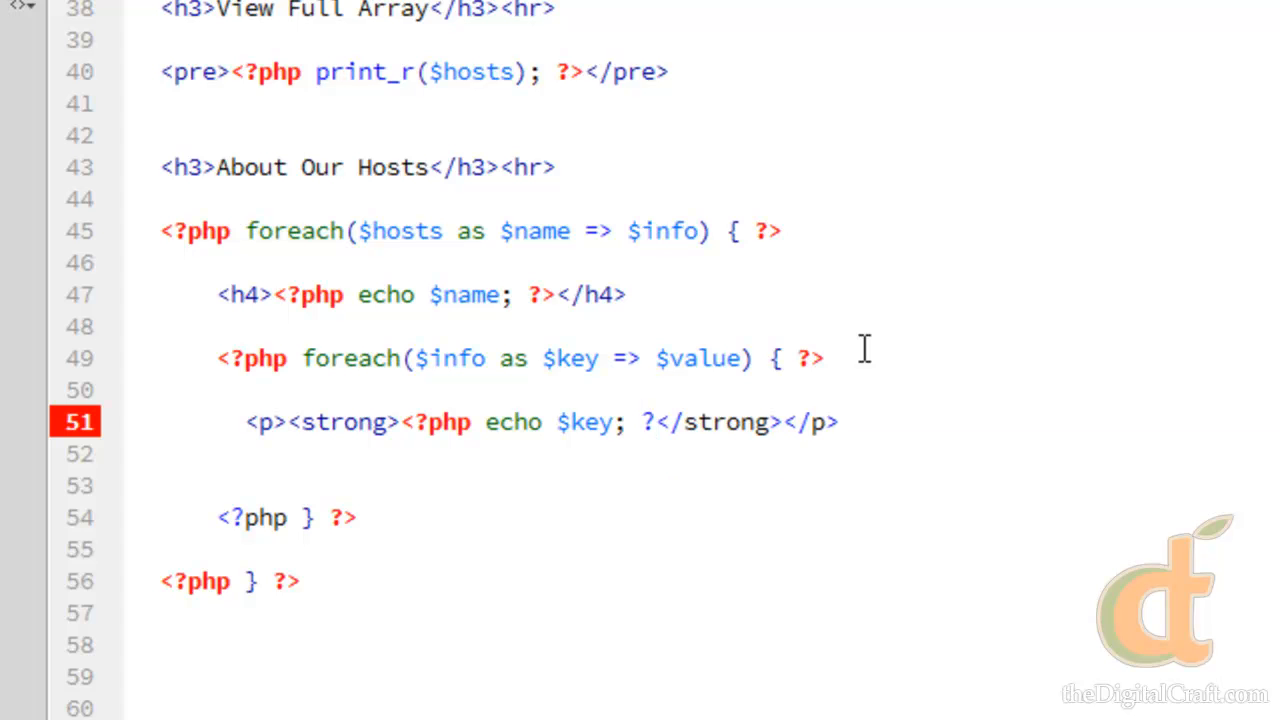
pyautogui.click(427, 451)
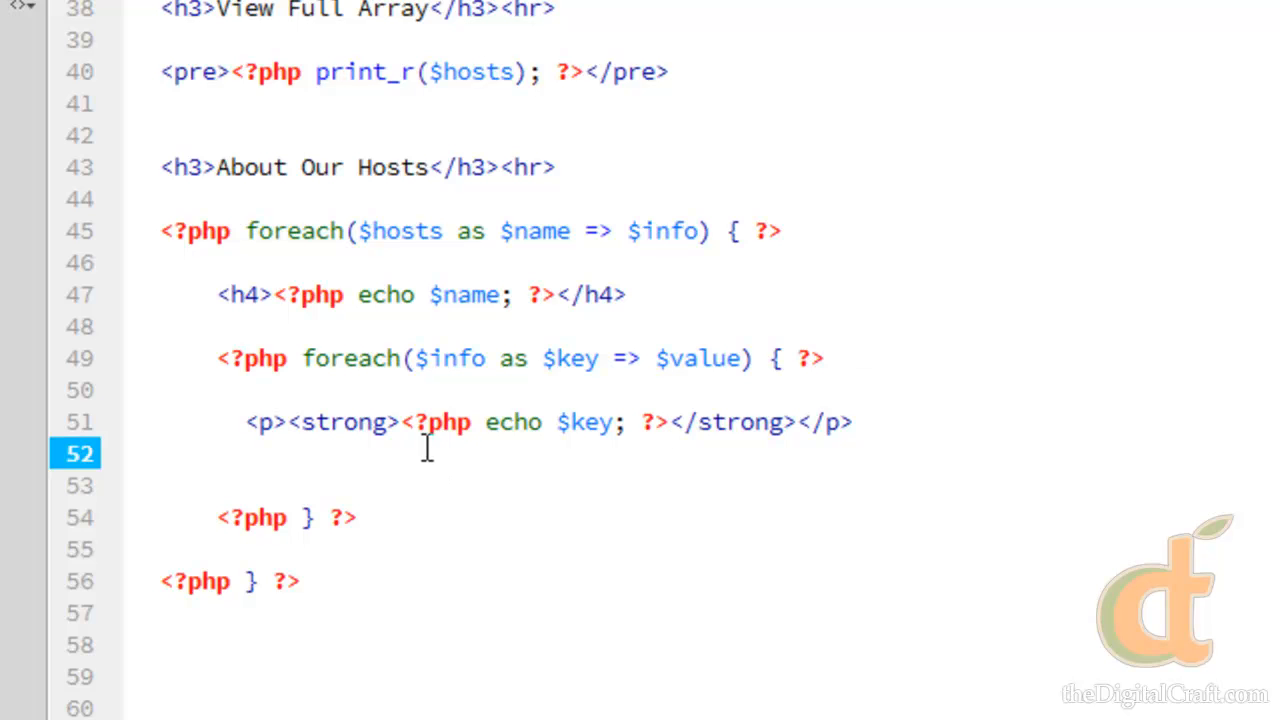
# Step: After the bold label add a colon and <?php echo $value; ?> to print each value
pyautogui.click(786, 422)
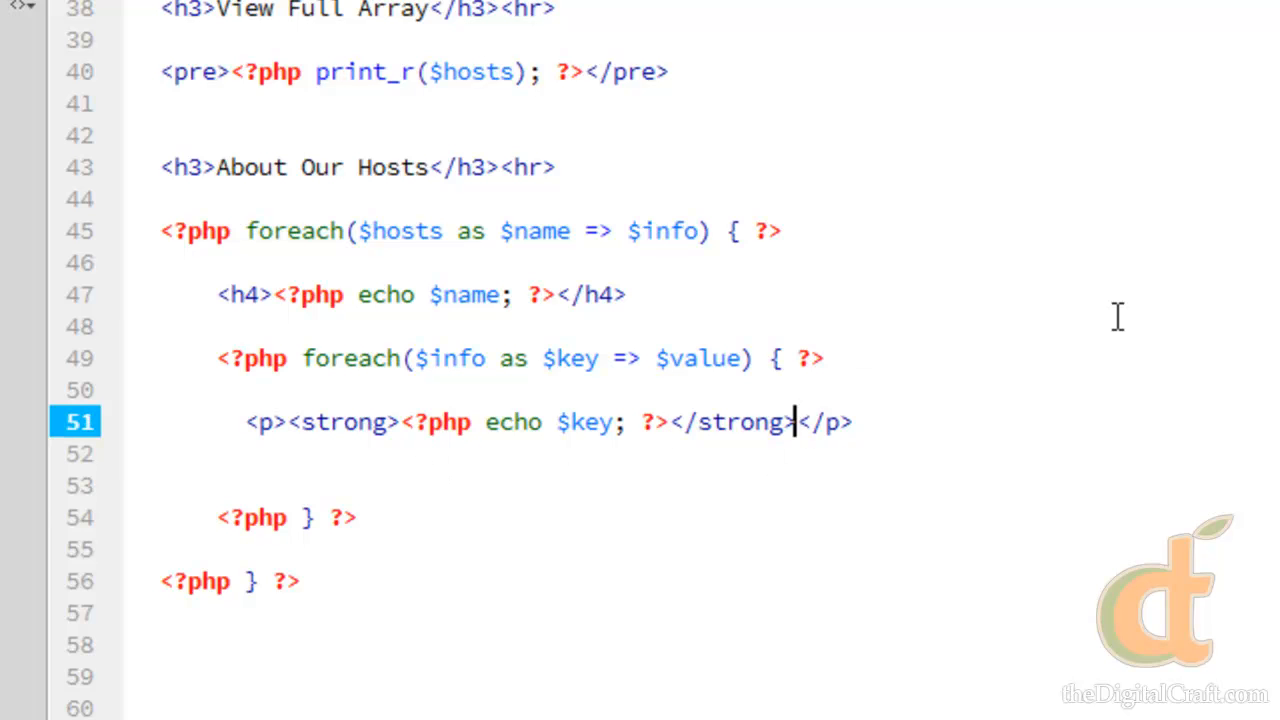
pyautogui.click(668, 422)
pyautogui.write(': ')
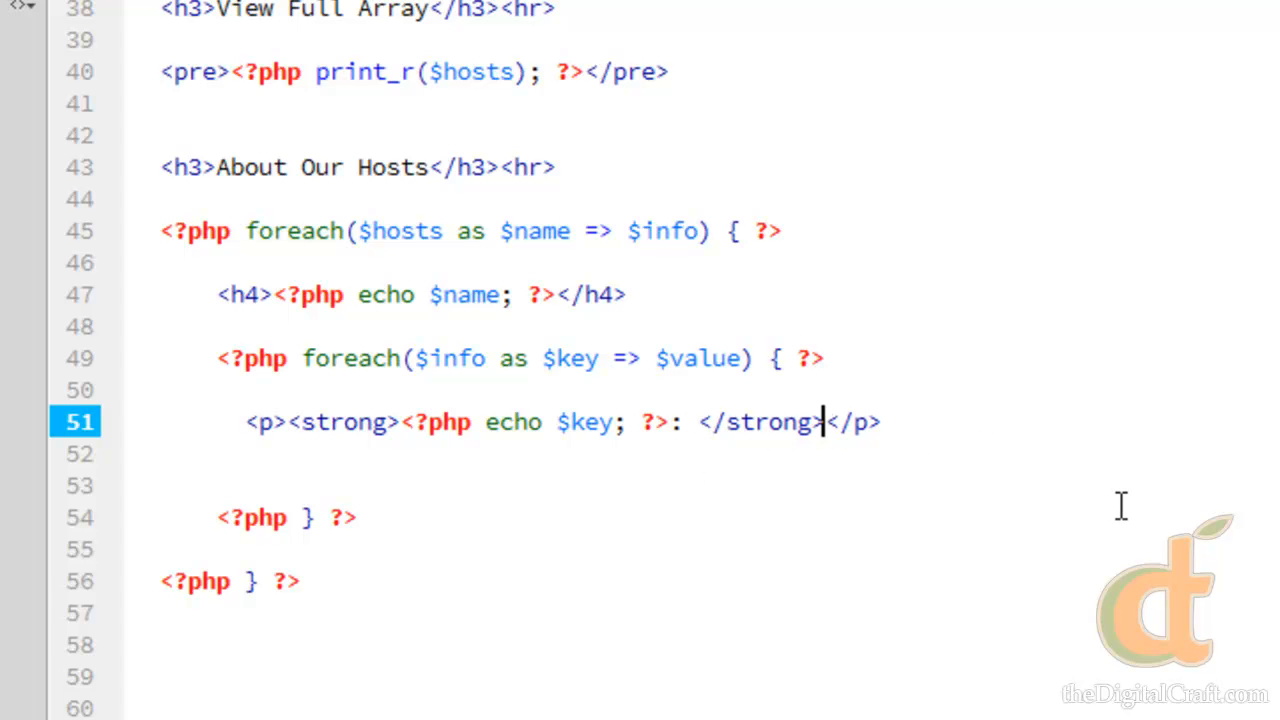
pyautogui.write('<?php<')
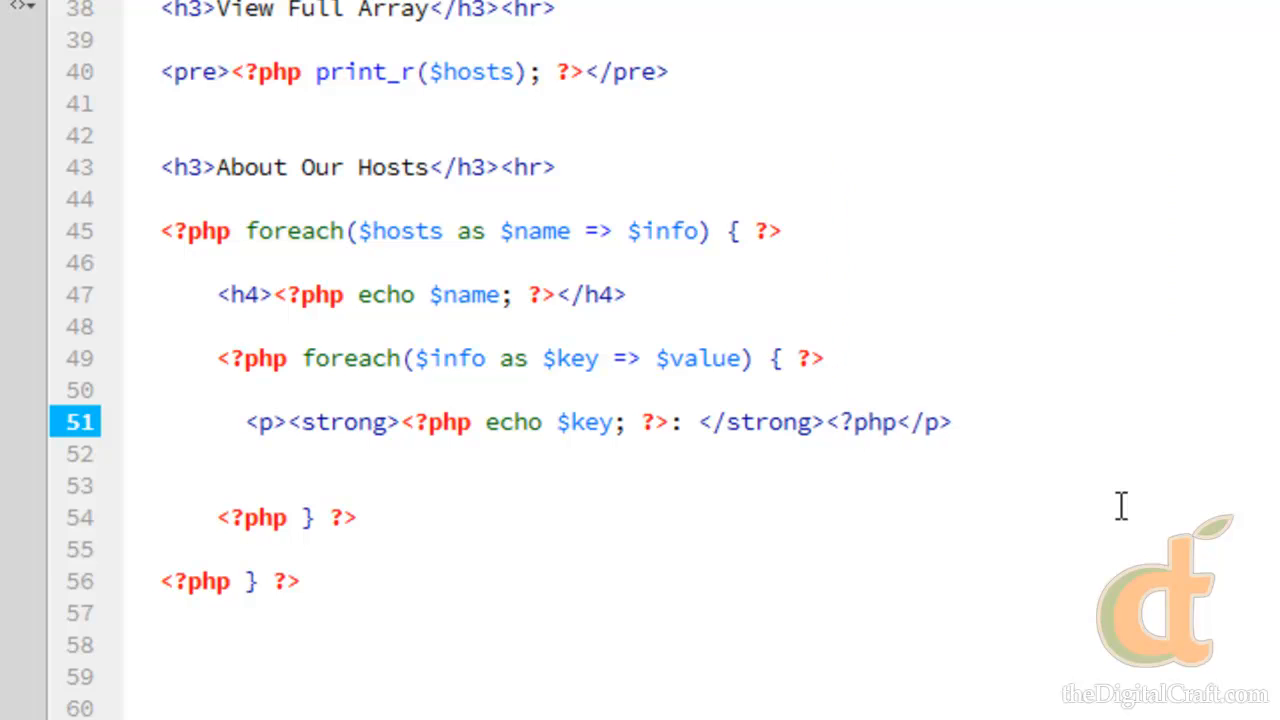
pyautogui.write('e')
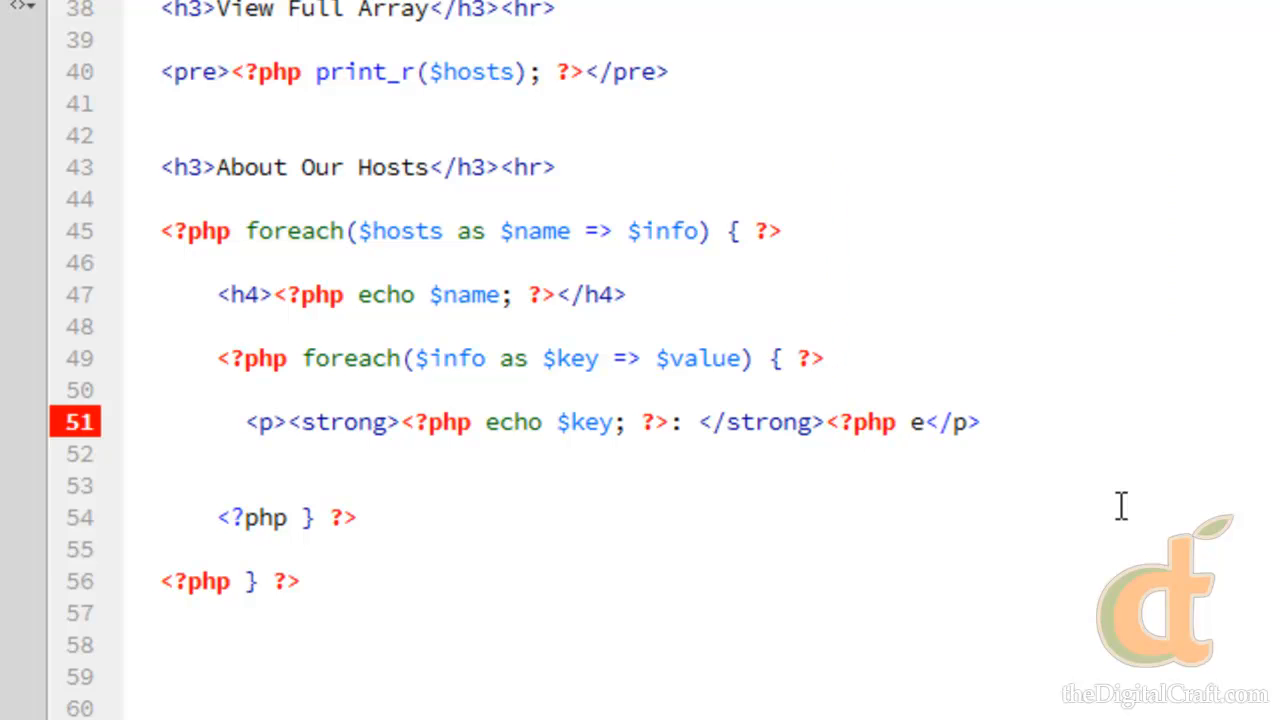
pyautogui.write('cho')
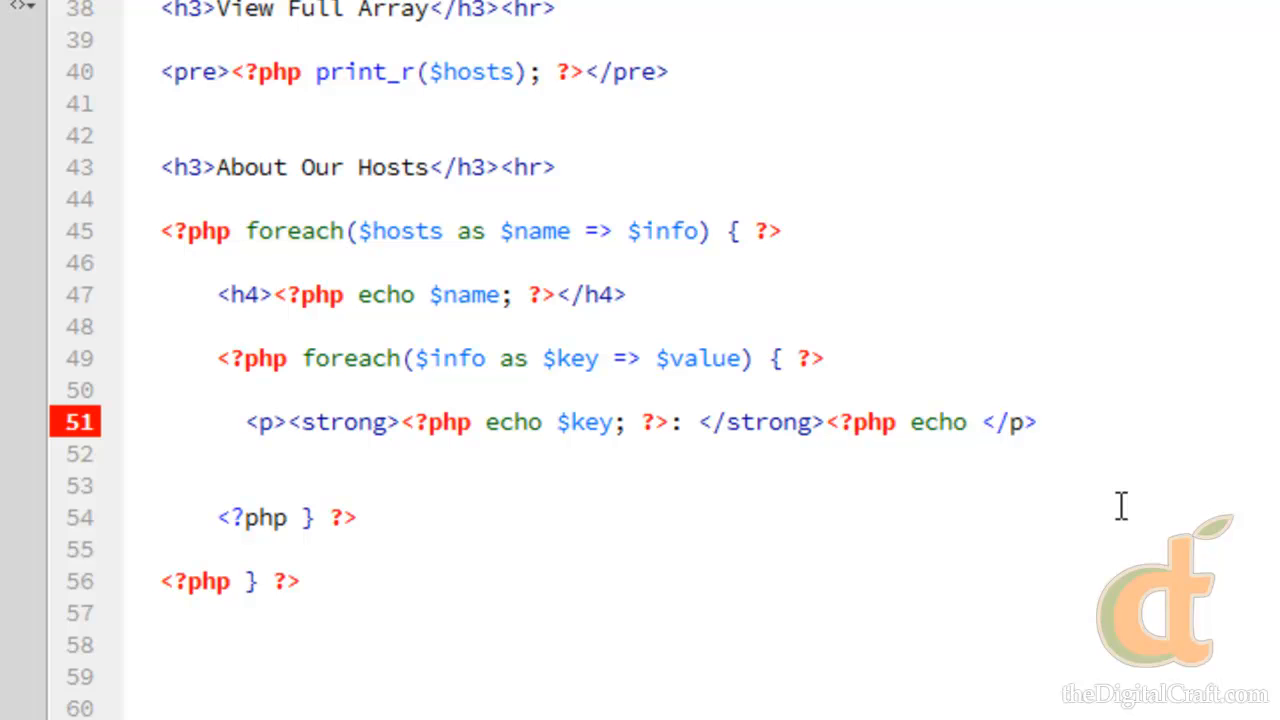
pyautogui.write('$value; ?>')
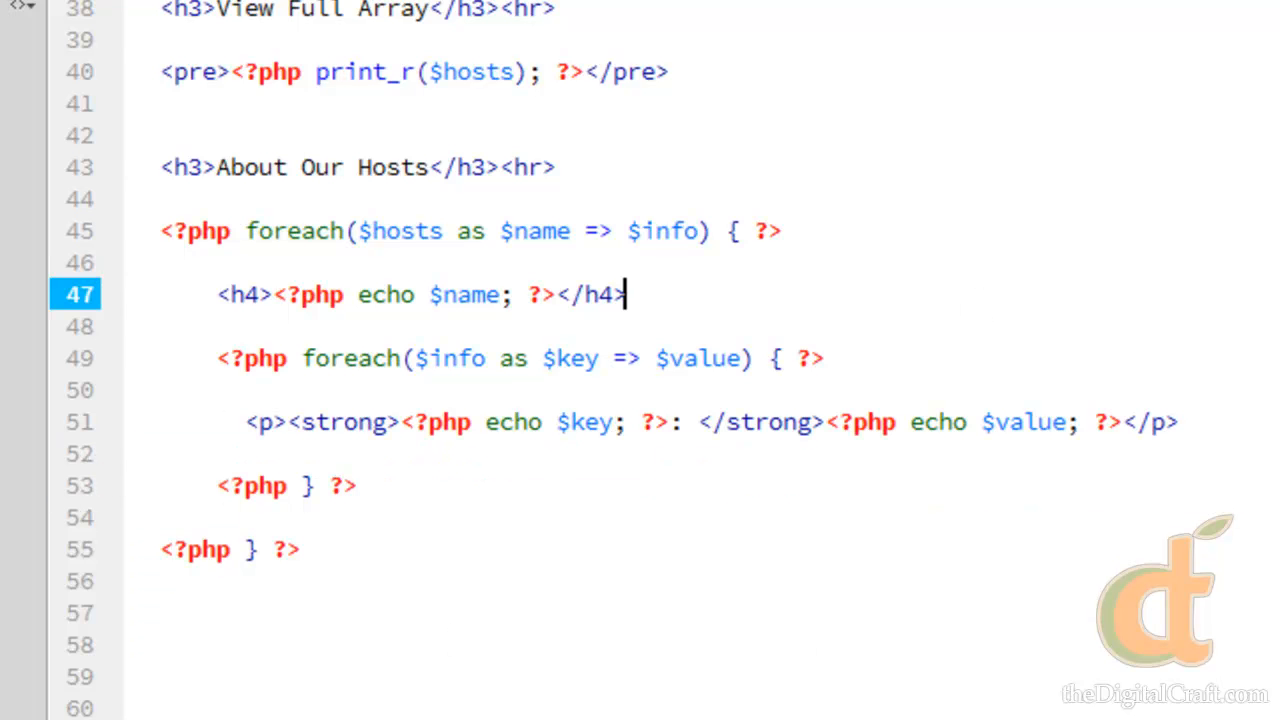
pyautogui.moveTo(1071, 222)
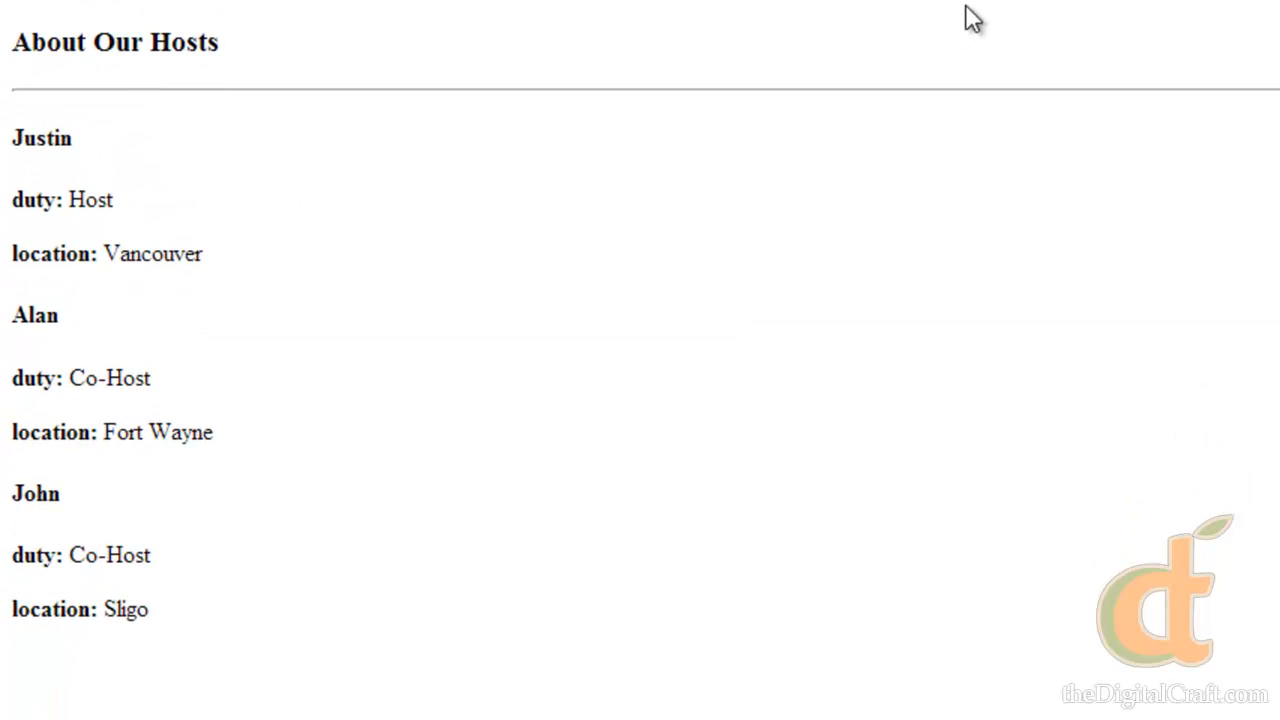
pyautogui.moveTo(169, 250)
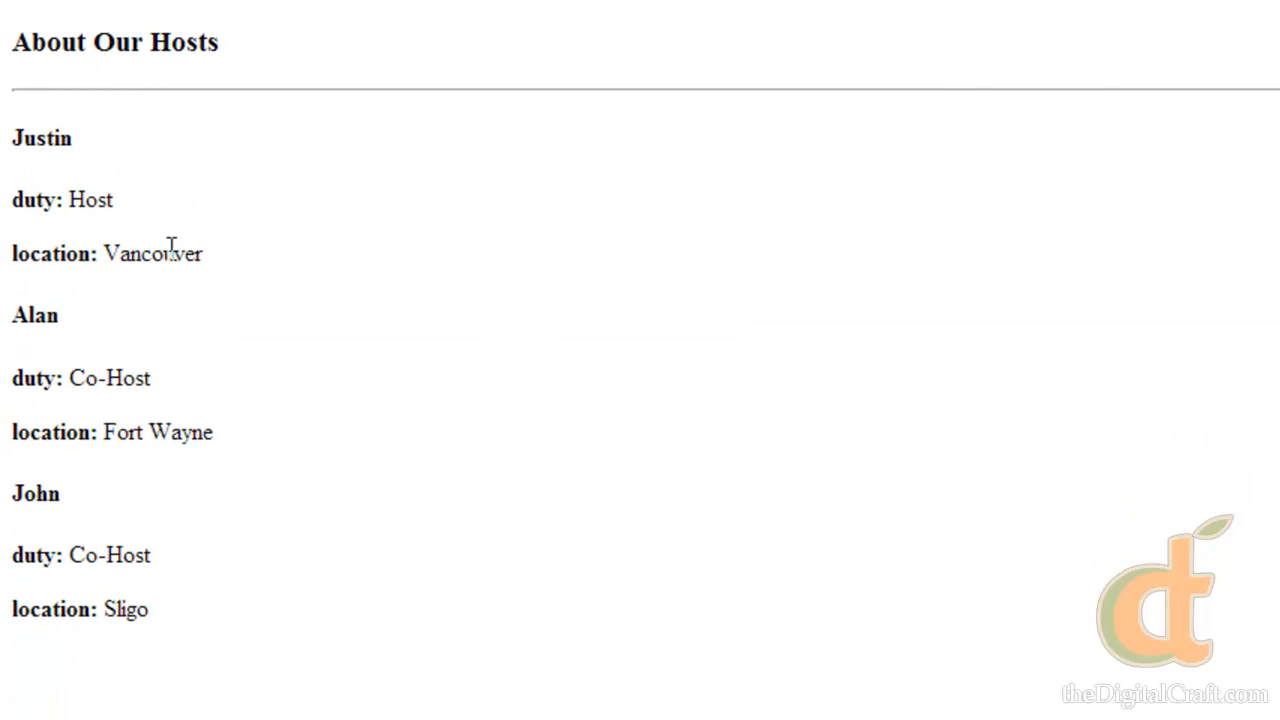
pyautogui.moveTo(105, 590)
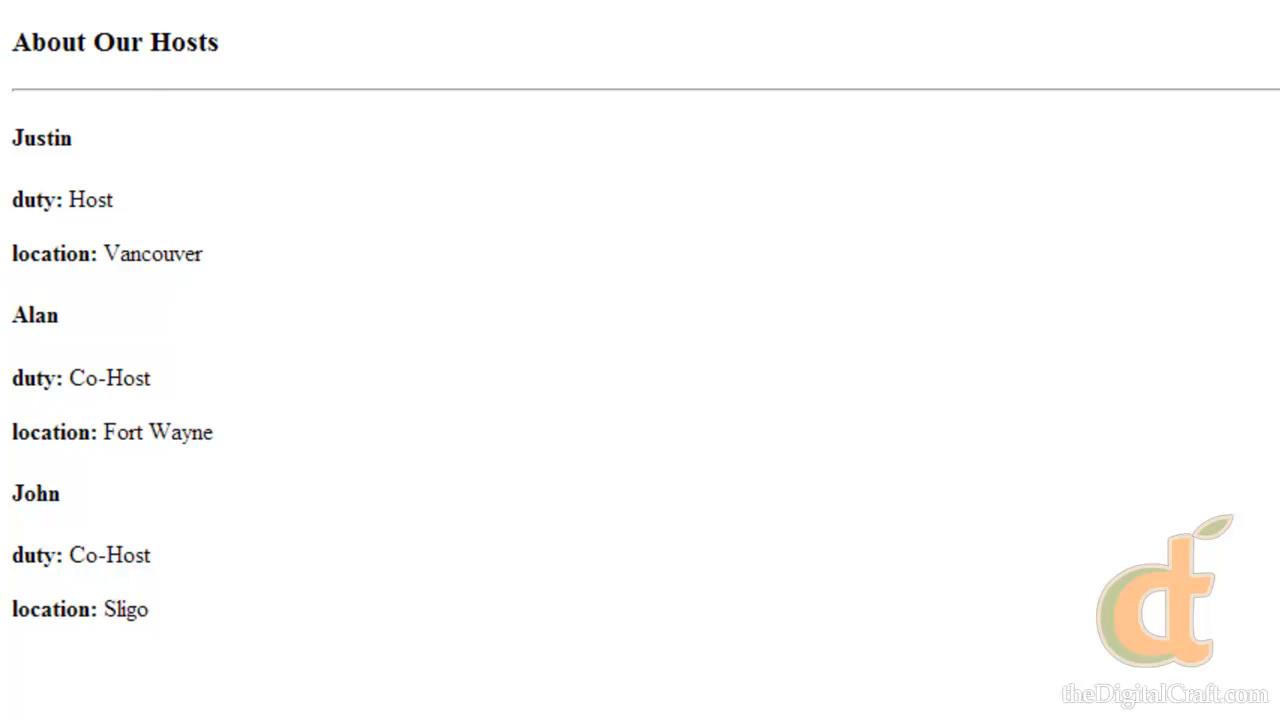
# Step: In the browser preview, check host name Justin and the bold location label, then clear the selection
pyautogui.doubleClick(41, 138)
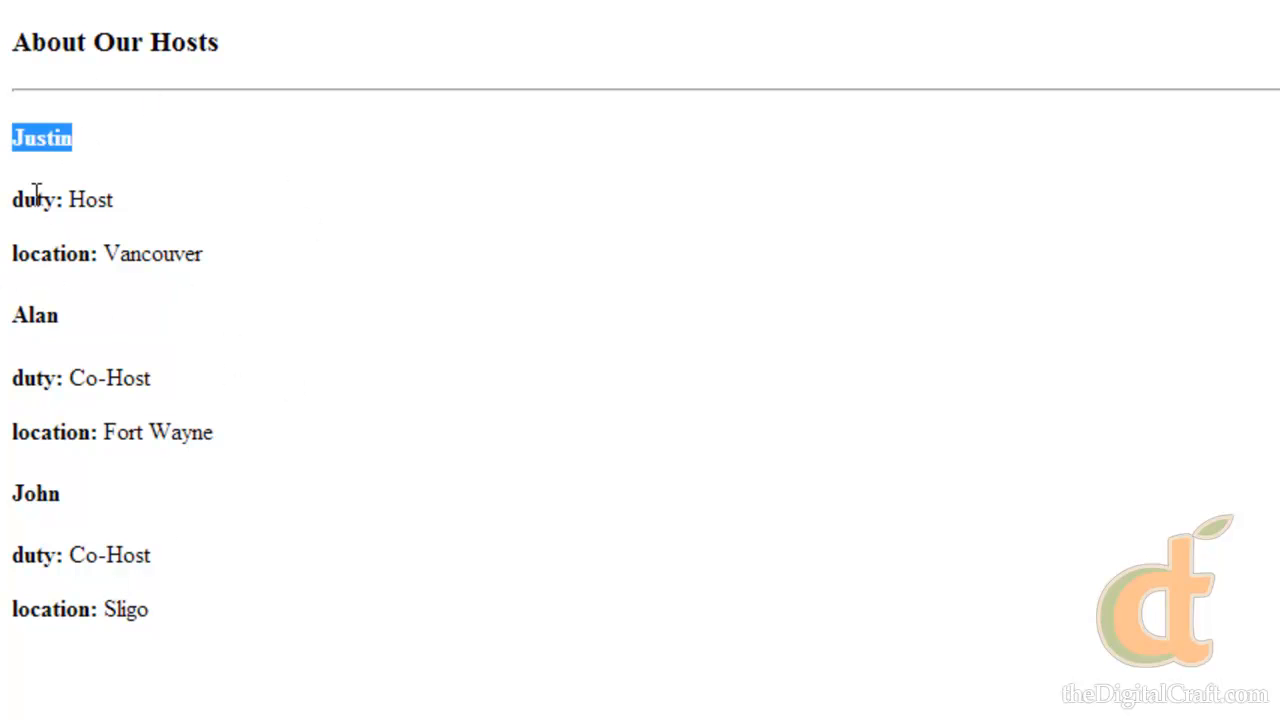
pyautogui.doubleClick(35, 199)
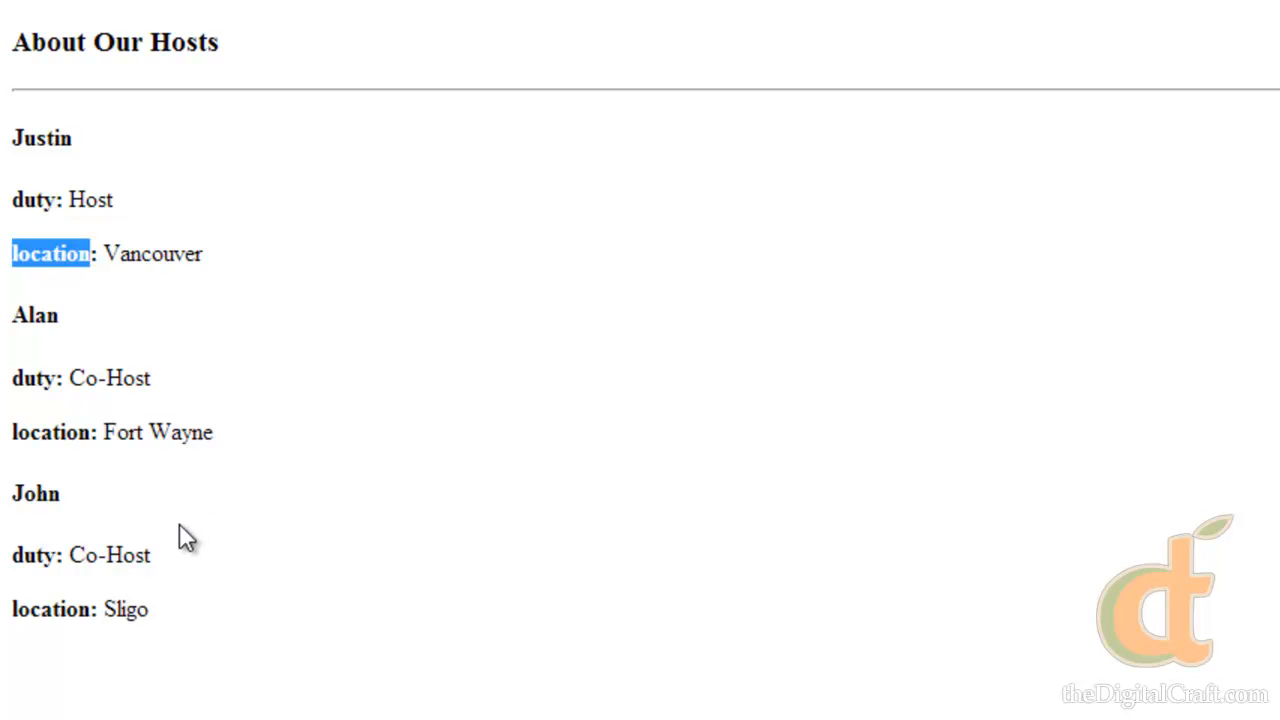
pyautogui.click(428, 595)
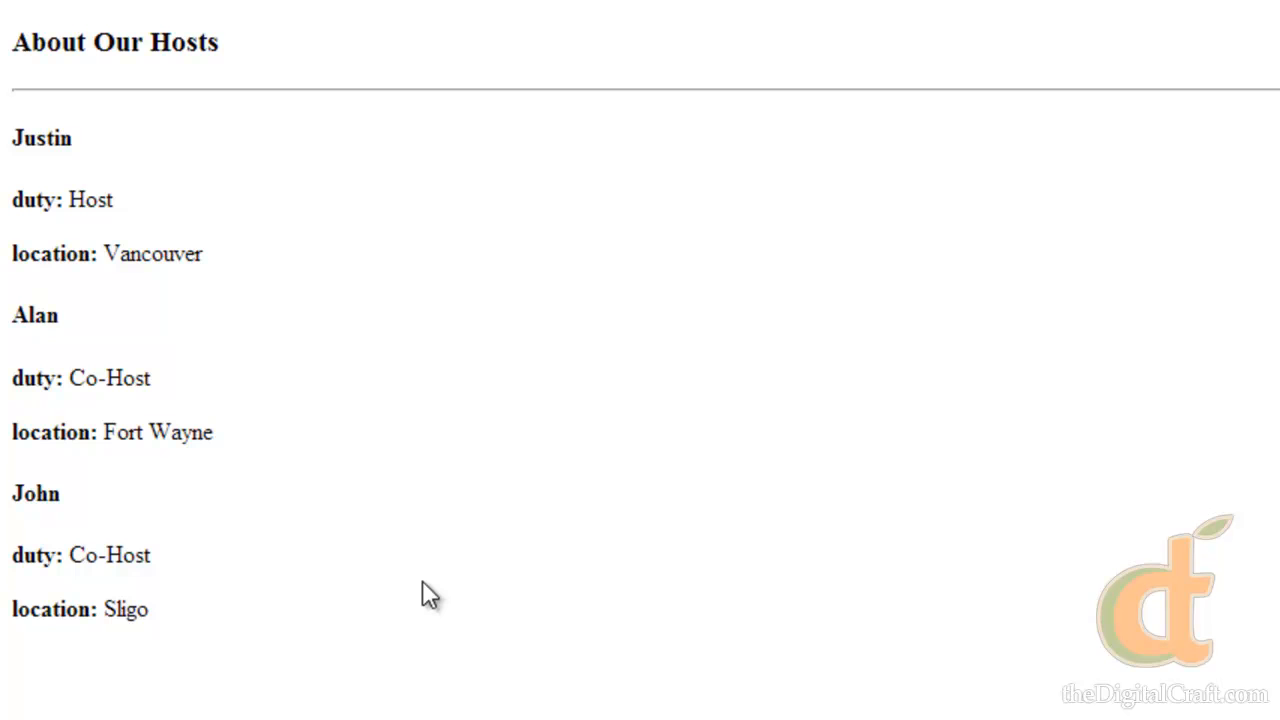